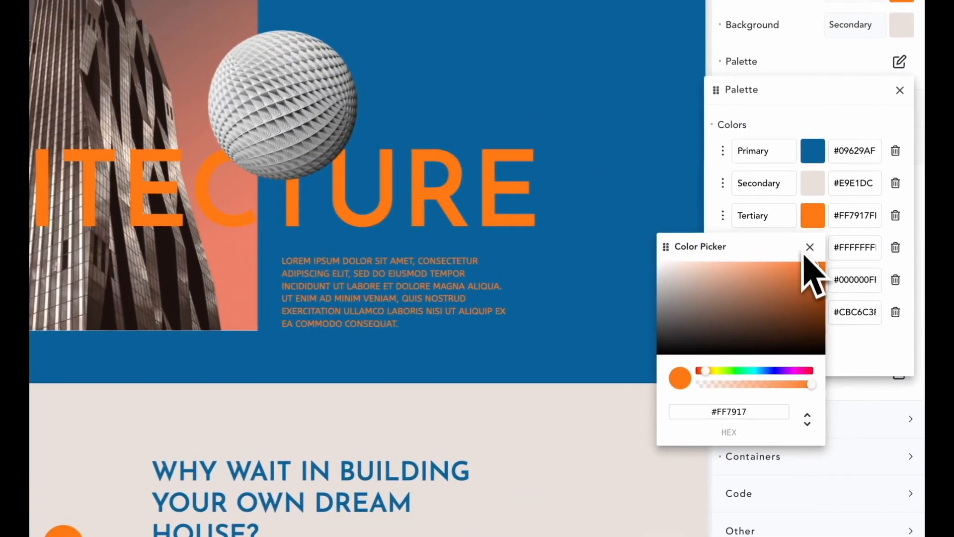
# Close the Tertiary colour picker and give the form fields 20 px bottom padding
pyautogui.click(690, 286)
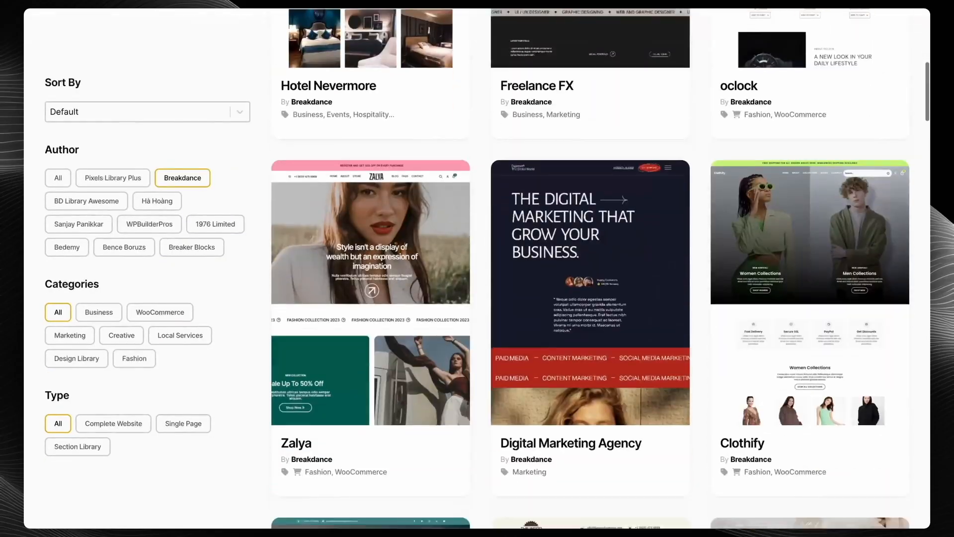
pyautogui.scroll(-3)
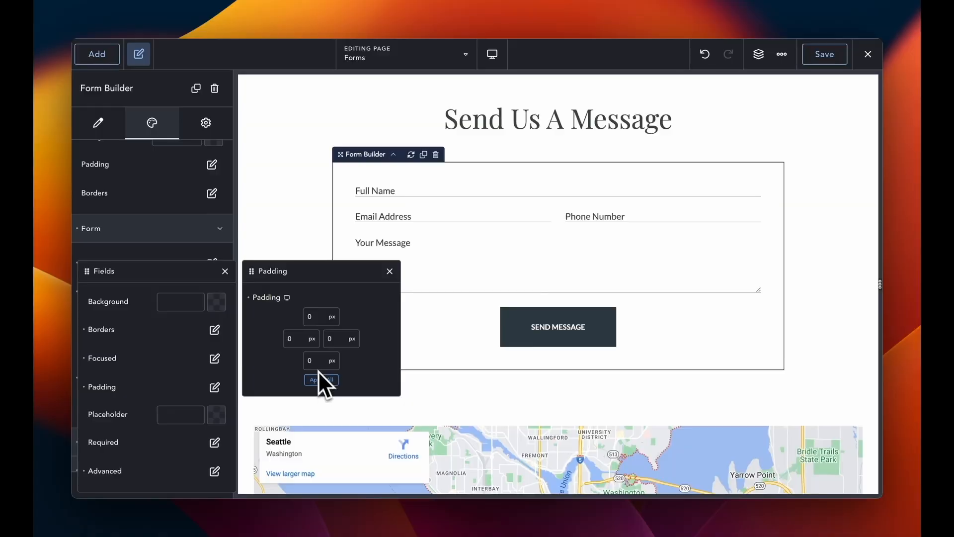
pyautogui.click(321, 379)
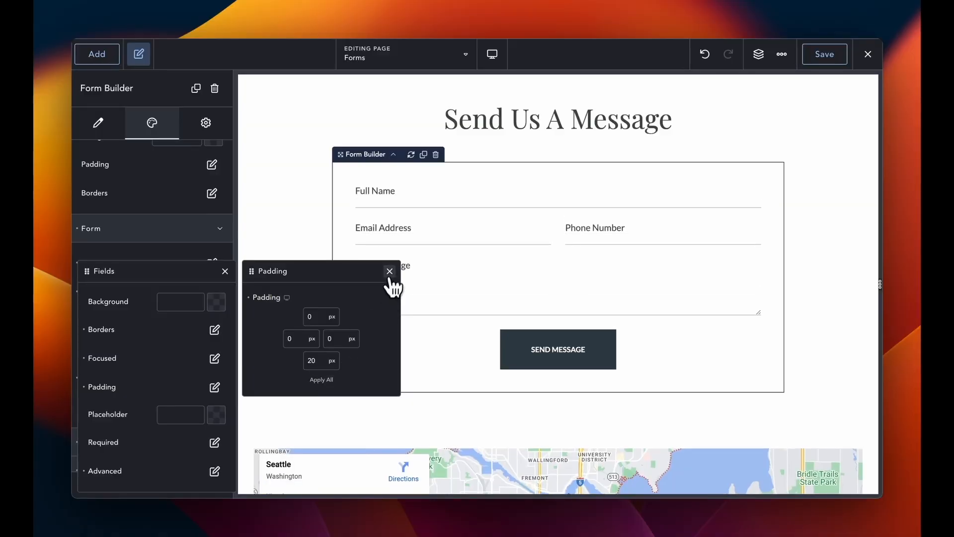
pyautogui.click(390, 270)
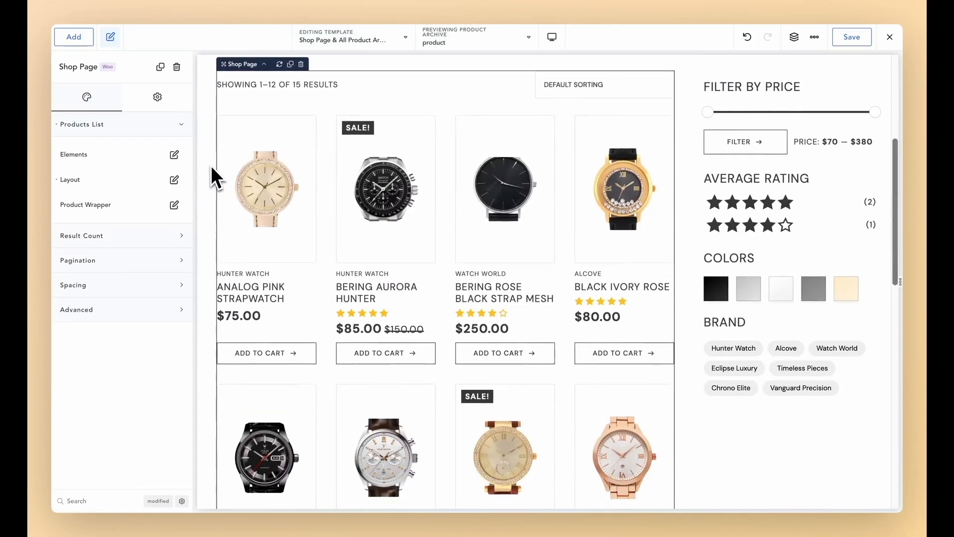
# Adjust the Products List layout and the Post Loop items per row
pyautogui.scroll(-3)
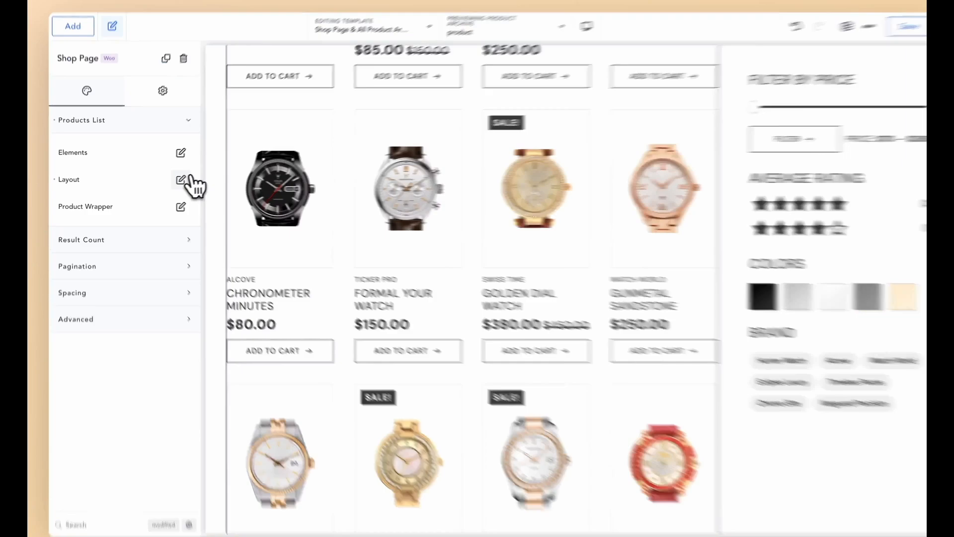
pyautogui.click(181, 179)
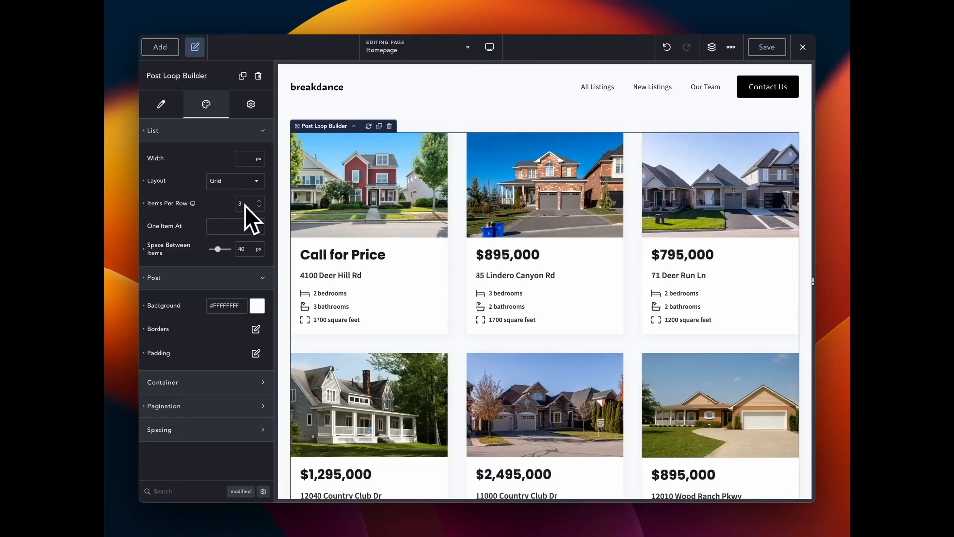
pyautogui.click(235, 181)
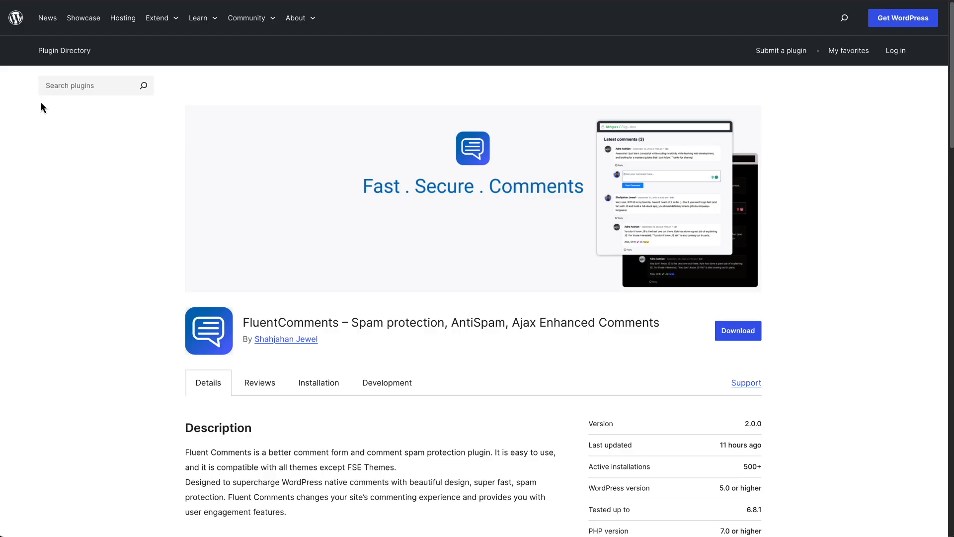
pyautogui.moveTo(57, 141)
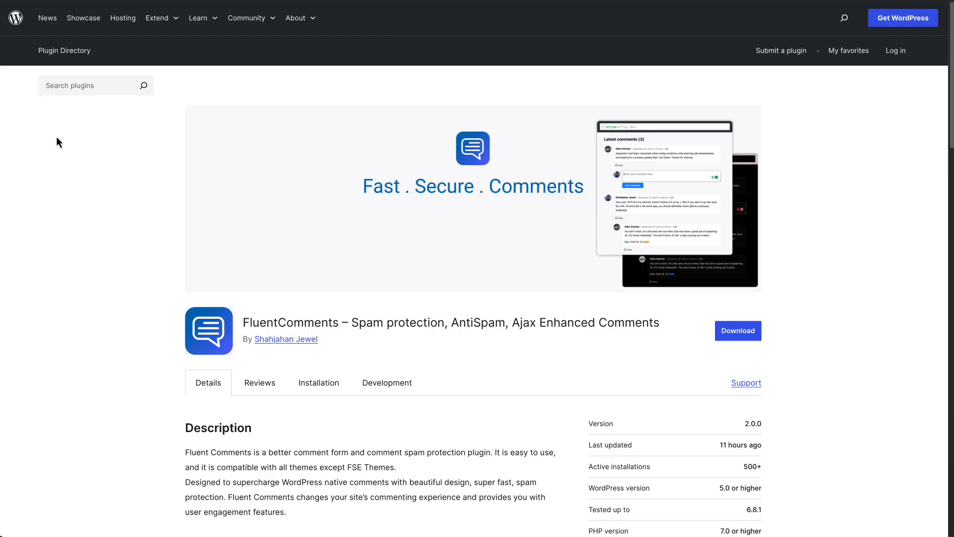
pyautogui.scroll(-3)
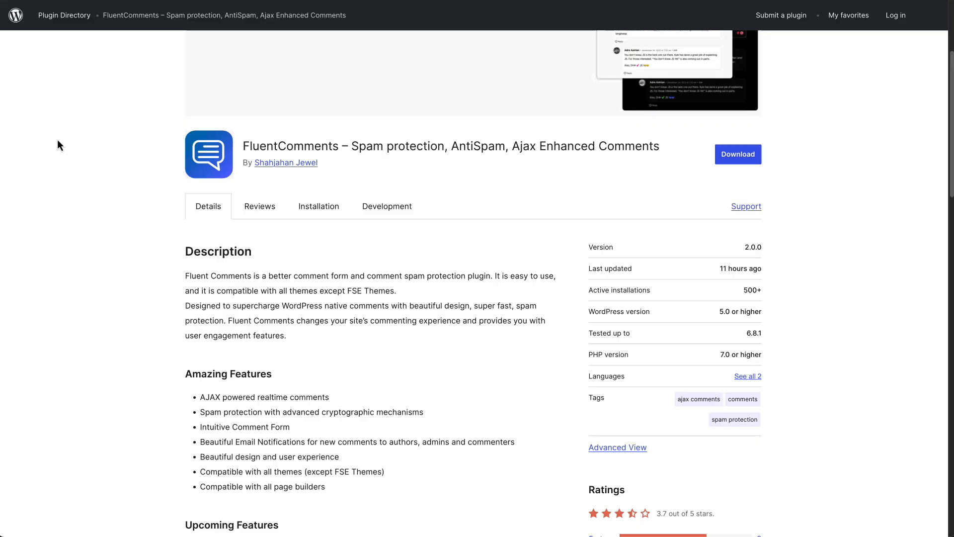
pyautogui.scroll(-3)
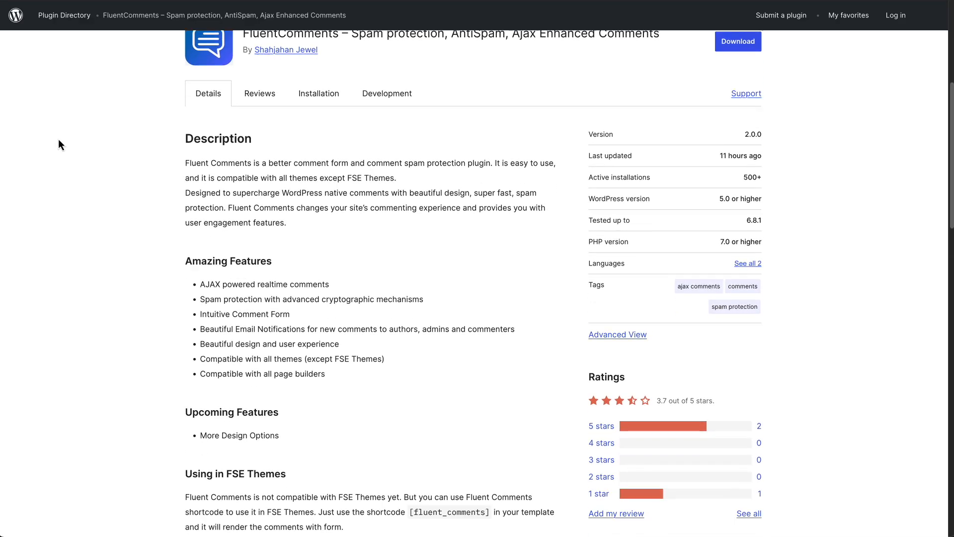
pyautogui.scroll(-3)
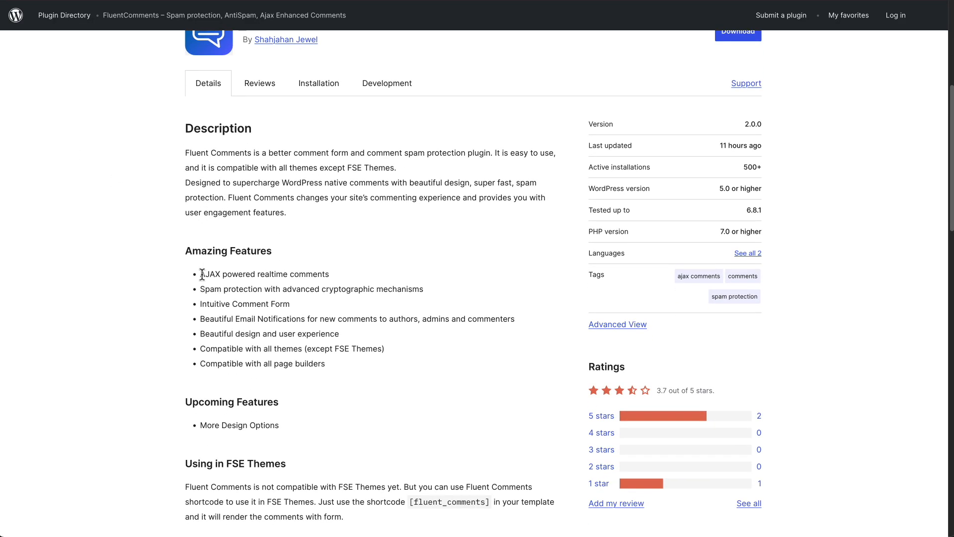
pyautogui.moveTo(277, 275)
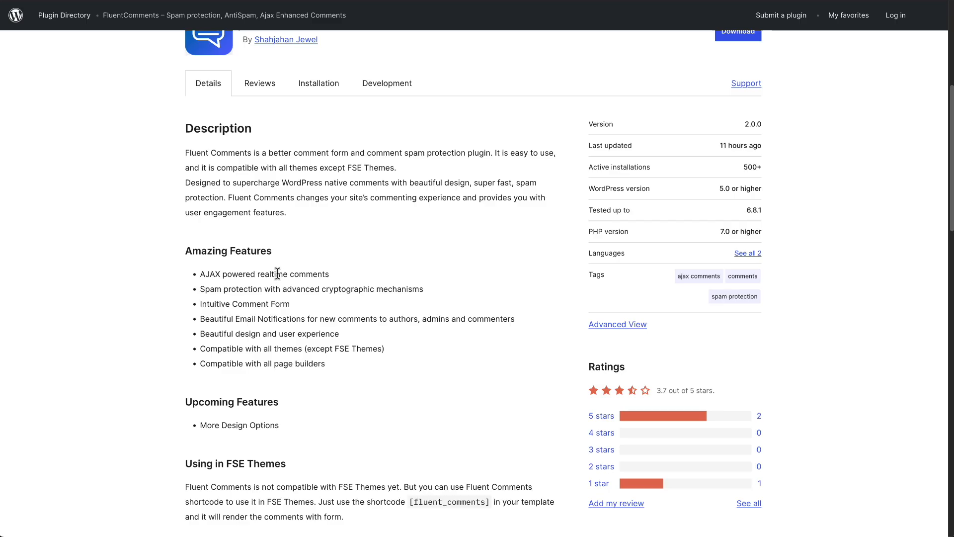
pyautogui.moveTo(257, 273)
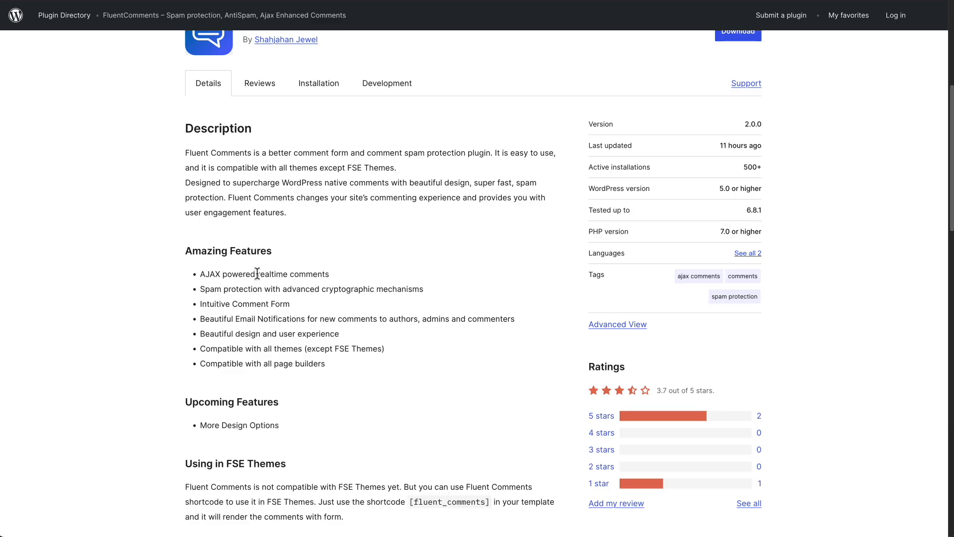
pyautogui.scroll(-3)
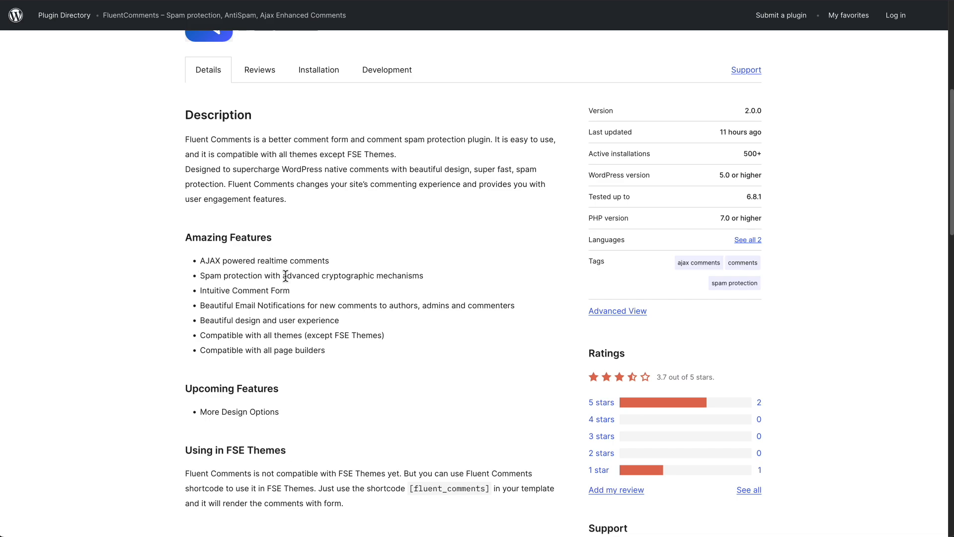
pyautogui.moveTo(329, 278)
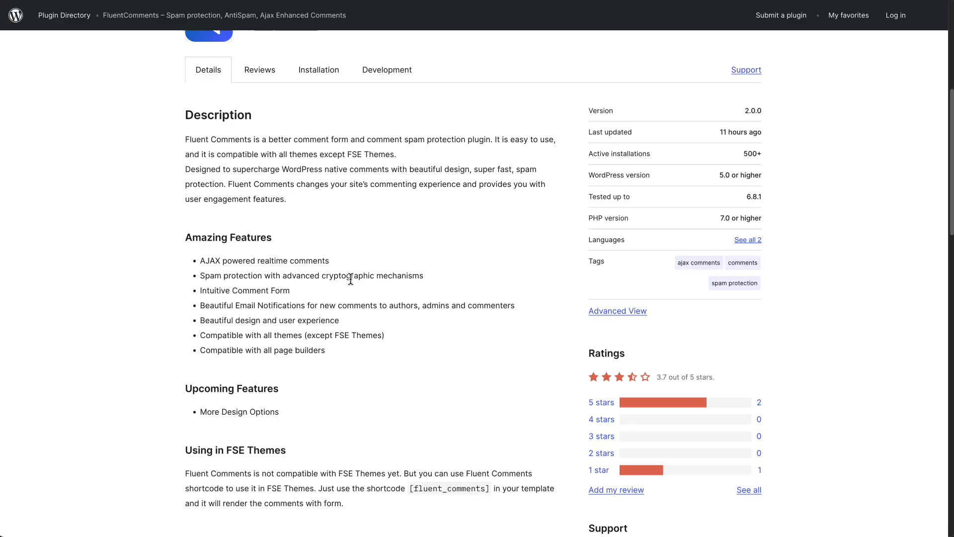
pyautogui.moveTo(341, 259)
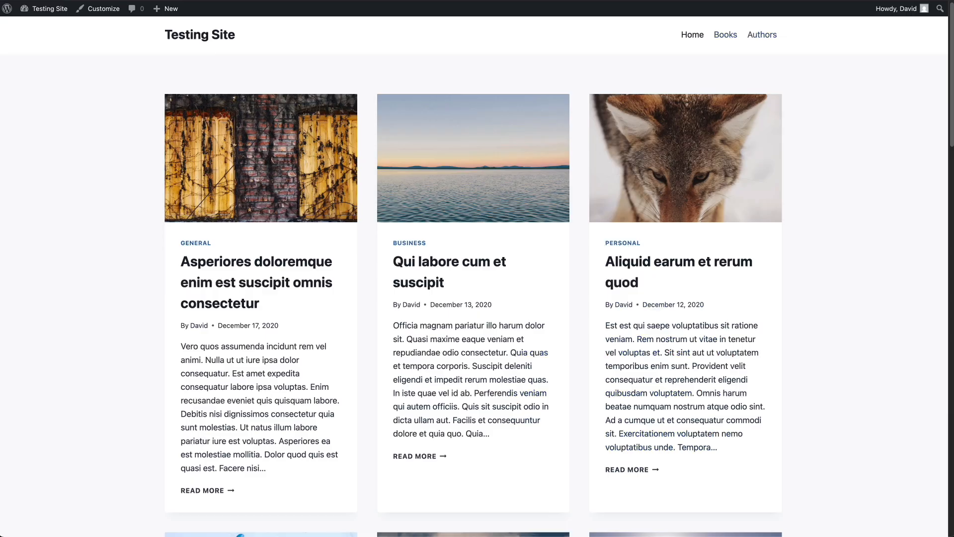
pyautogui.moveTo(144, 135)
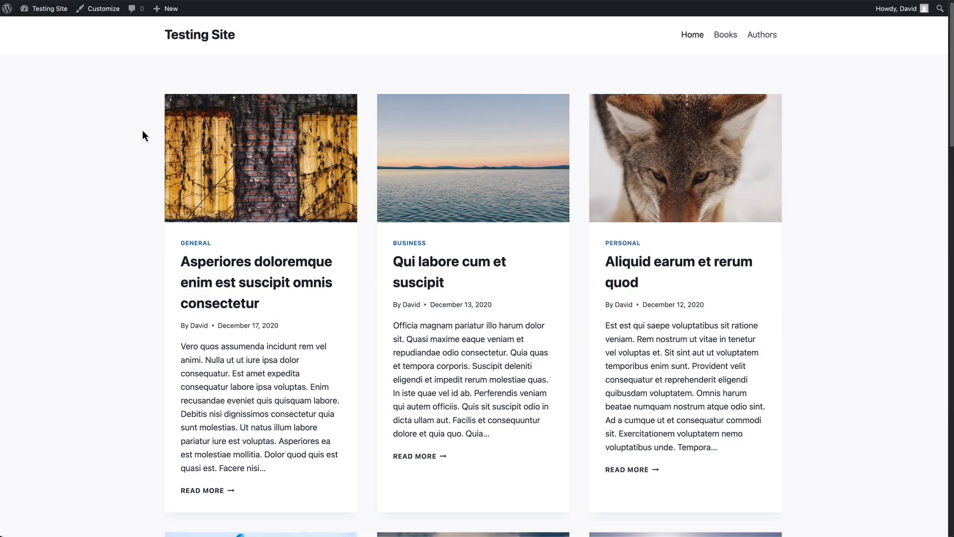
# Check the installed plugins list for FluentComments, then return to the site homepage
pyautogui.click(48, 9)
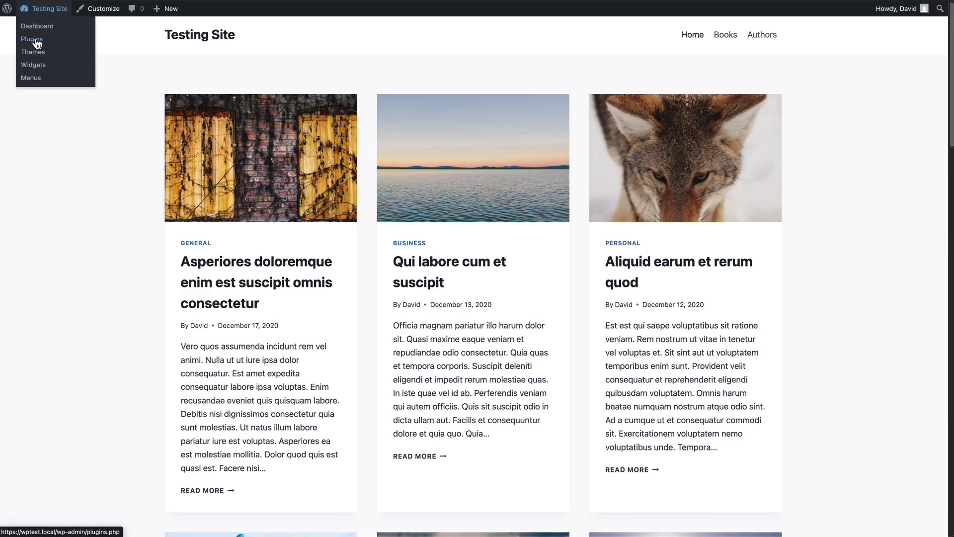
pyautogui.click(32, 38)
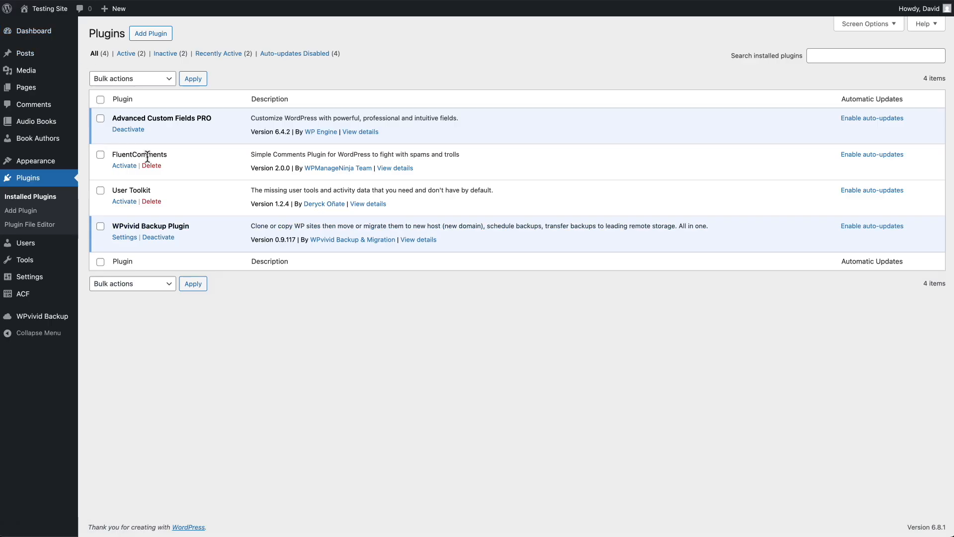
pyautogui.moveTo(49, 9)
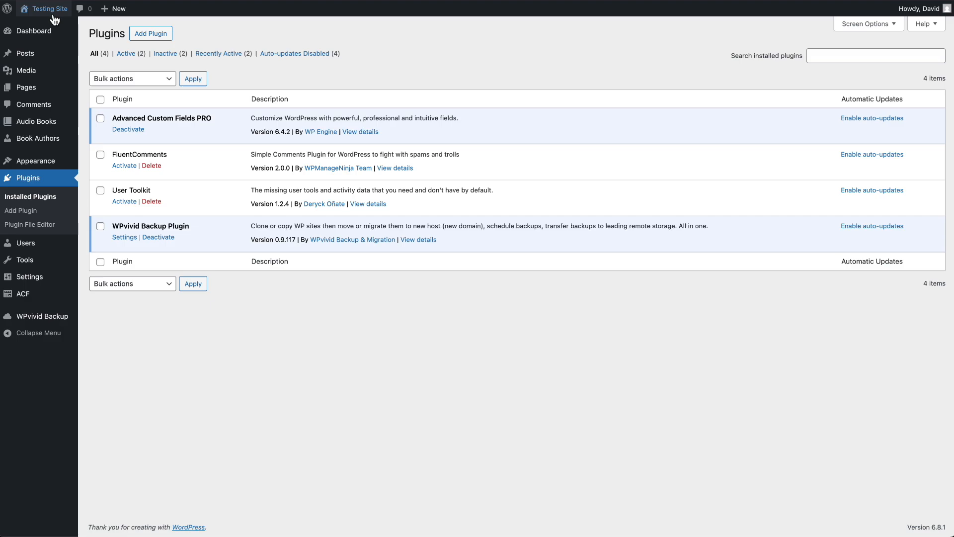
pyautogui.click(50, 9)
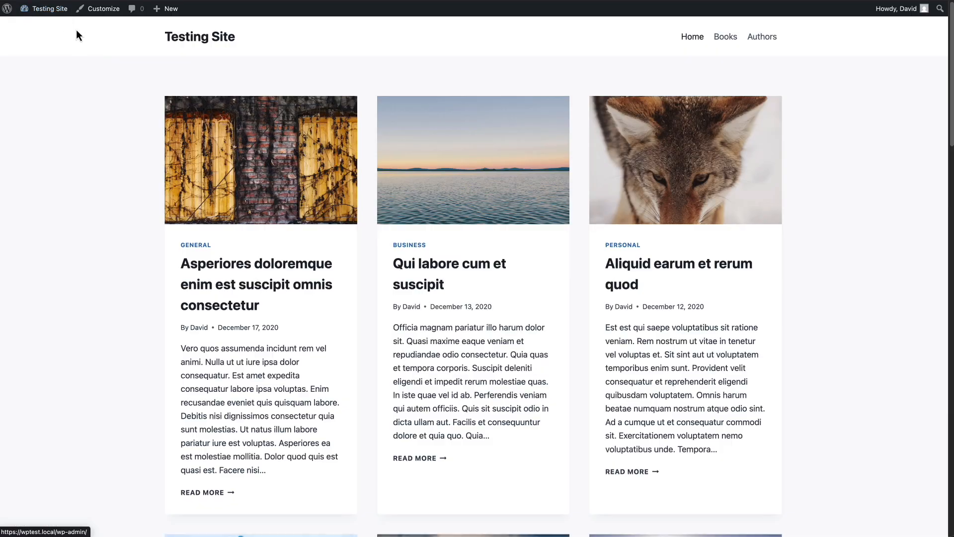
# Open the Illum officia dolores sint ipsum post and place the cursor in its Comment box
pyautogui.scroll(-3)
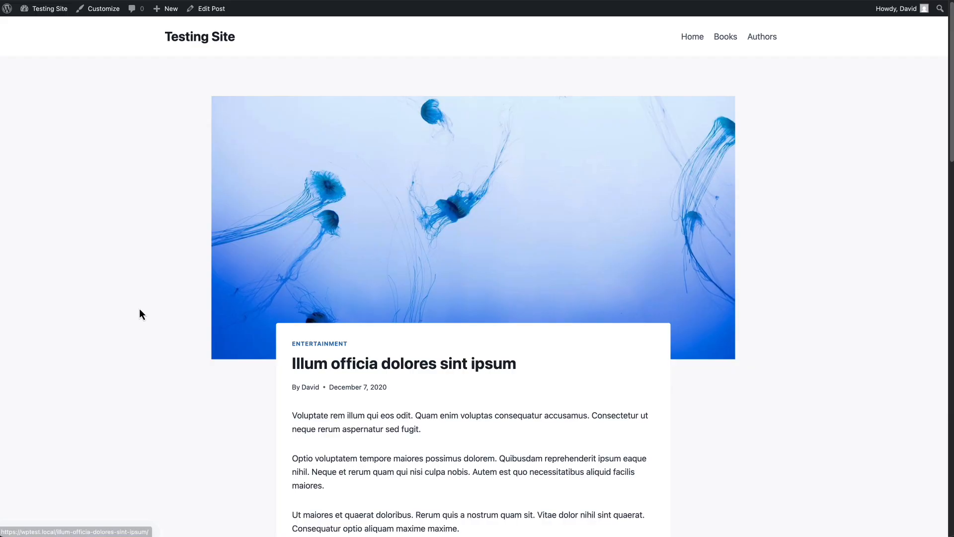
pyautogui.scroll(-3)
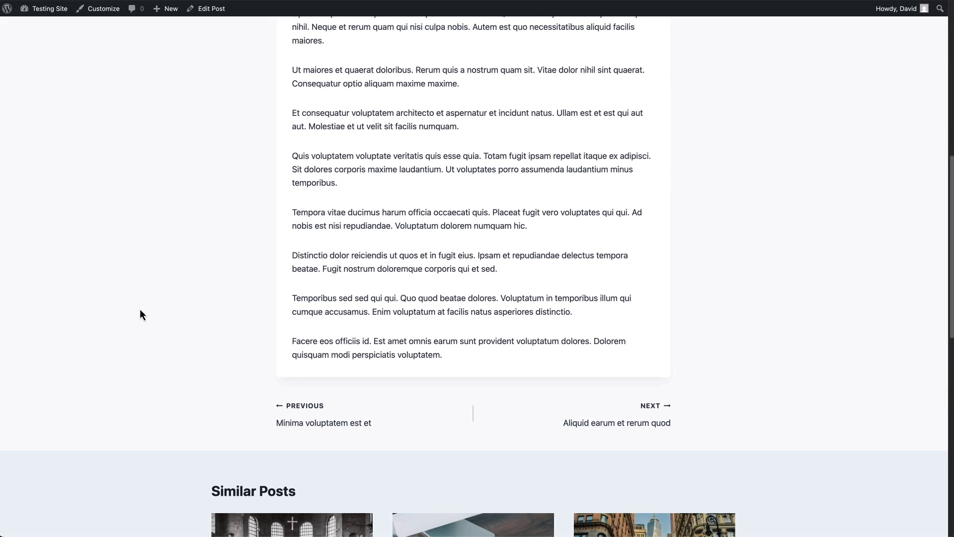
pyautogui.scroll(-3)
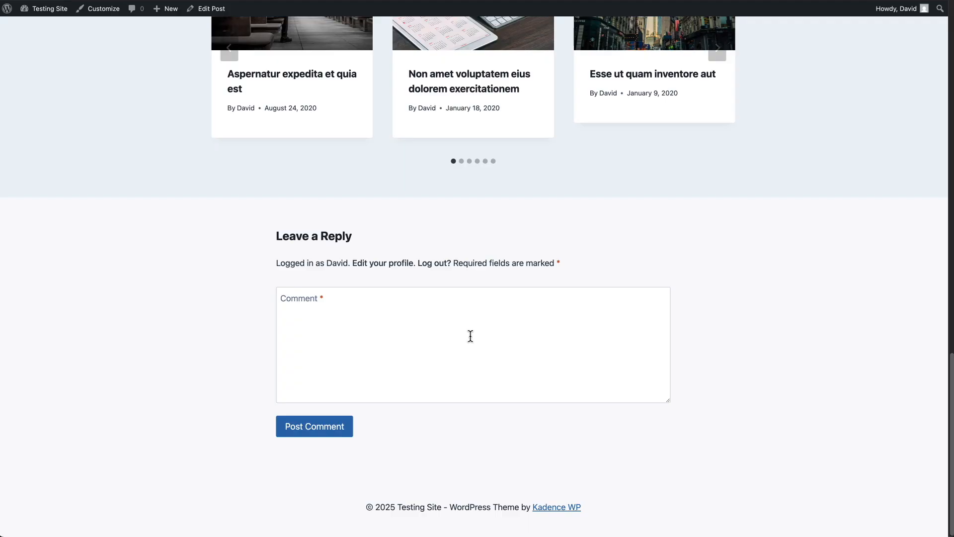
pyautogui.click(314, 426)
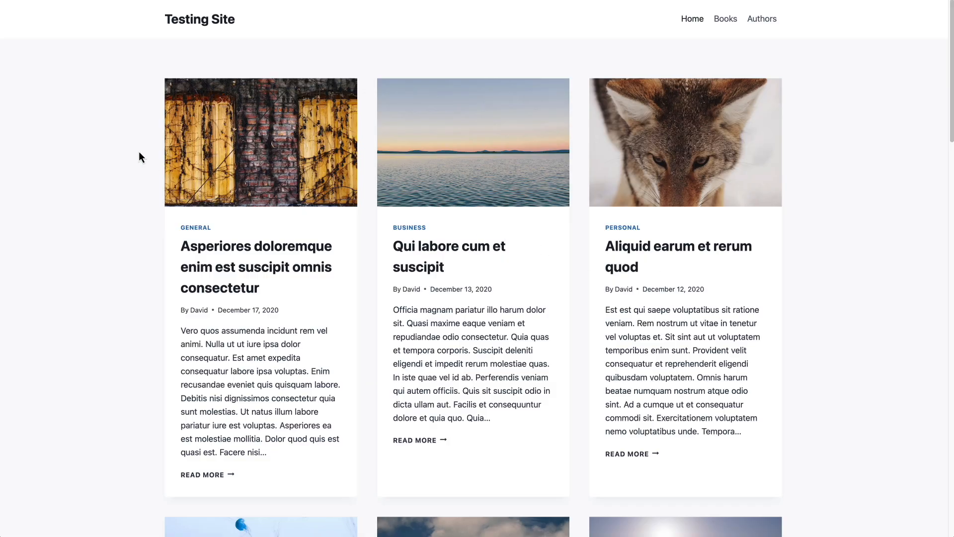
# Scroll the logged-out post down to its Leave a Reply form asking name, email and website
pyautogui.scroll(-3)
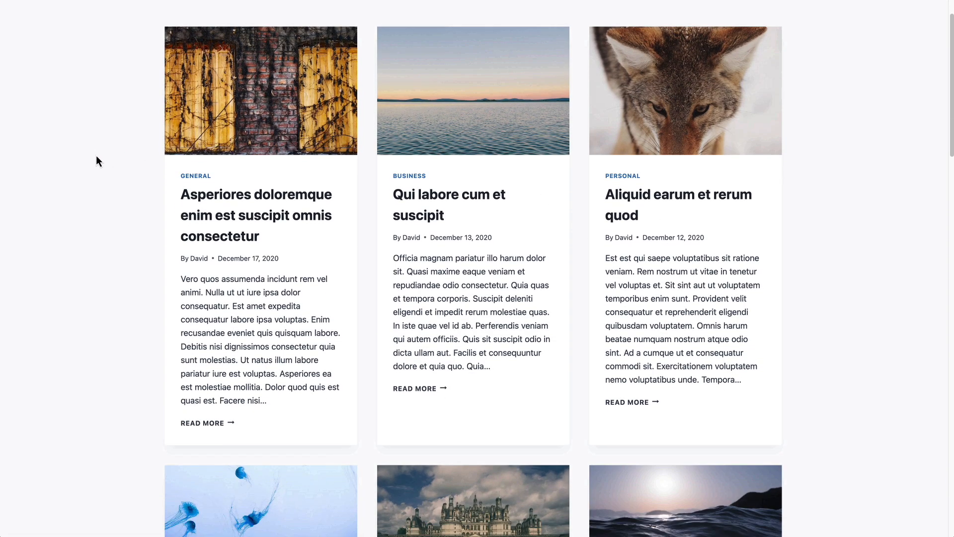
pyautogui.scroll(-3)
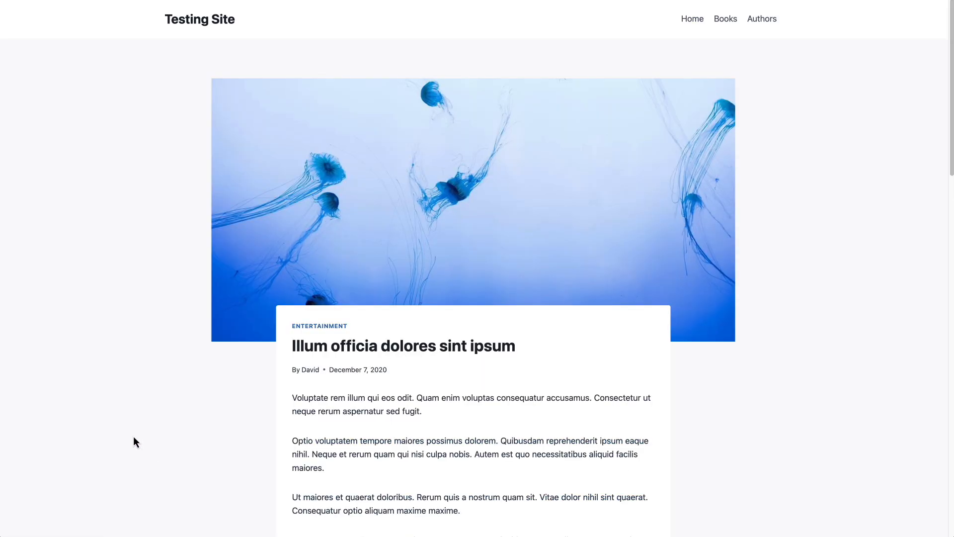
pyautogui.scroll(-3)
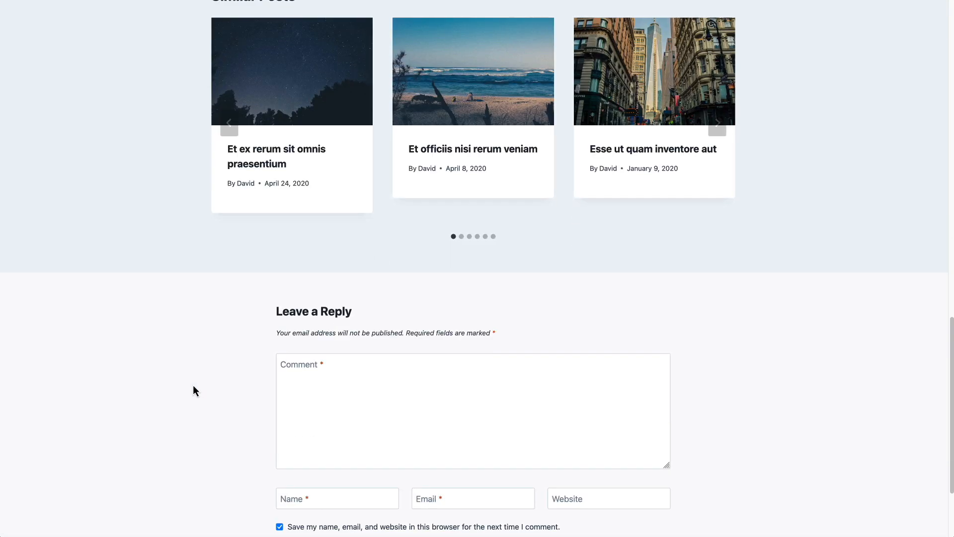
pyautogui.scroll(-3)
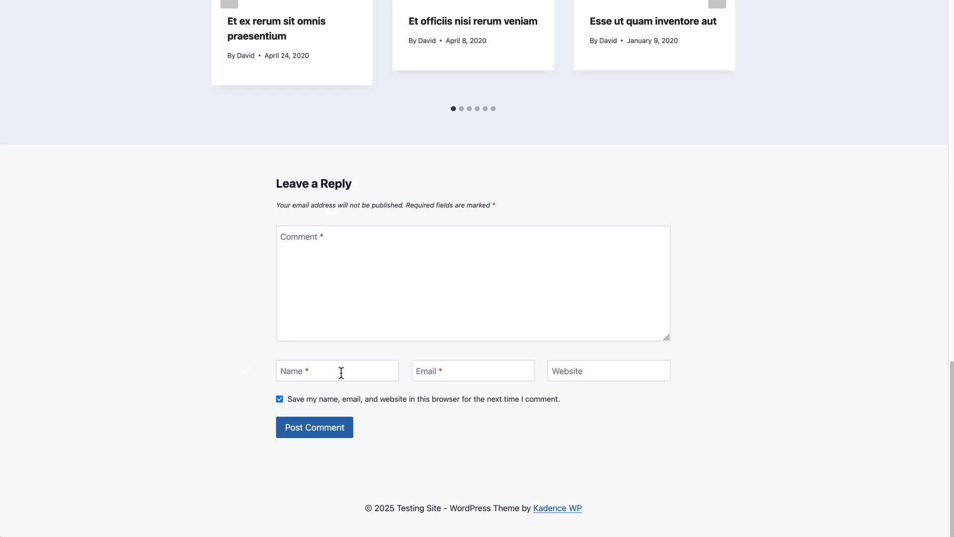
pyautogui.moveTo(575, 372)
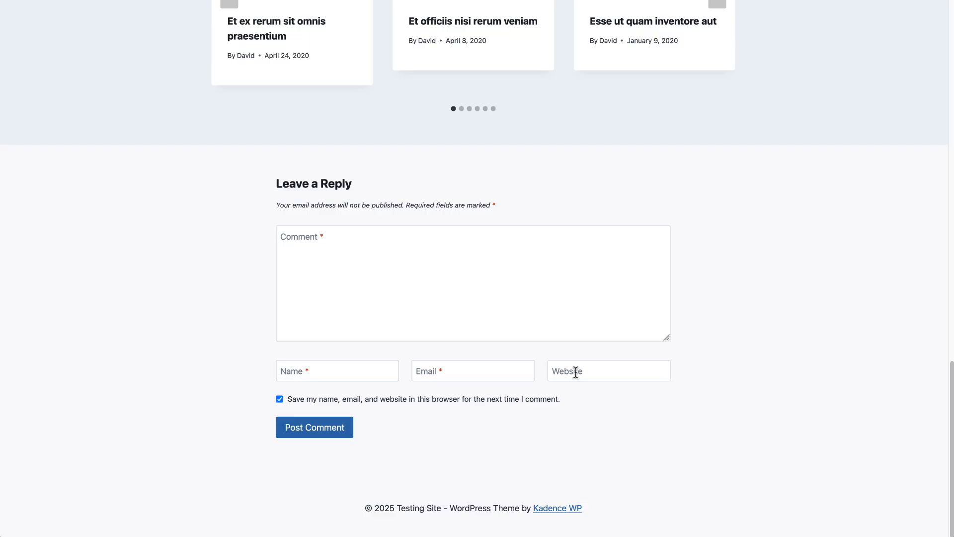
pyautogui.moveTo(576, 371)
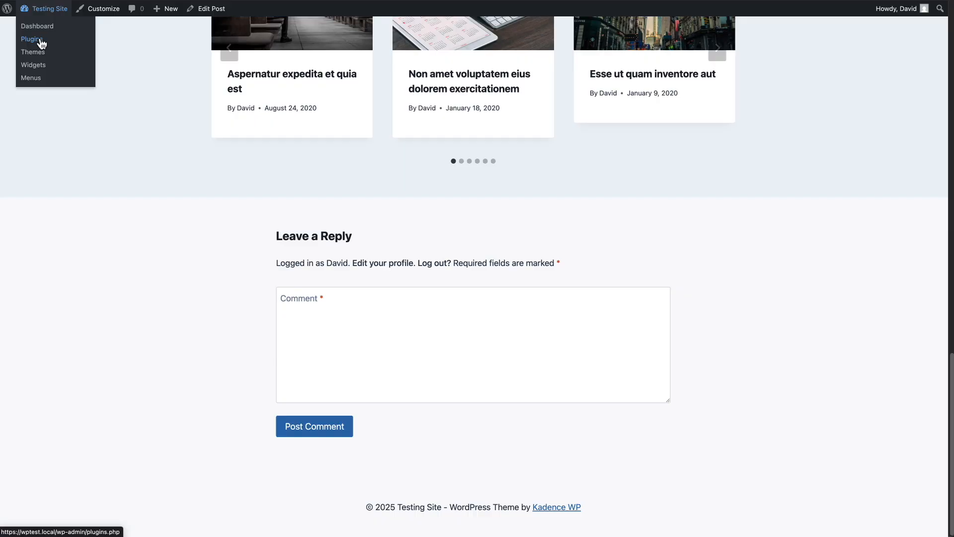
# Activate FluentComments from the installed plugins list
pyautogui.click(31, 39)
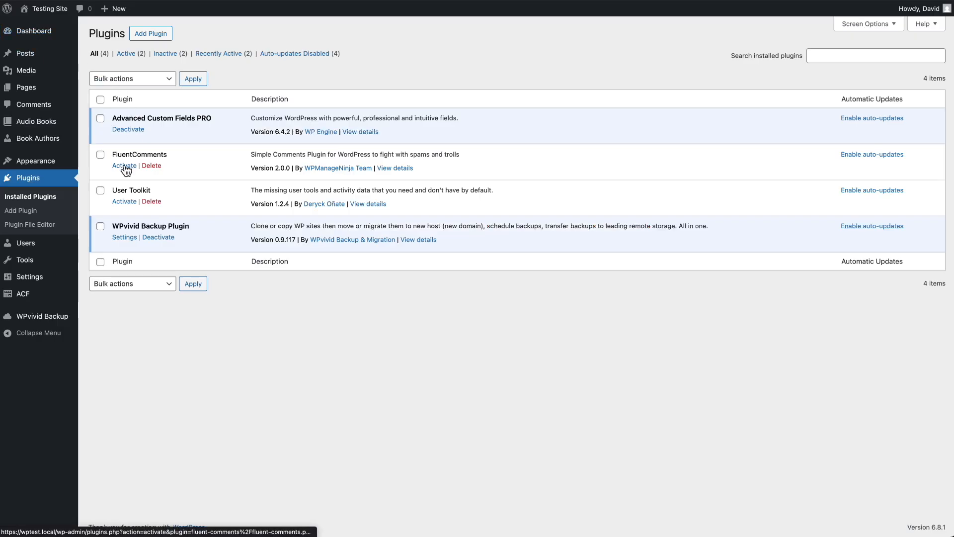
pyautogui.click(125, 166)
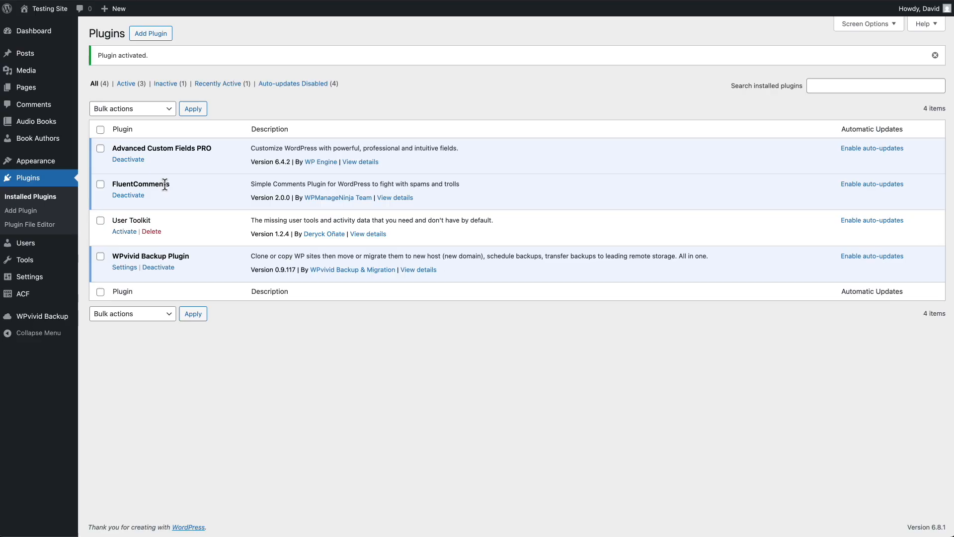
pyautogui.moveTo(33, 104)
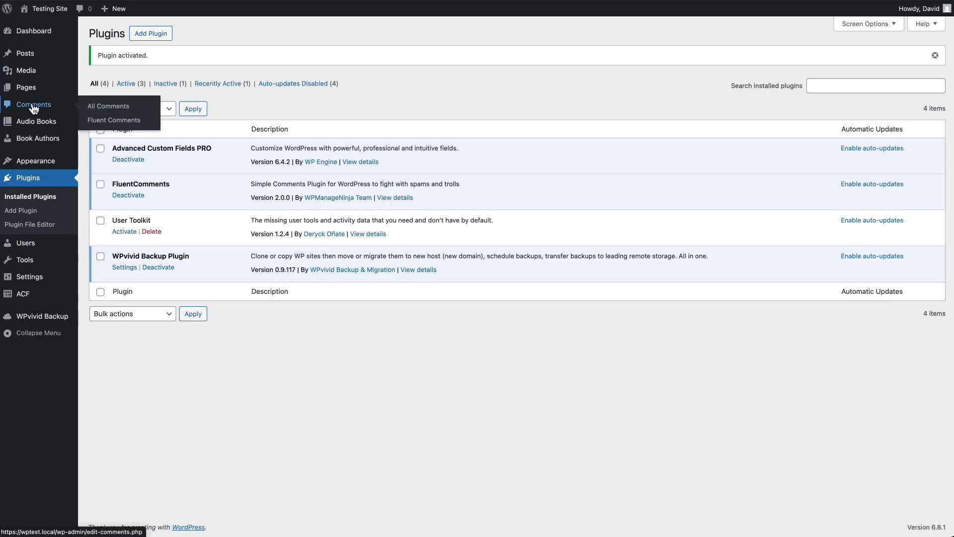
pyautogui.moveTo(114, 120)
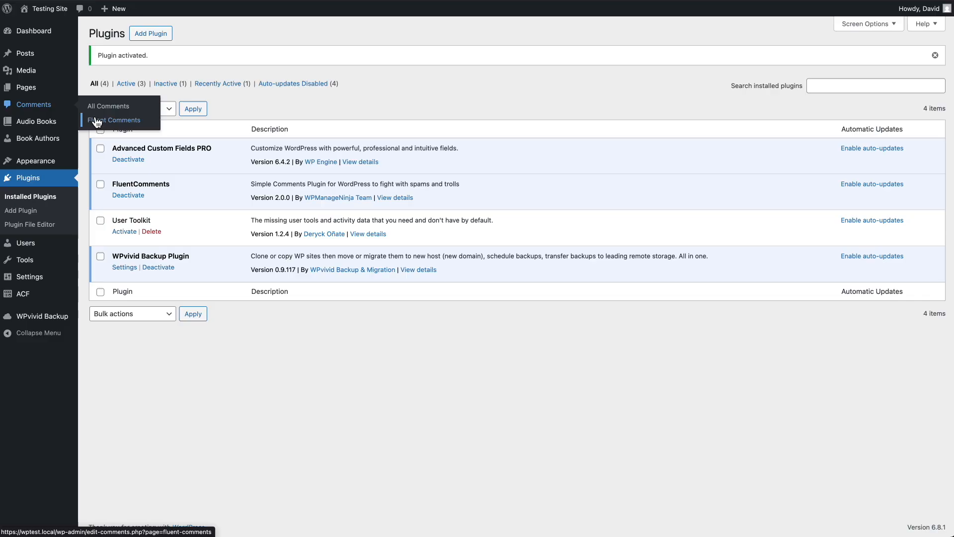
# Open Fluent Comments under the Comments admin menu
pyautogui.click(115, 120)
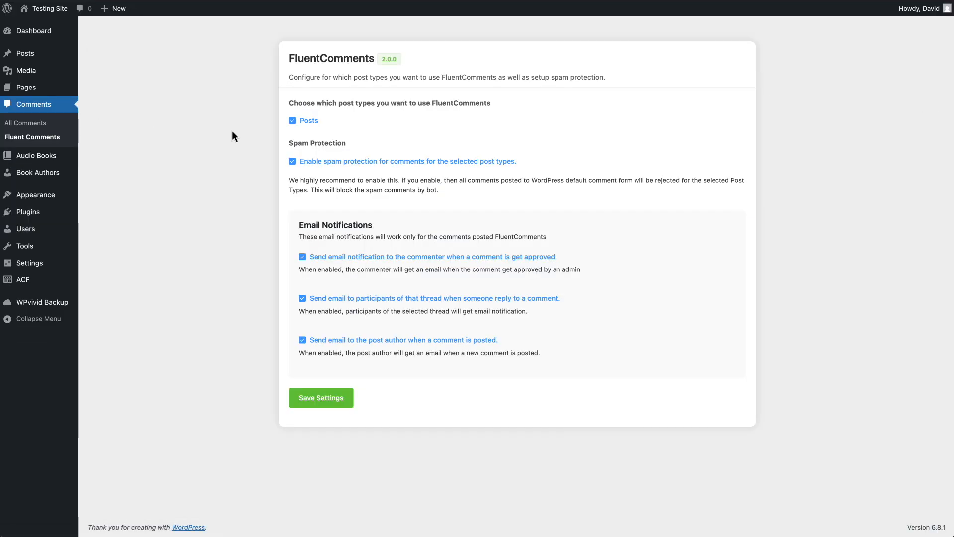
pyautogui.moveTo(364, 134)
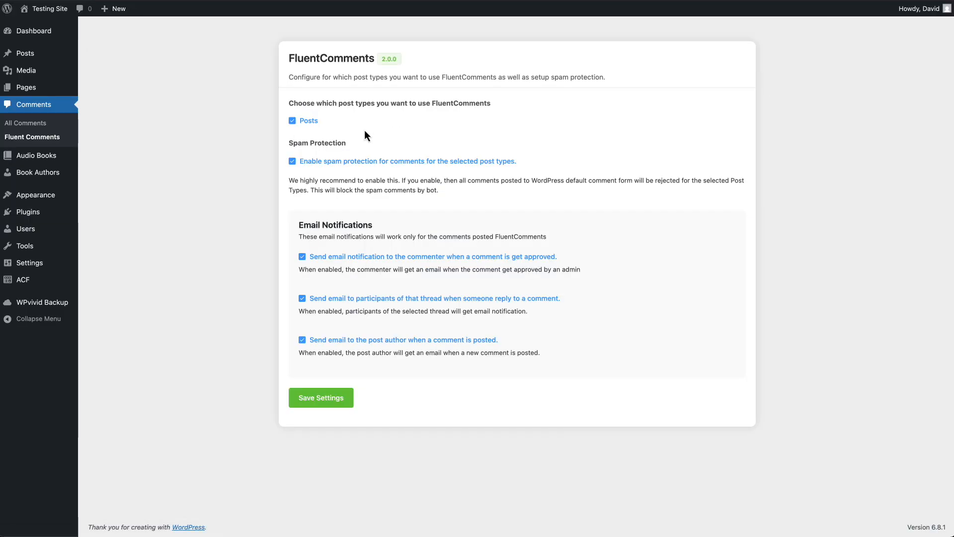
pyautogui.moveTo(384, 109)
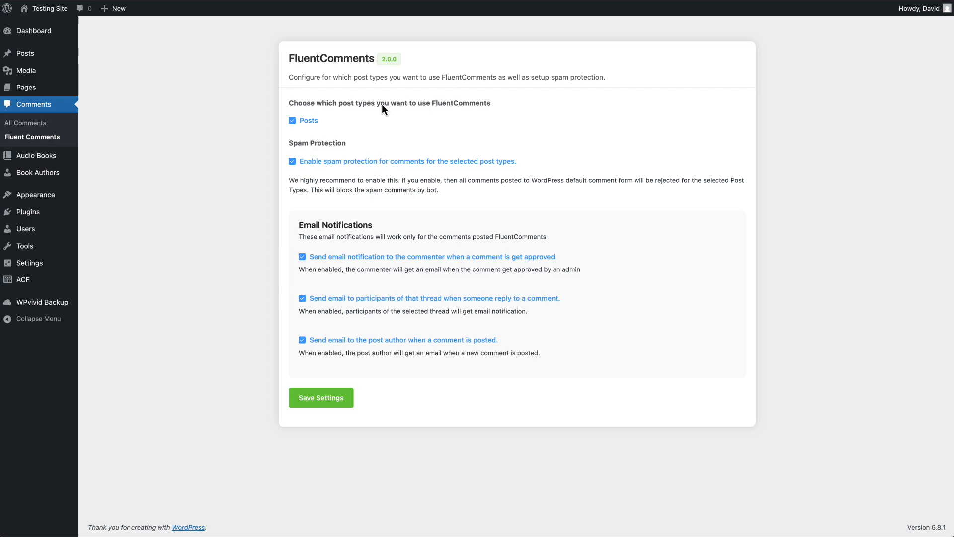
pyautogui.moveTo(414, 113)
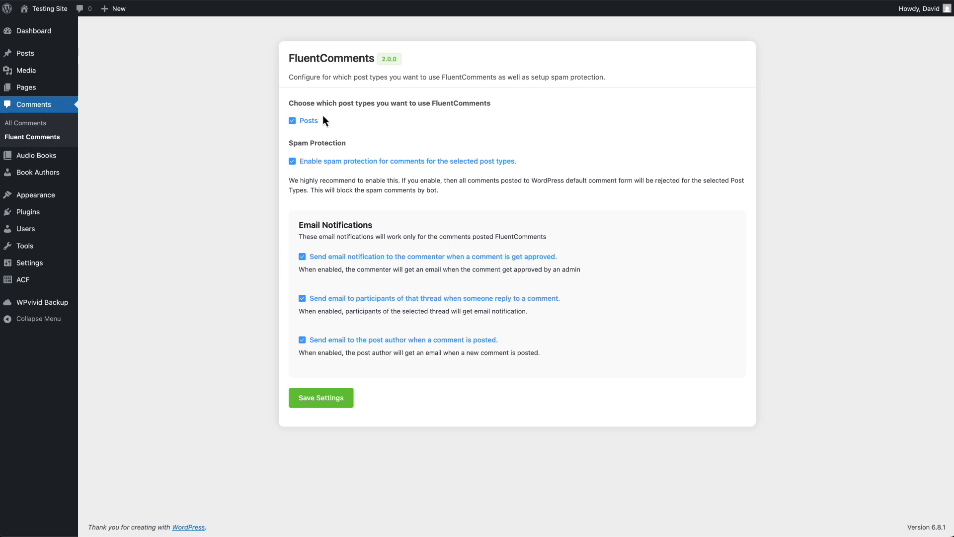
pyautogui.moveTo(213, 126)
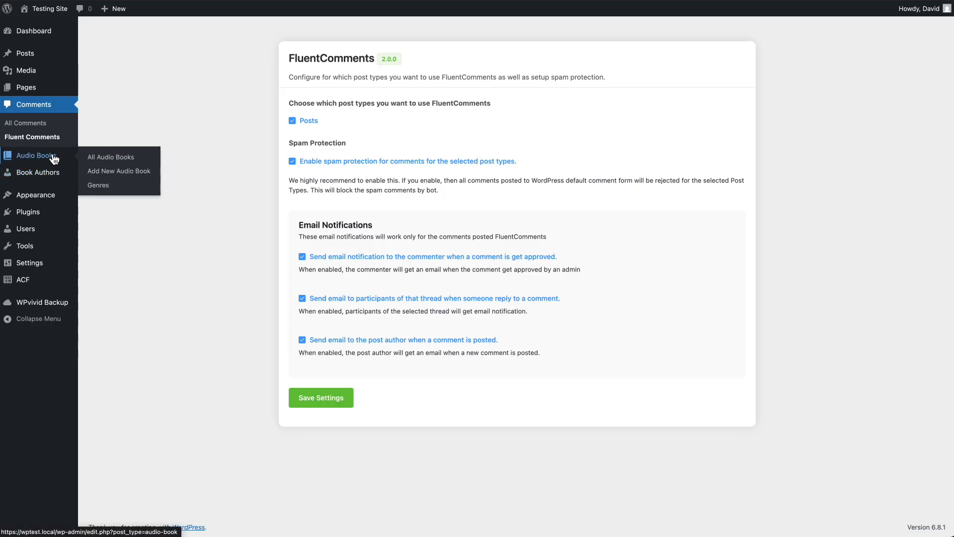
pyautogui.moveTo(119, 293)
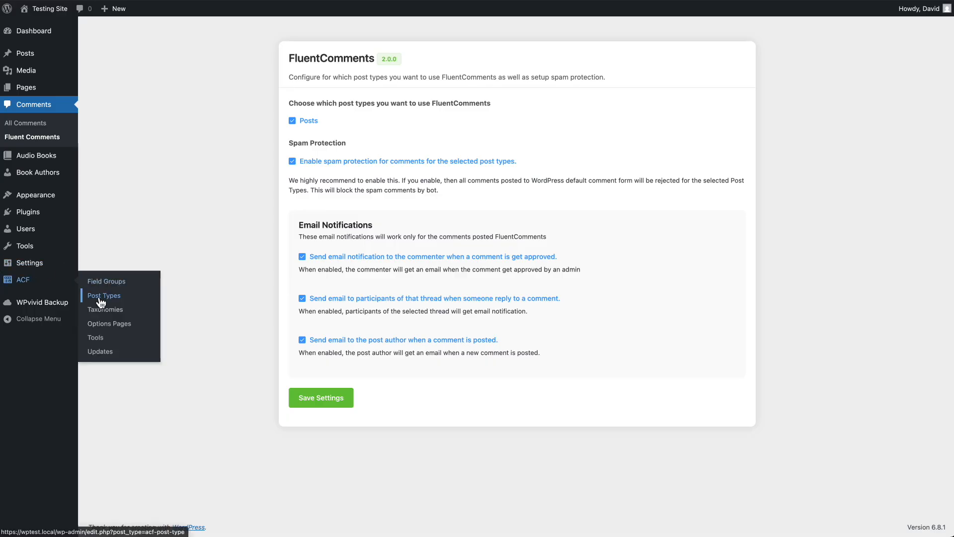
# Tick Comments under Supports for the ACF Audio Books post type and save changes
pyautogui.click(103, 295)
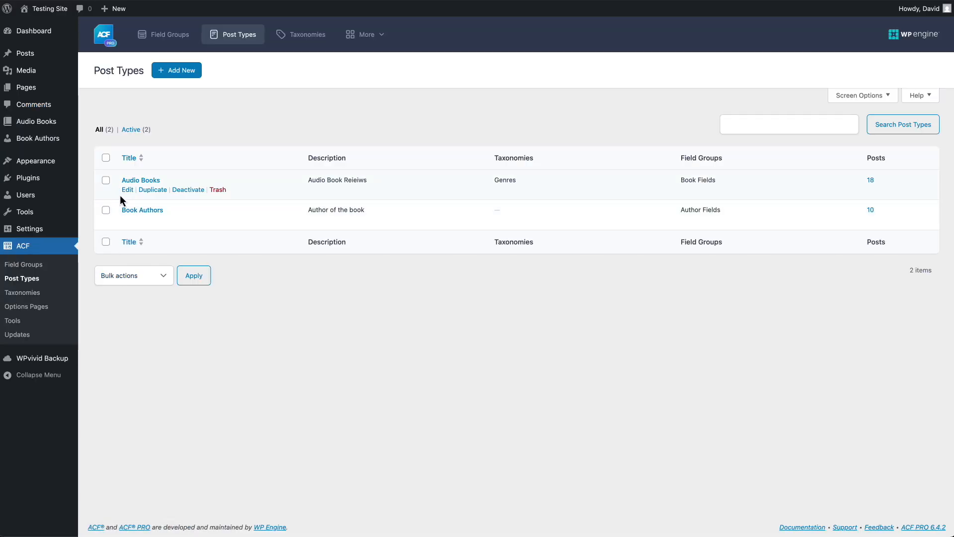
pyautogui.click(128, 189)
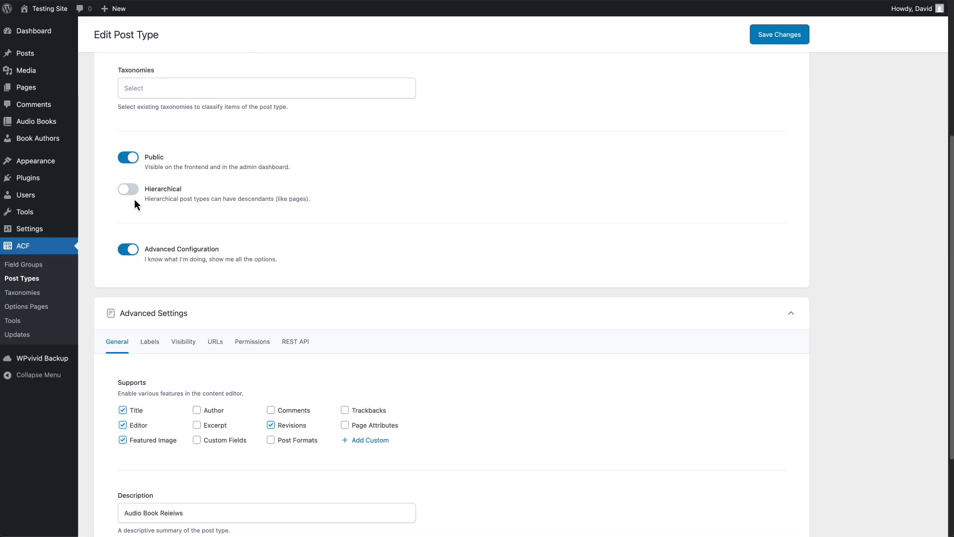
pyautogui.scroll(-3)
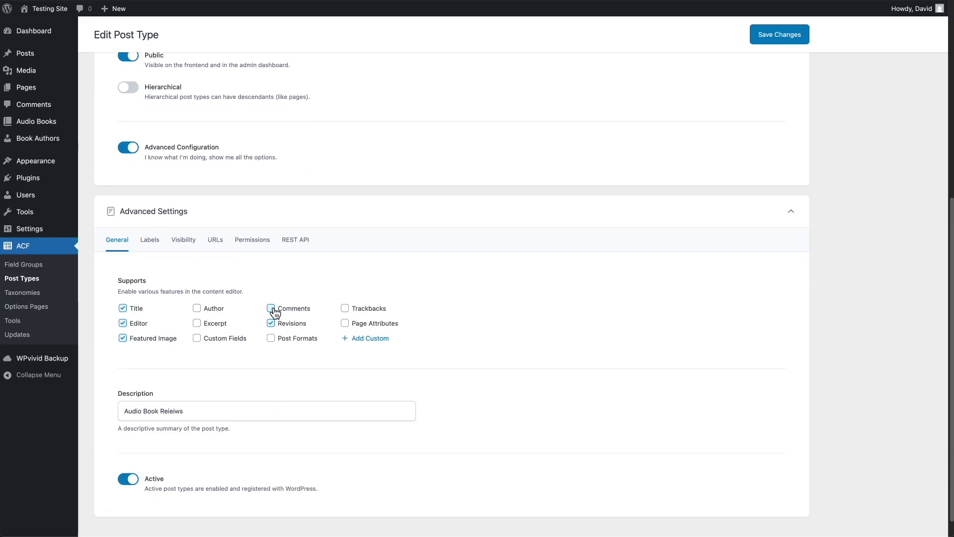
pyautogui.click(270, 308)
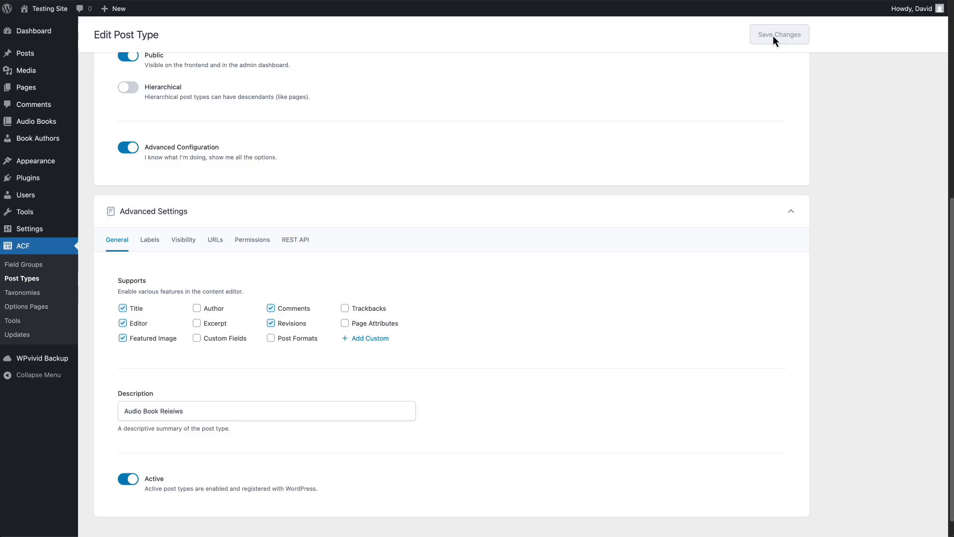
pyautogui.click(779, 34)
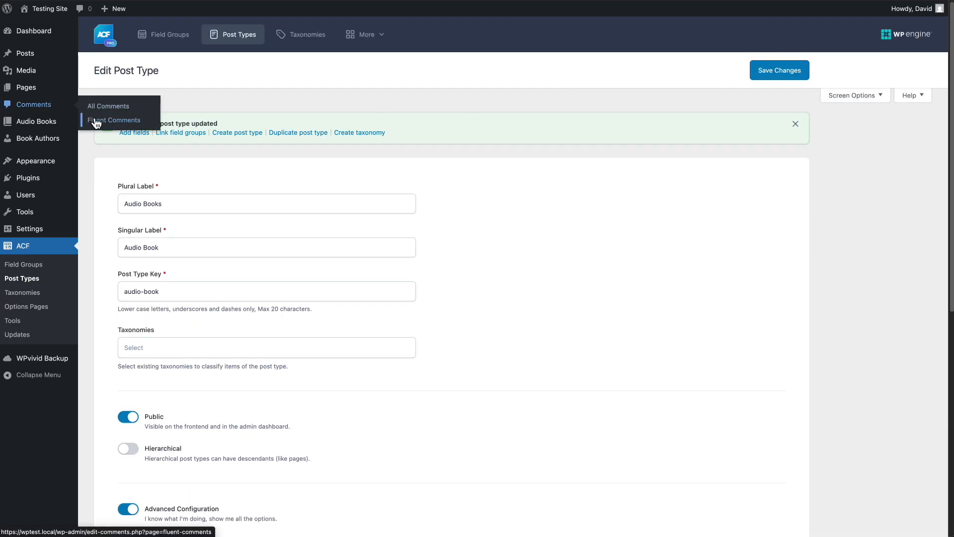
# Reopen Fluent Comments settings to see the new Audio Books post type checkbox
pyautogui.click(114, 121)
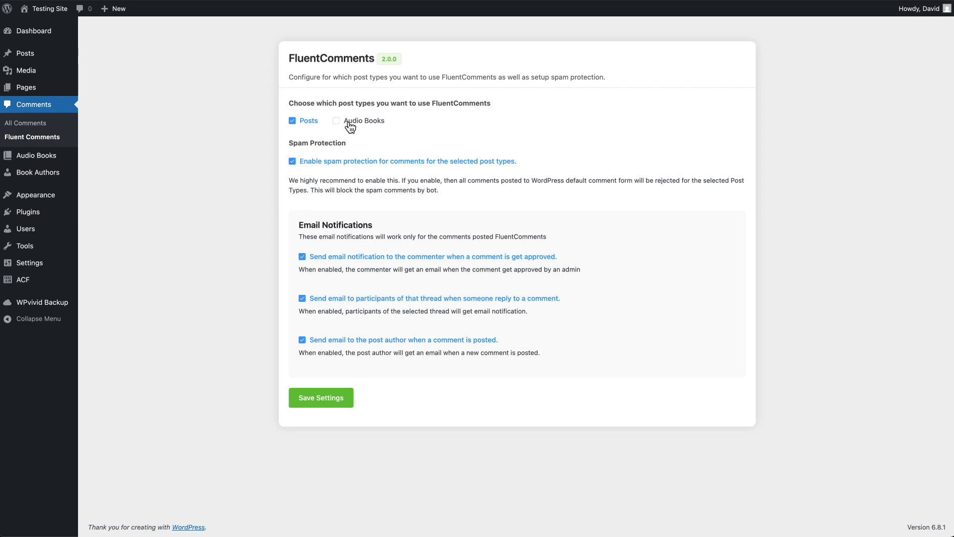
pyautogui.moveTo(345, 172)
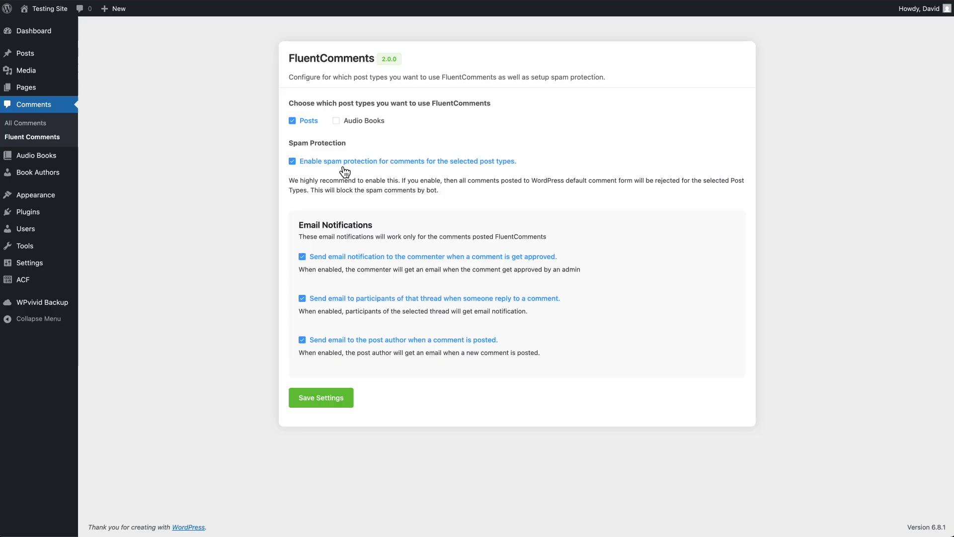
pyautogui.moveTo(443, 177)
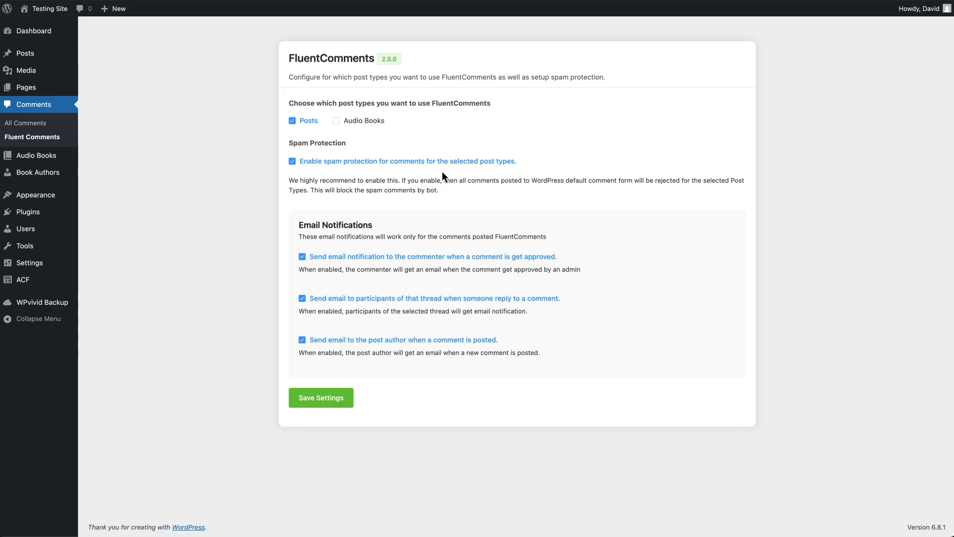
pyautogui.moveTo(373, 170)
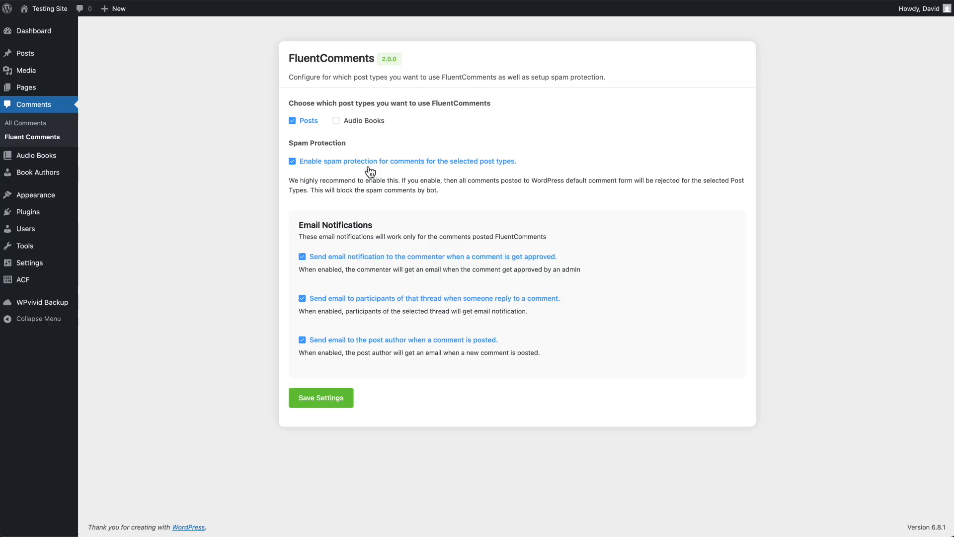
pyautogui.moveTo(280, 238)
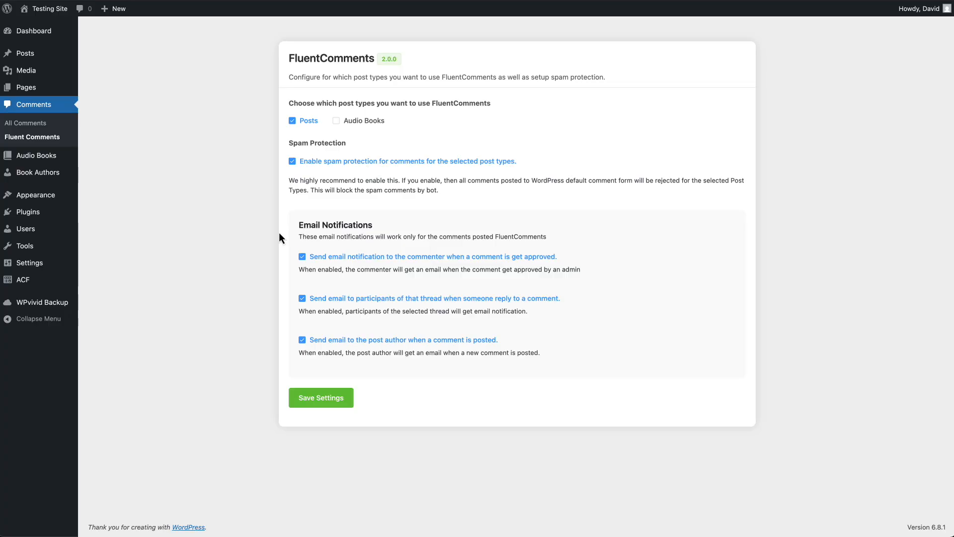
pyautogui.moveTo(329, 268)
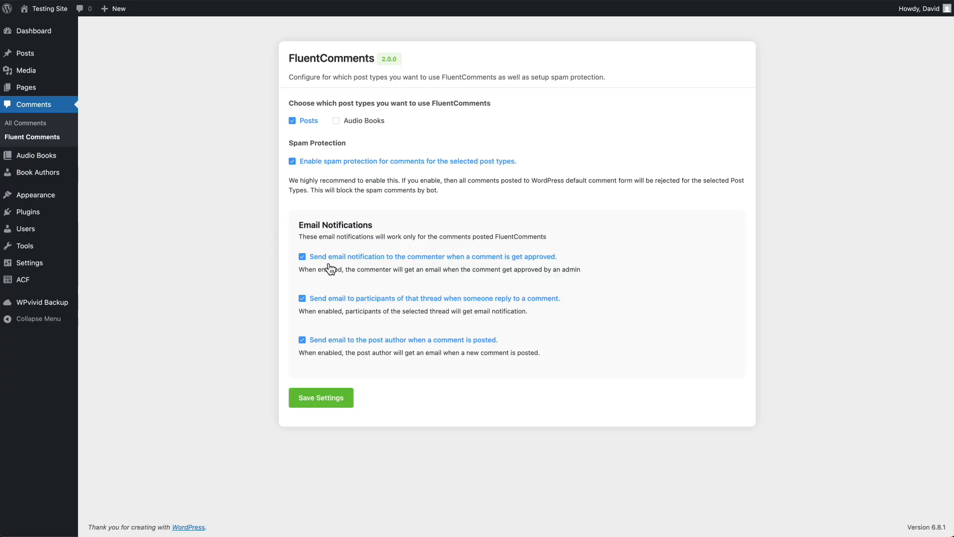
pyautogui.moveTo(371, 266)
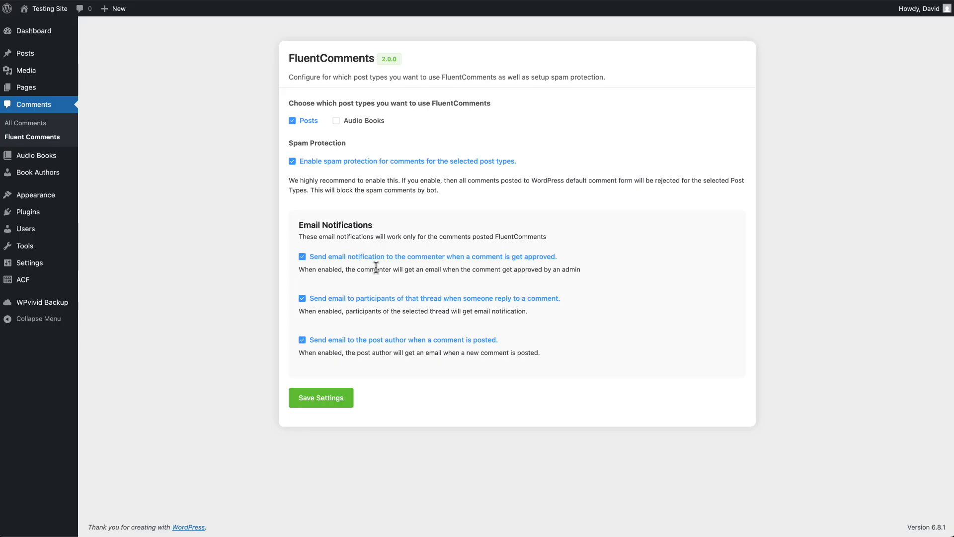
pyautogui.moveTo(381, 312)
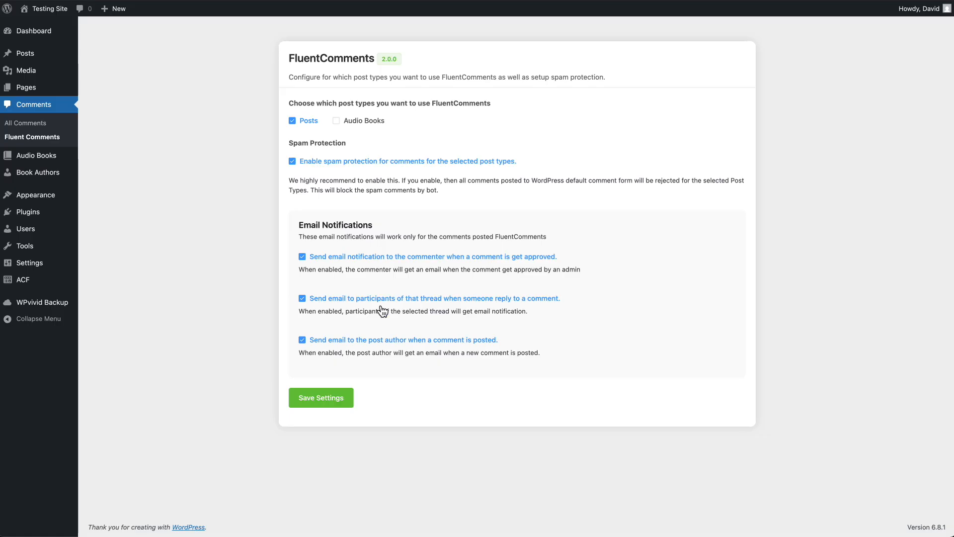
pyautogui.moveTo(352, 349)
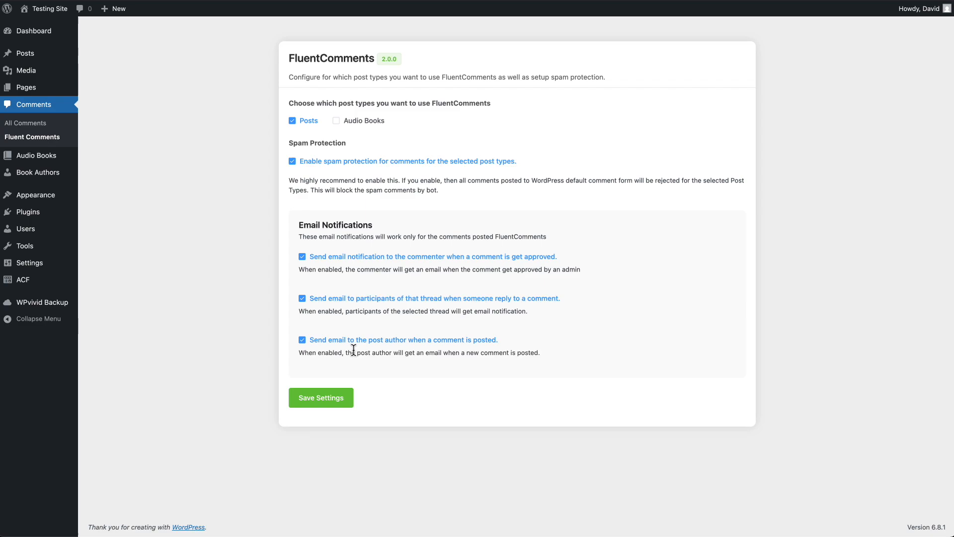
pyautogui.moveTo(387, 347)
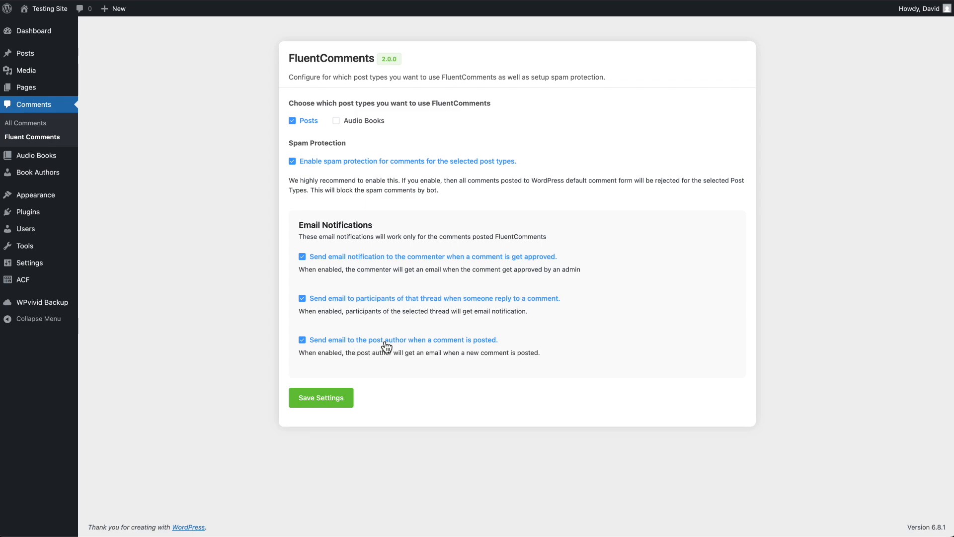
pyautogui.moveTo(342, 345)
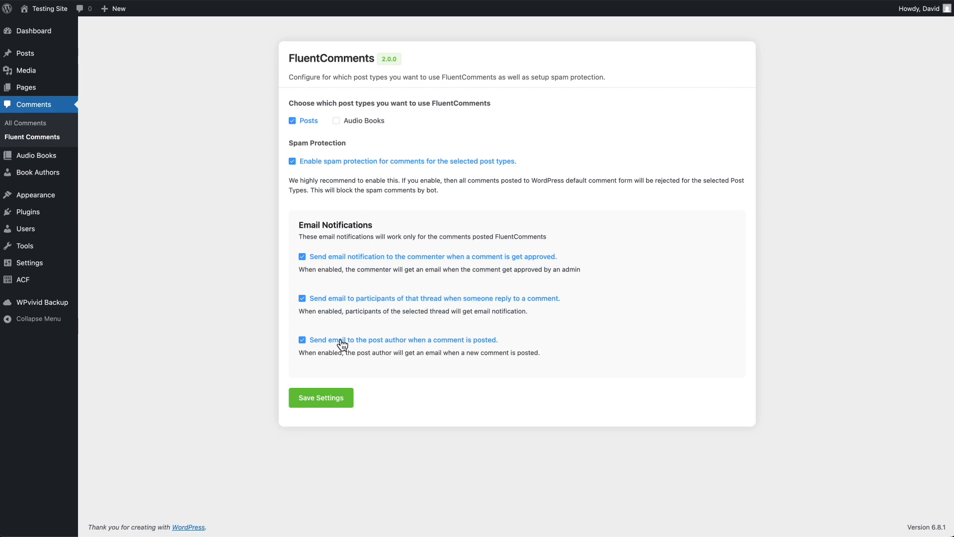
pyautogui.moveTo(347, 340)
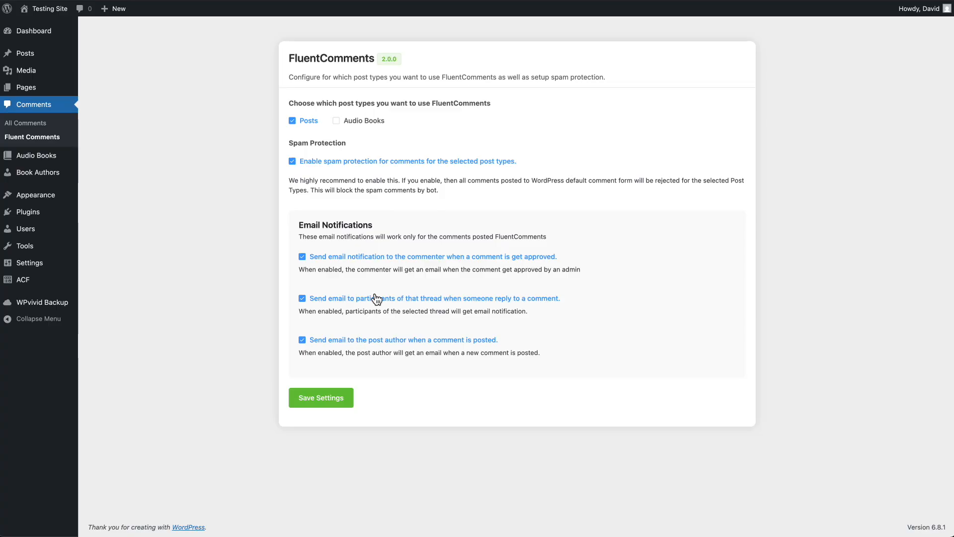
pyautogui.moveTo(383, 265)
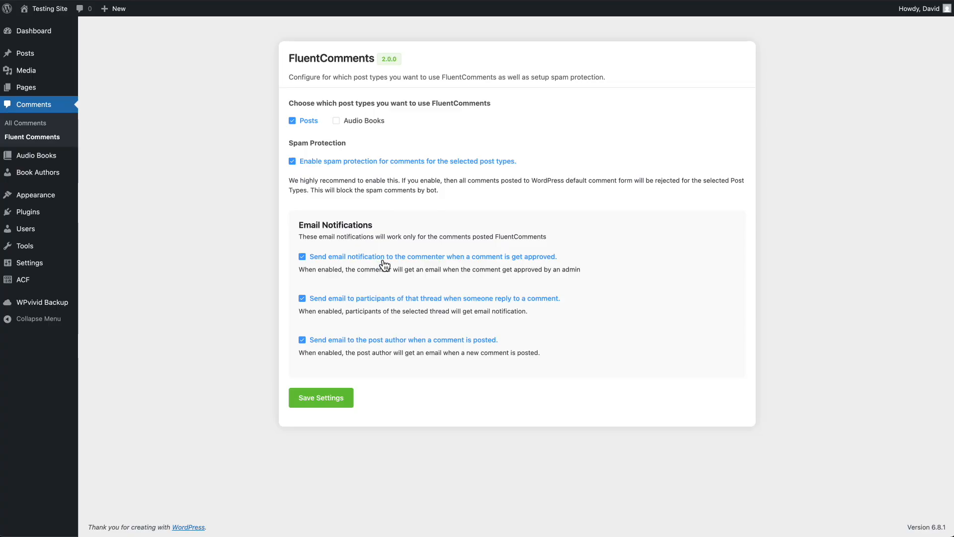
pyautogui.moveTo(50, 9)
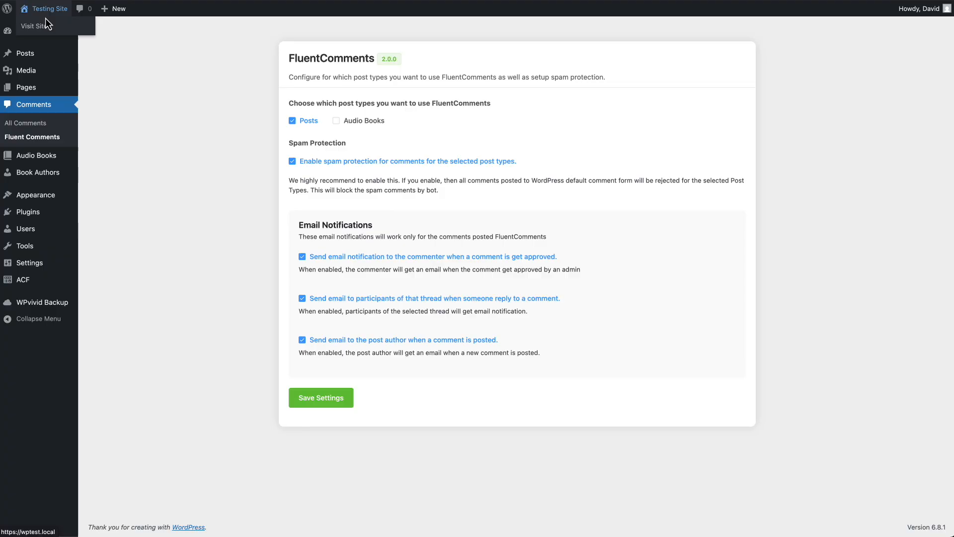
# From the front end, open the Illum officia dolores sint ipsum post's comment box
pyautogui.click(31, 25)
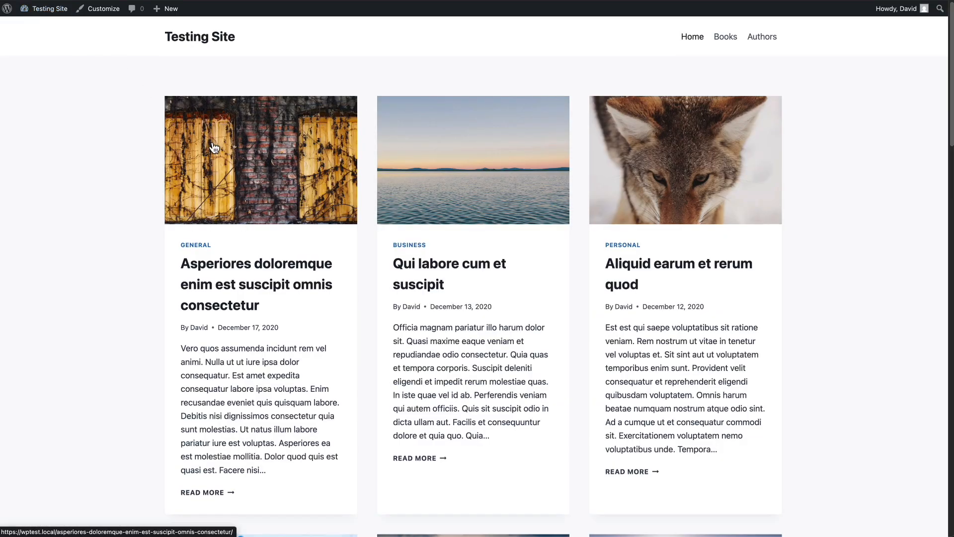
pyautogui.scroll(-3)
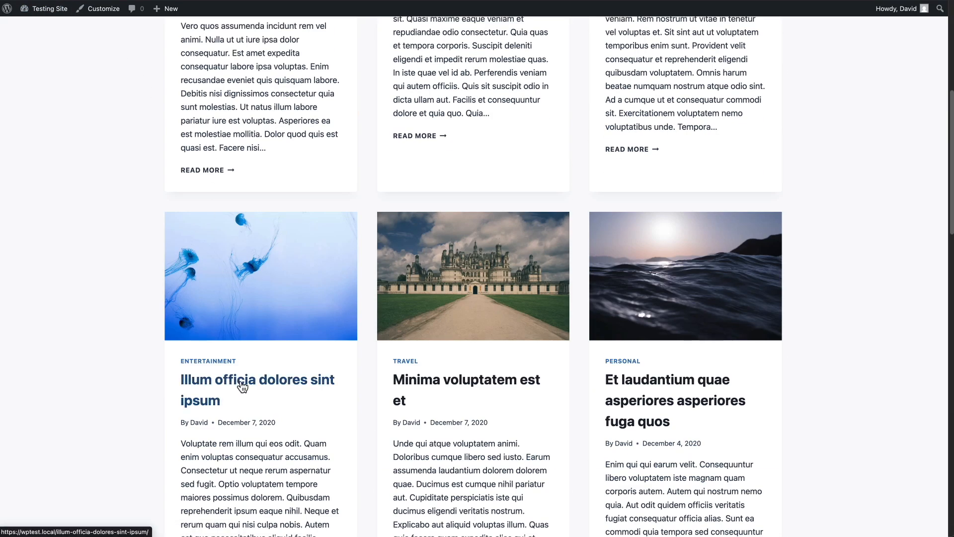
pyautogui.click(257, 378)
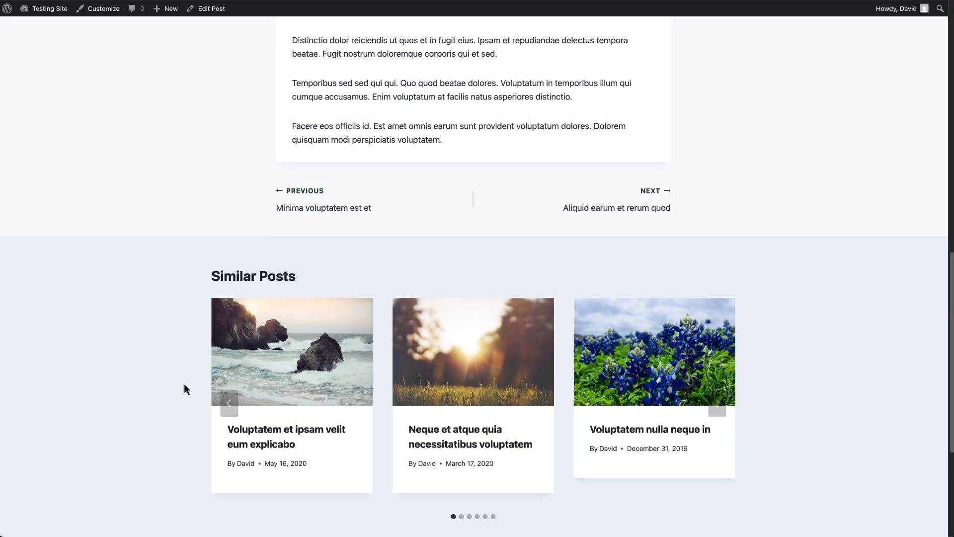
pyautogui.scroll(-3)
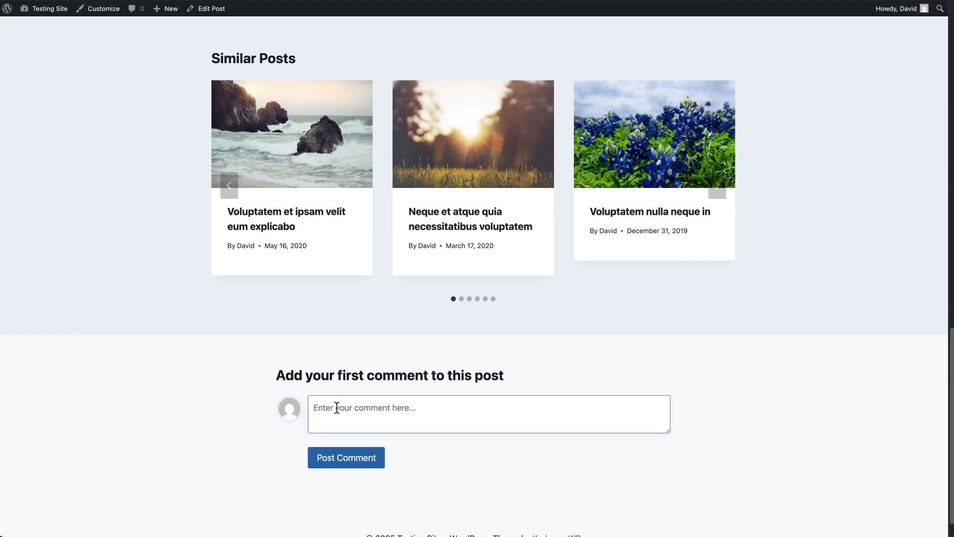
# Post the comment "I hope you like the post." through the FluentComments form
pyautogui.write('I hope you li')
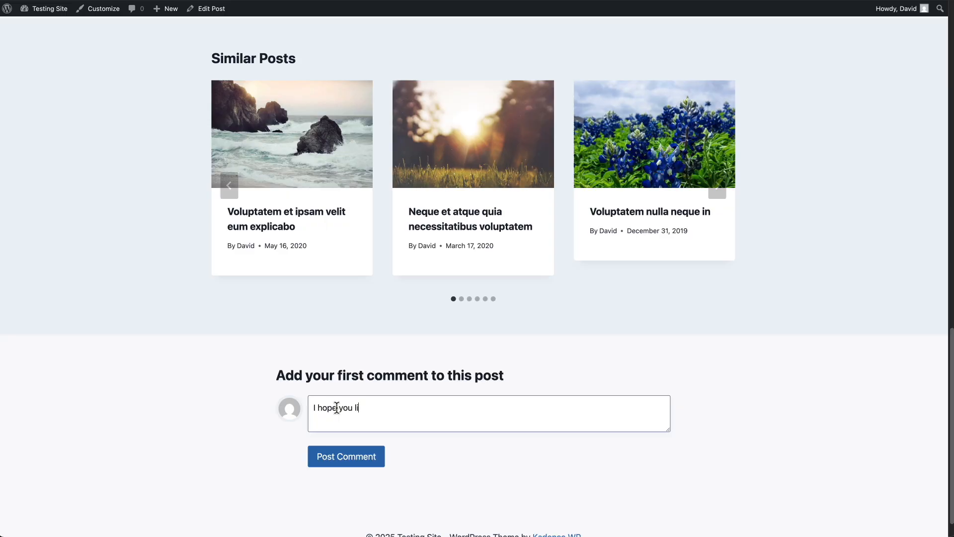
pyautogui.write('ke the p')
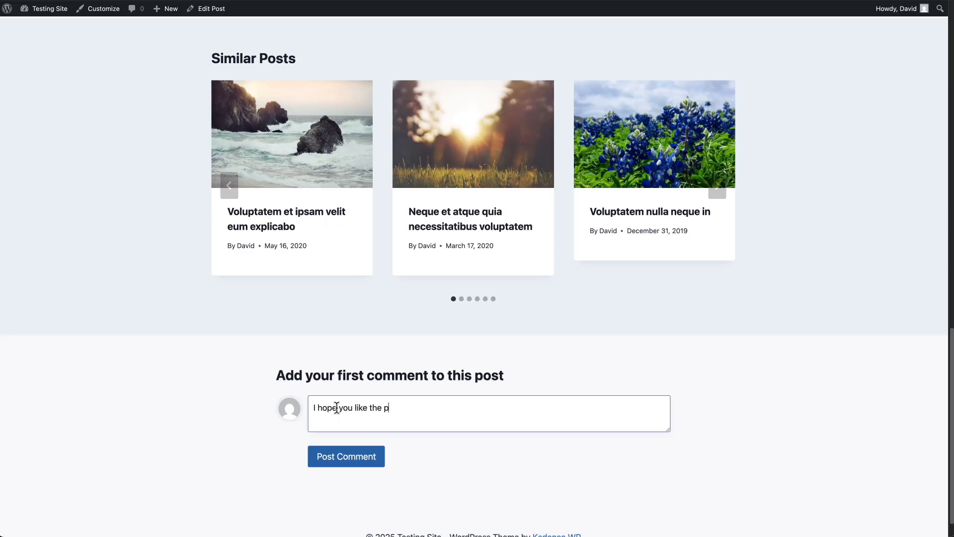
pyautogui.write('ost.')
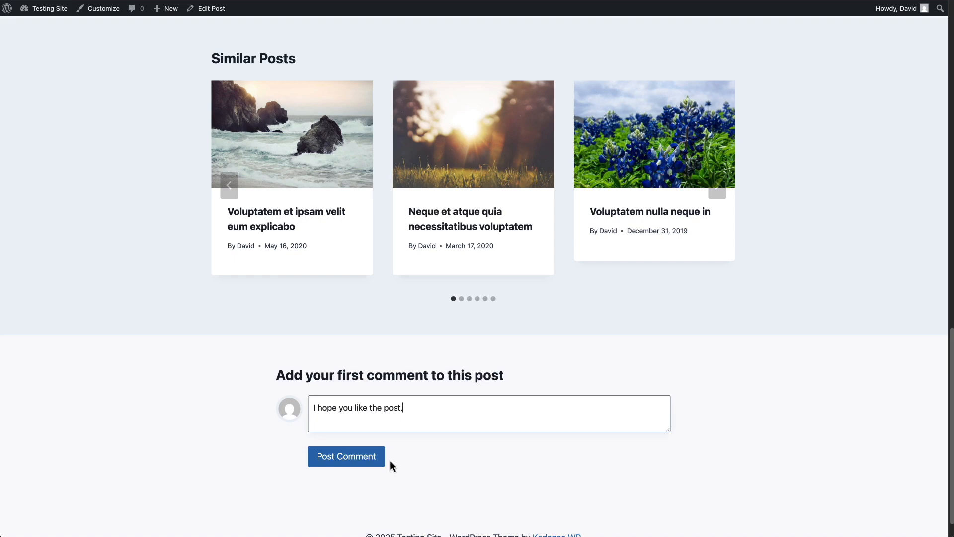
pyautogui.click(346, 456)
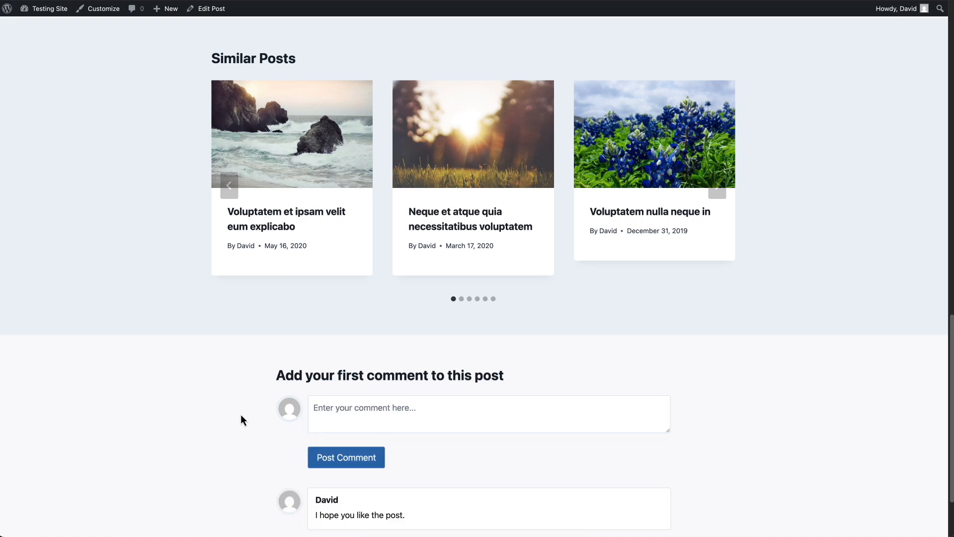
pyautogui.scroll(-3)
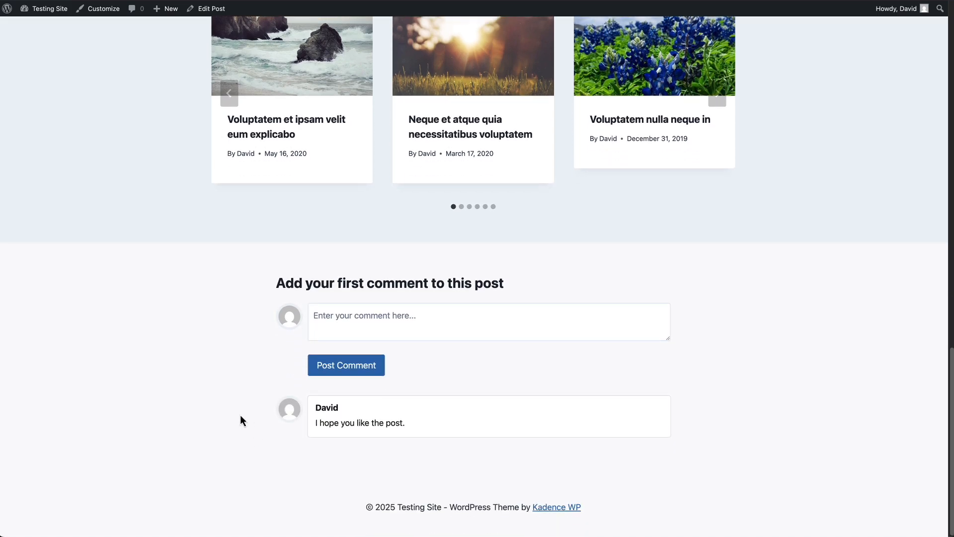
pyautogui.moveTo(361, 441)
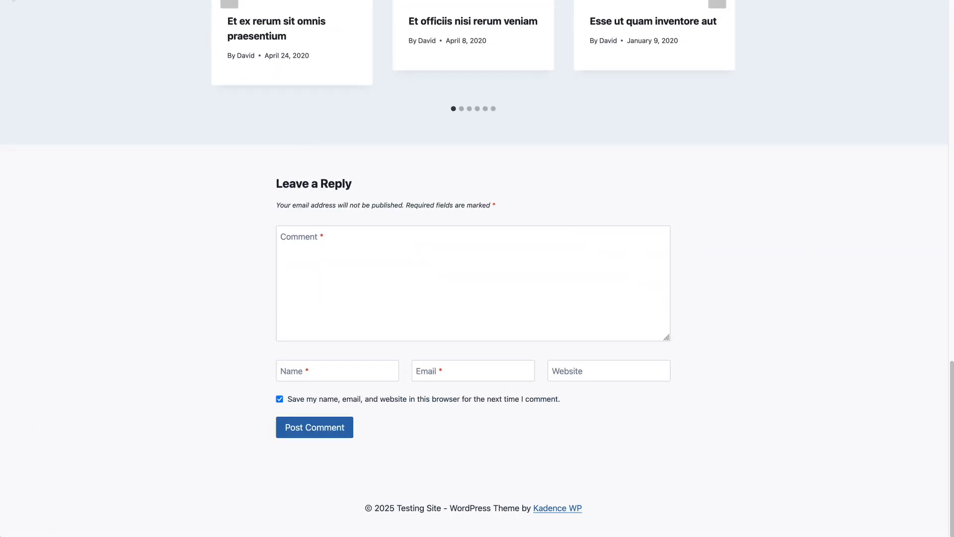
# Logged out, open the same post and start a reply to David's existing comment
pyautogui.scroll(3)
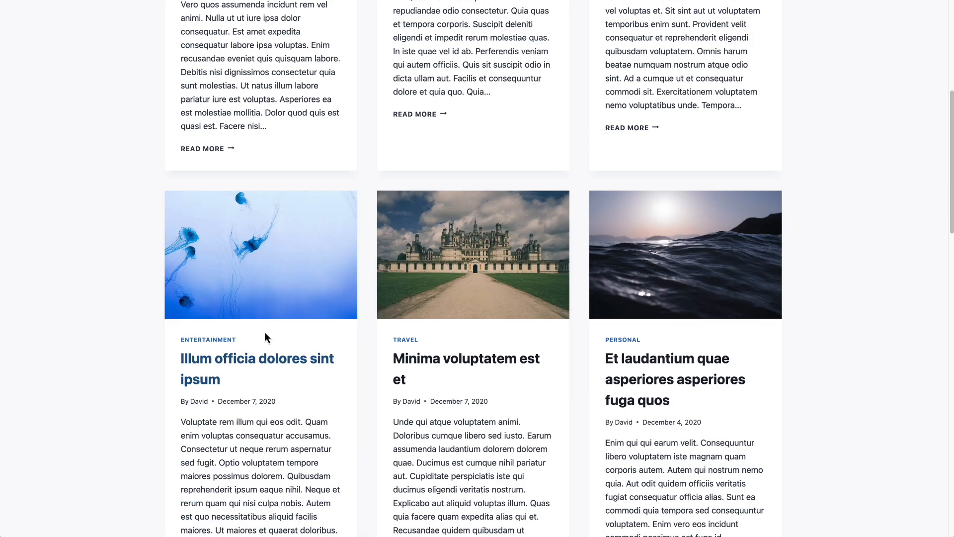
pyautogui.click(257, 367)
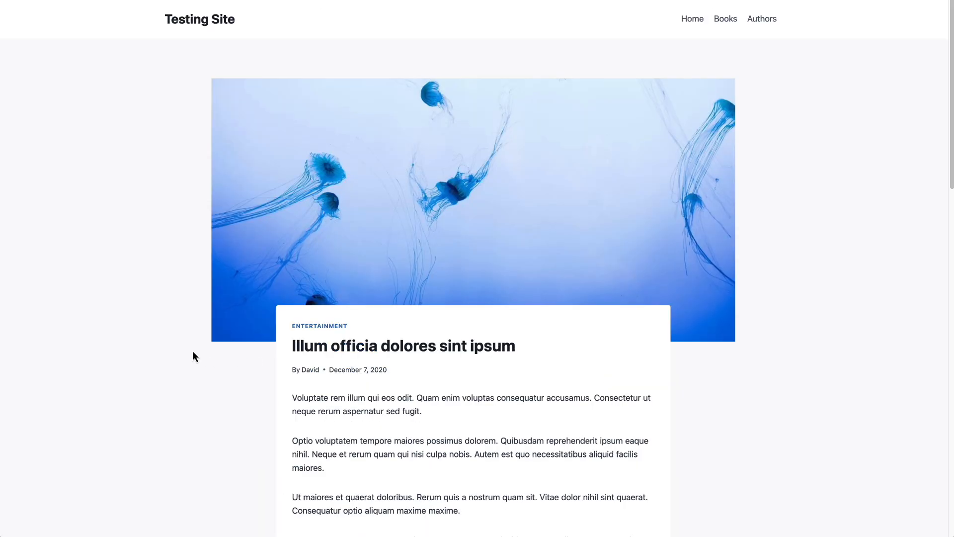
pyautogui.scroll(-3)
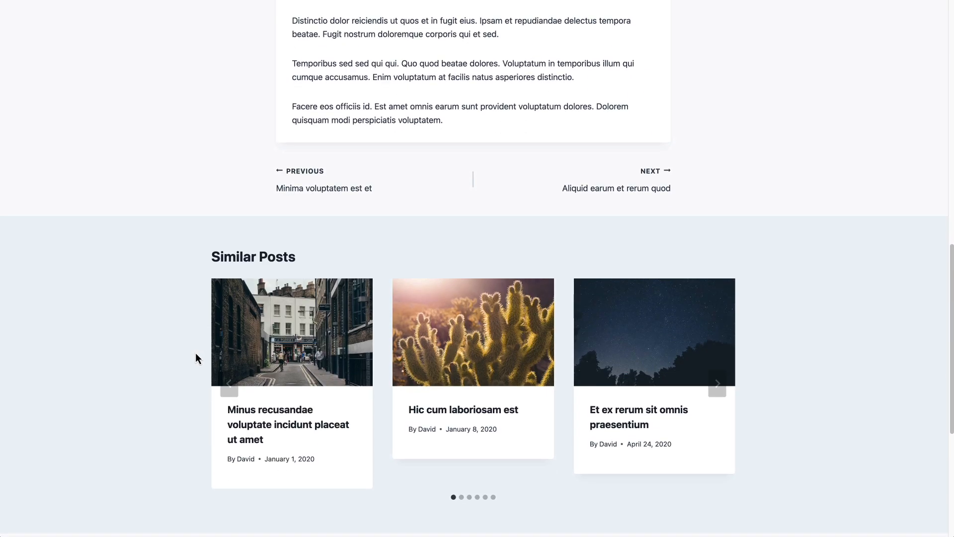
pyautogui.scroll(-3)
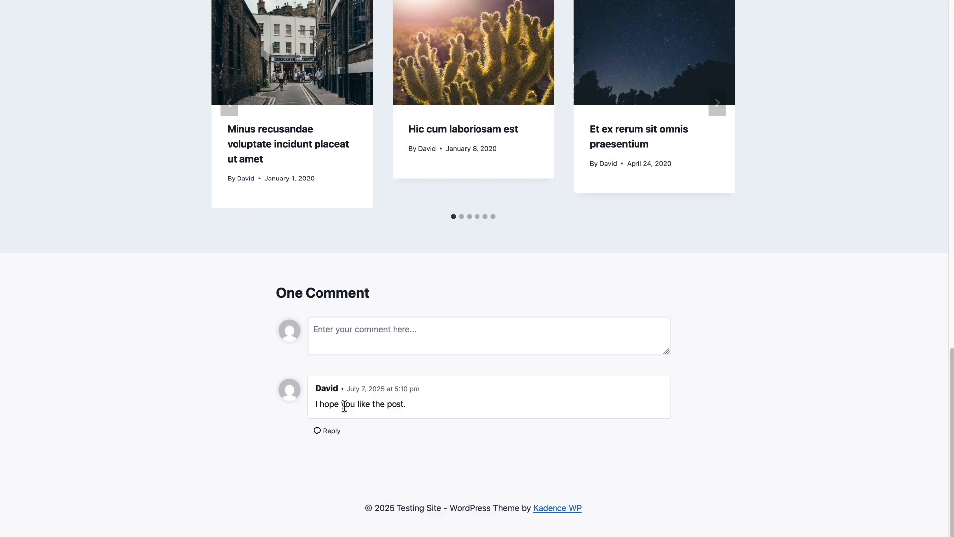
pyautogui.click(332, 430)
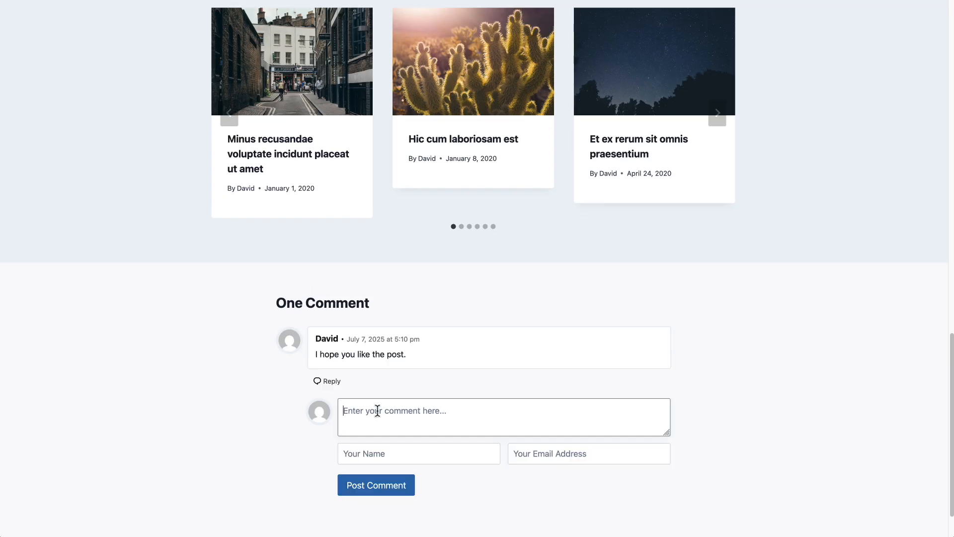
pyautogui.moveTo(282, 425)
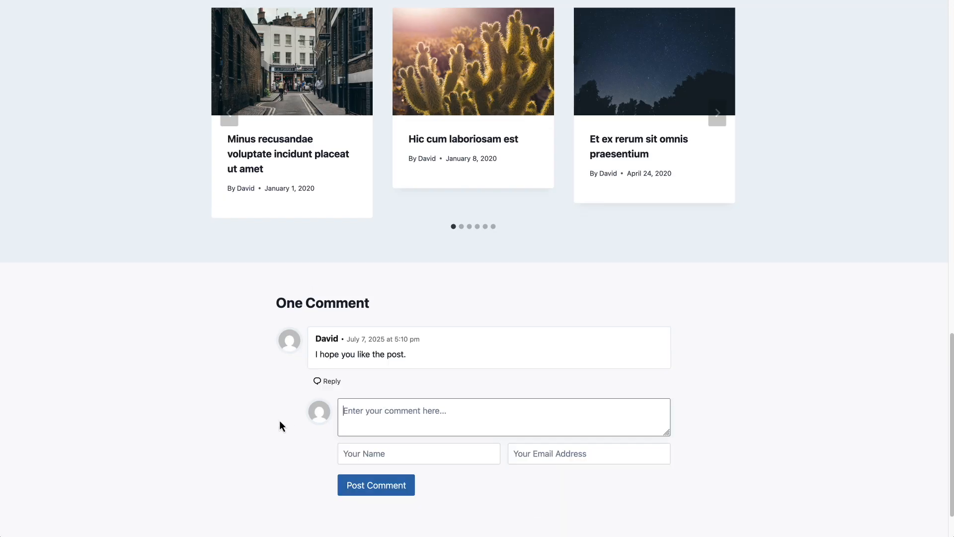
pyautogui.write('Yes! Great pos')
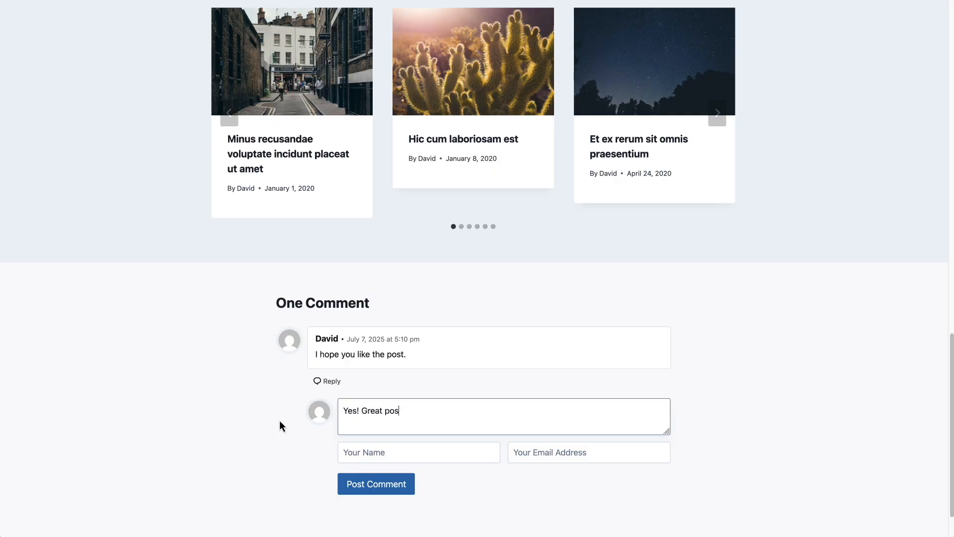
pyautogui.click(419, 452)
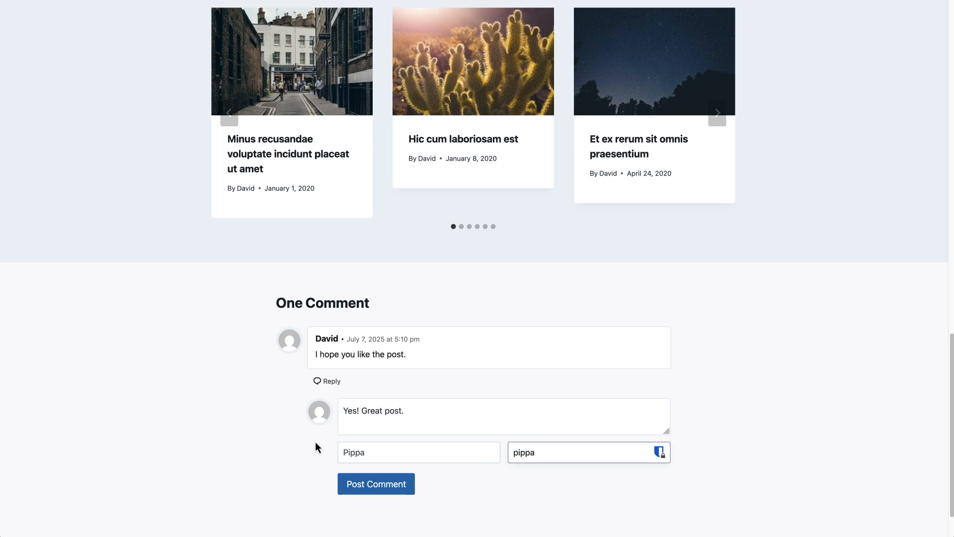
pyautogui.write('@example')
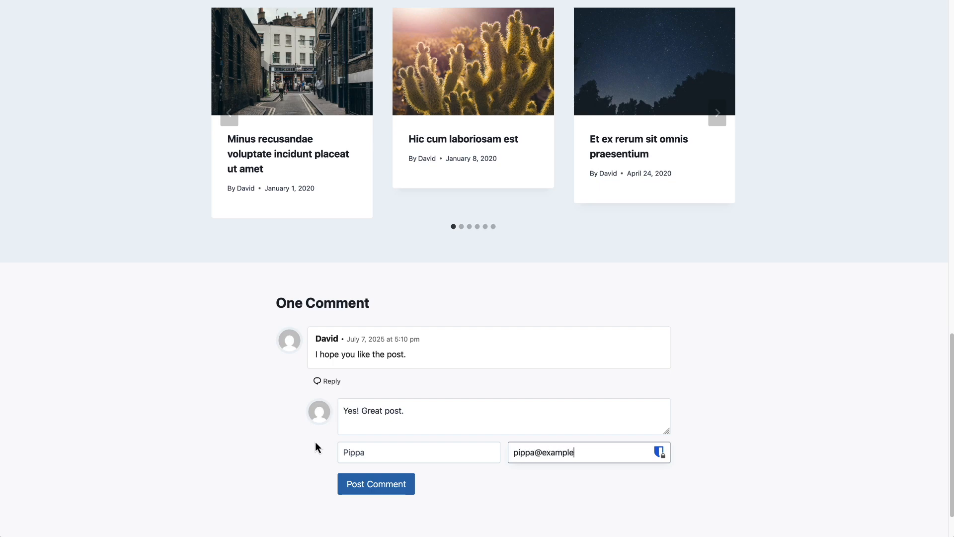
pyautogui.write('.com')
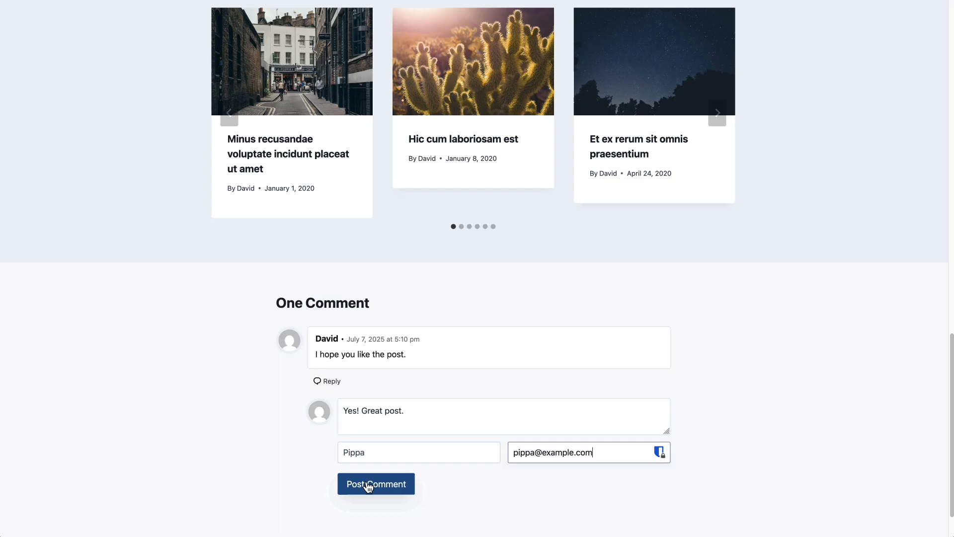
pyautogui.click(376, 484)
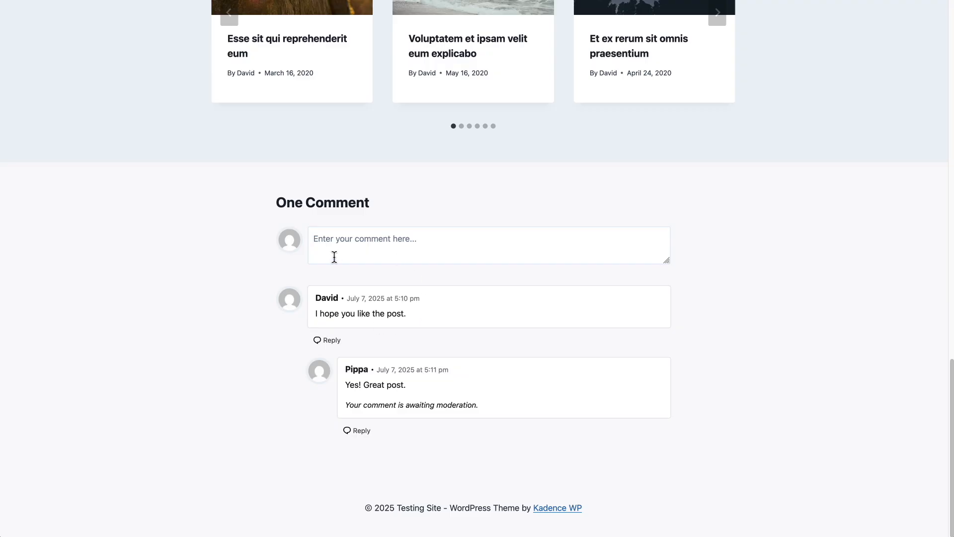
pyautogui.moveTo(292, 264)
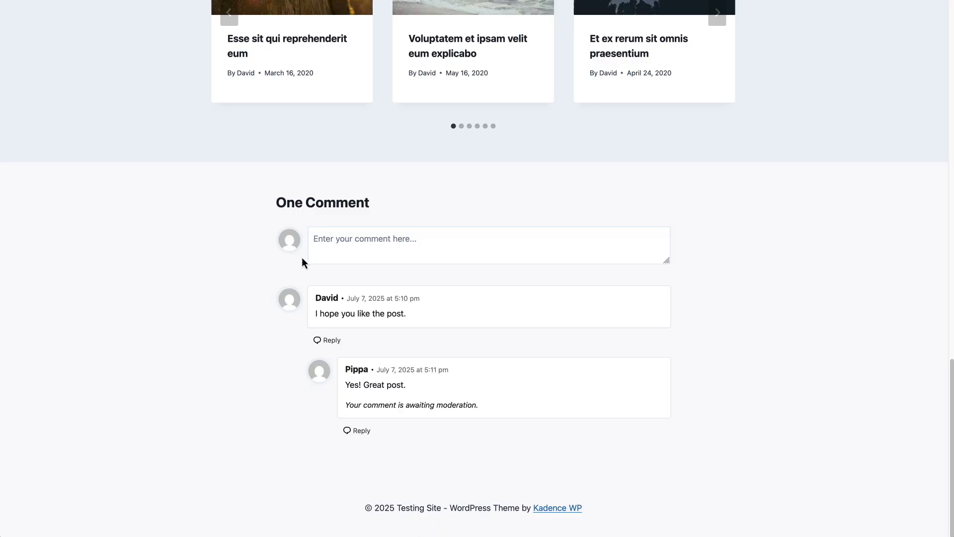
pyautogui.moveTo(305, 338)
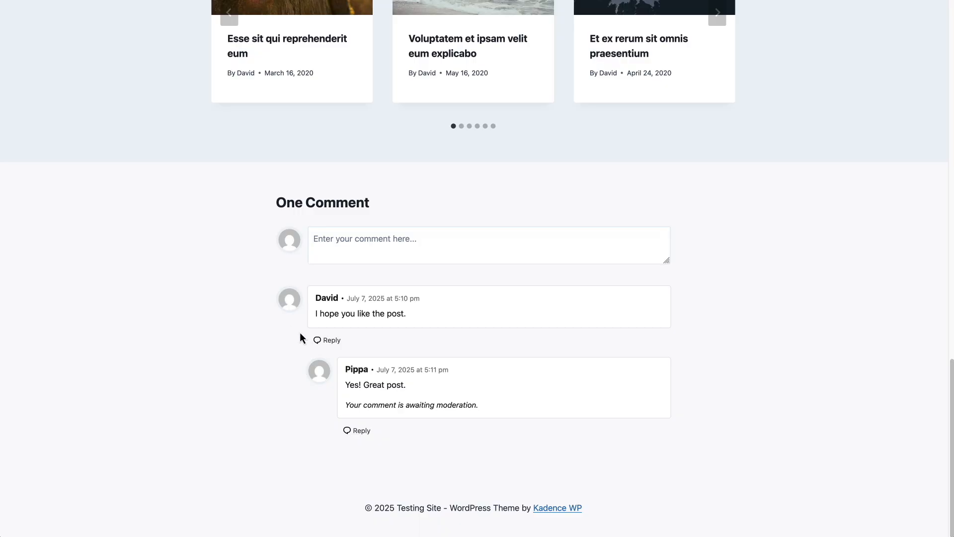
pyautogui.moveTo(327, 344)
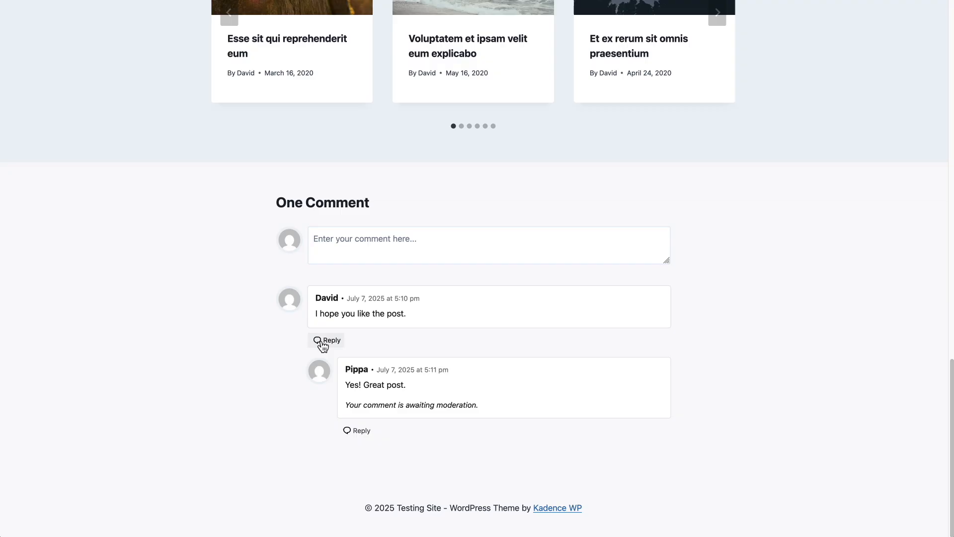
pyautogui.moveTo(277, 348)
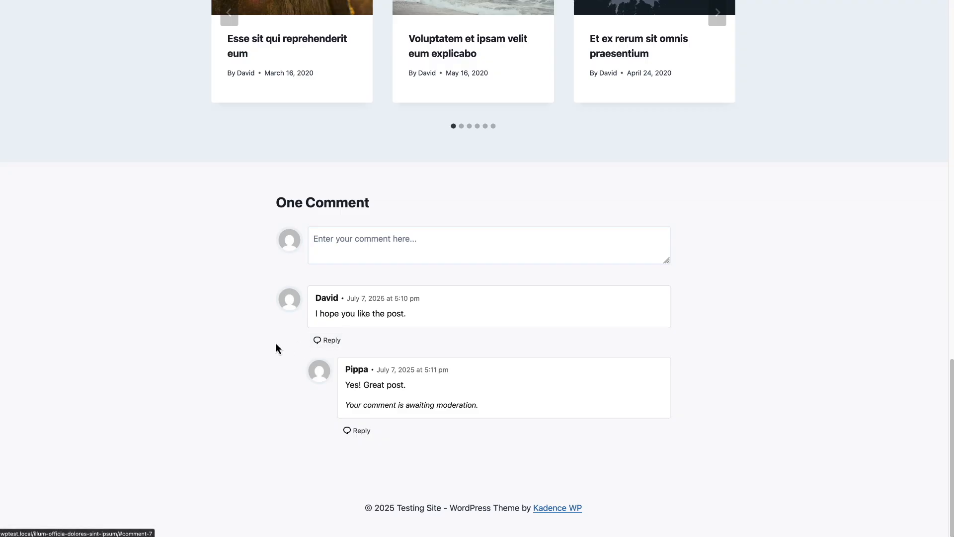
pyautogui.moveTo(269, 321)
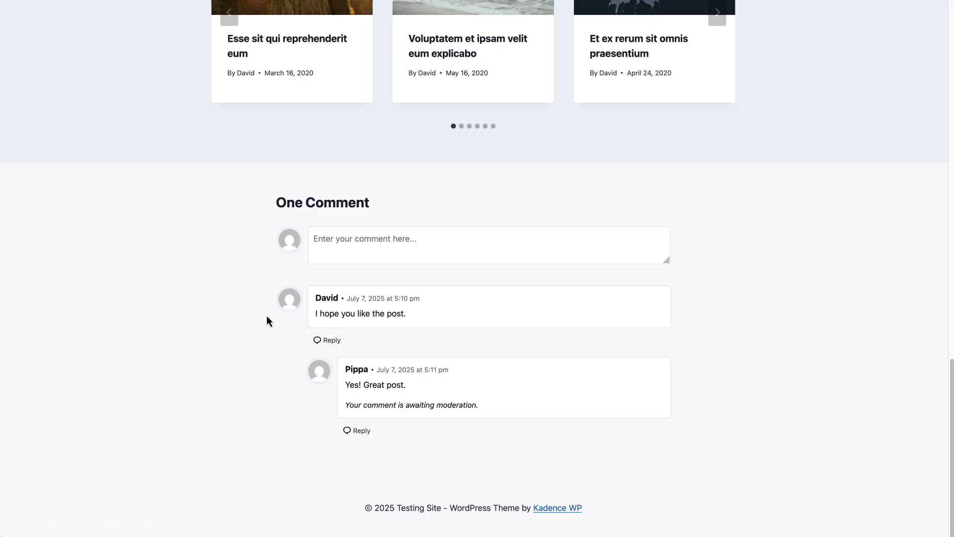
pyautogui.moveTo(214, 199)
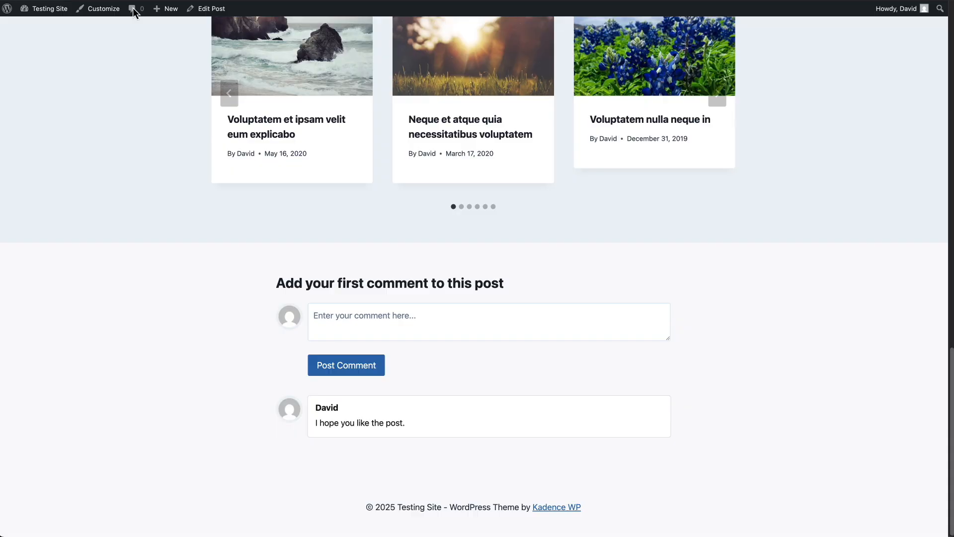
# Approve Pippa's pending reply "Yes! Great post." in the Comments list
pyautogui.click(133, 9)
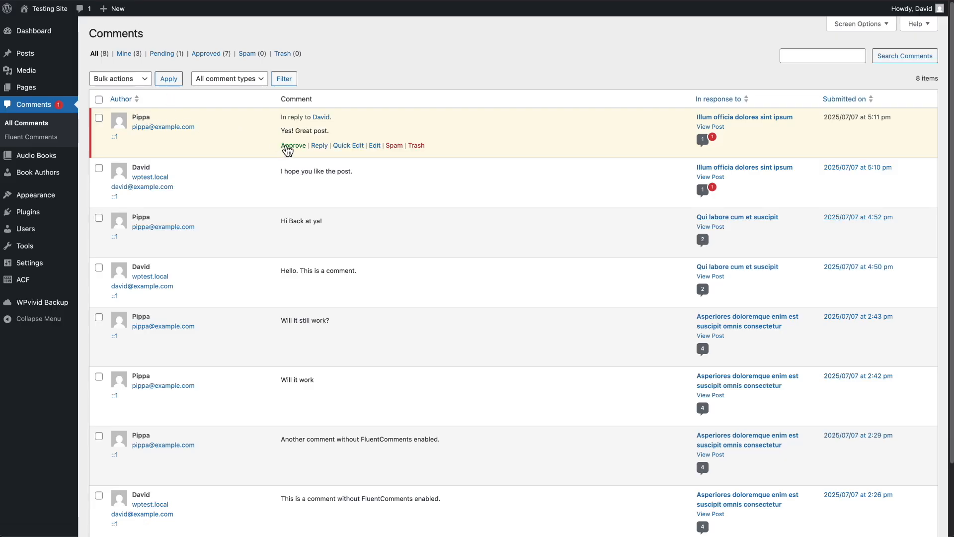
pyautogui.click(294, 145)
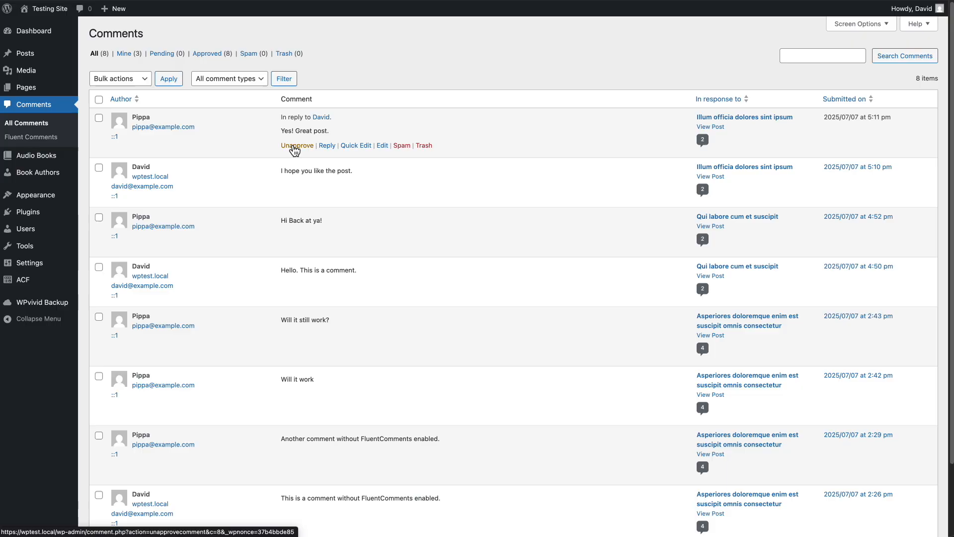
pyautogui.moveTo(395, 48)
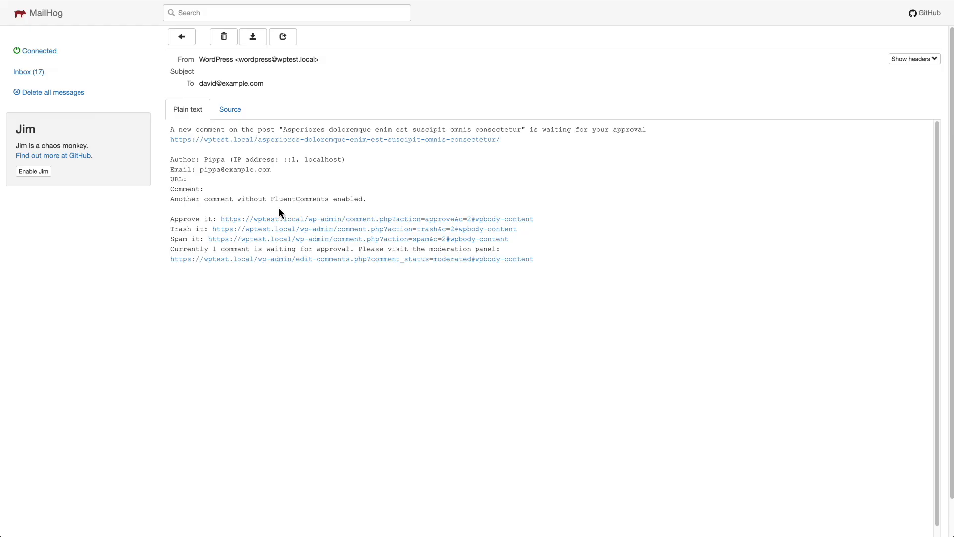
pyautogui.moveTo(349, 194)
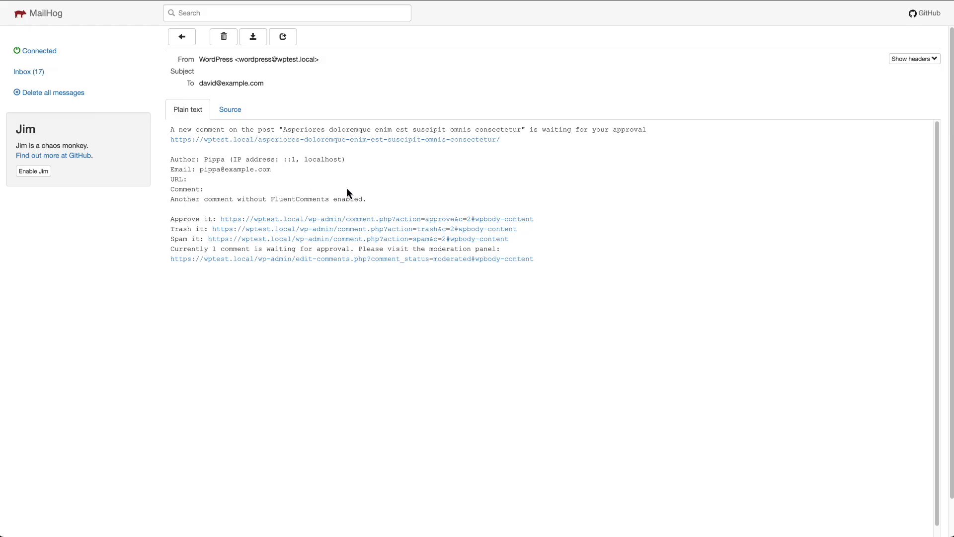
pyautogui.moveTo(293, 178)
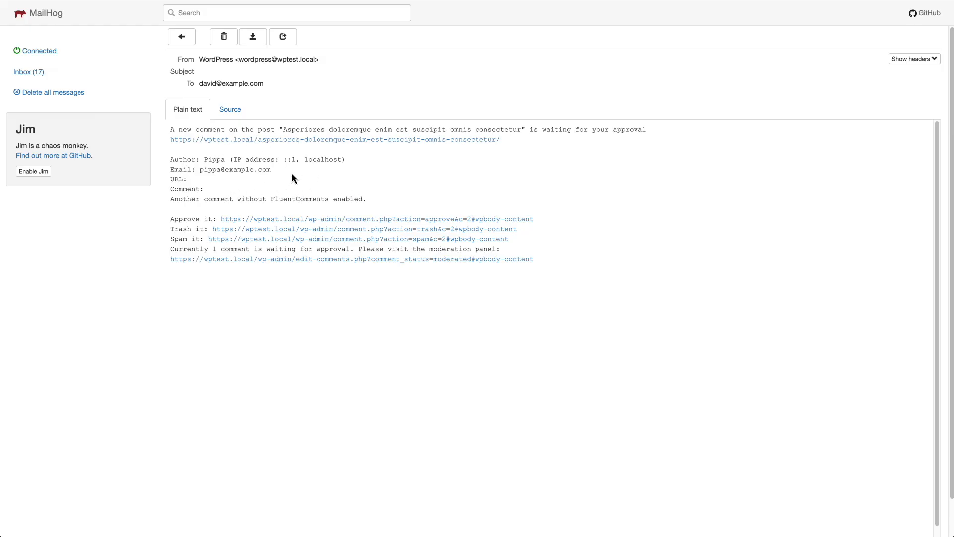
pyautogui.moveTo(303, 220)
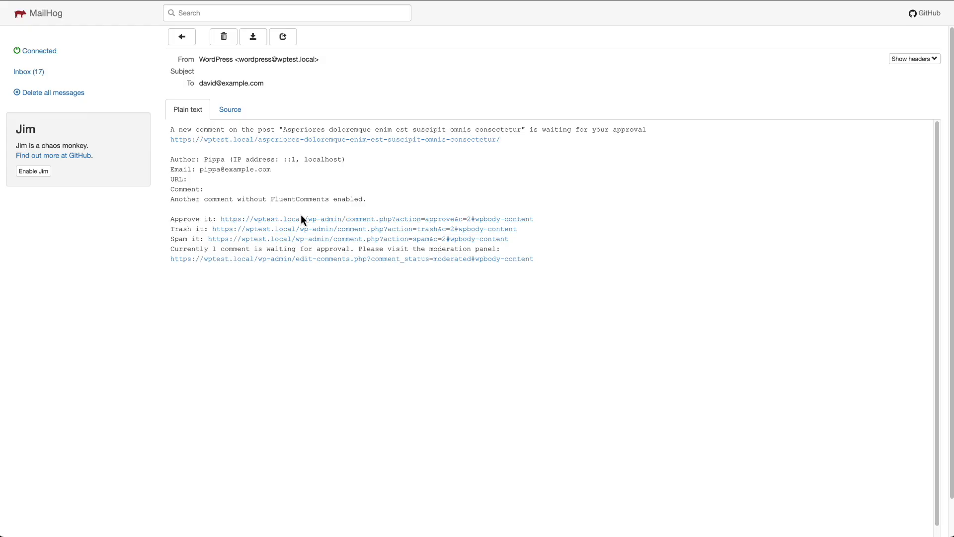
# View the FluentComments email notifying David that Pippa commented "Yes! Great post."
pyautogui.click(180, 36)
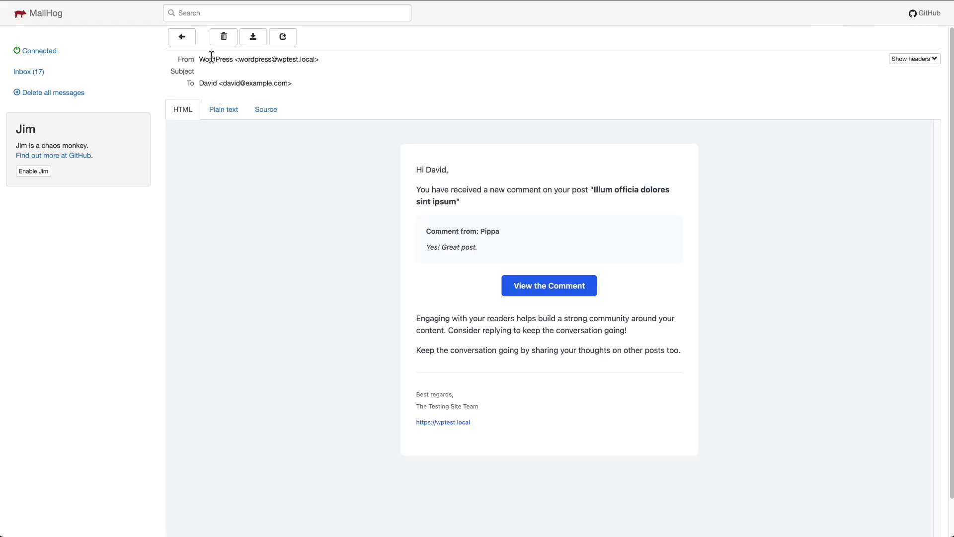
pyautogui.moveTo(257, 197)
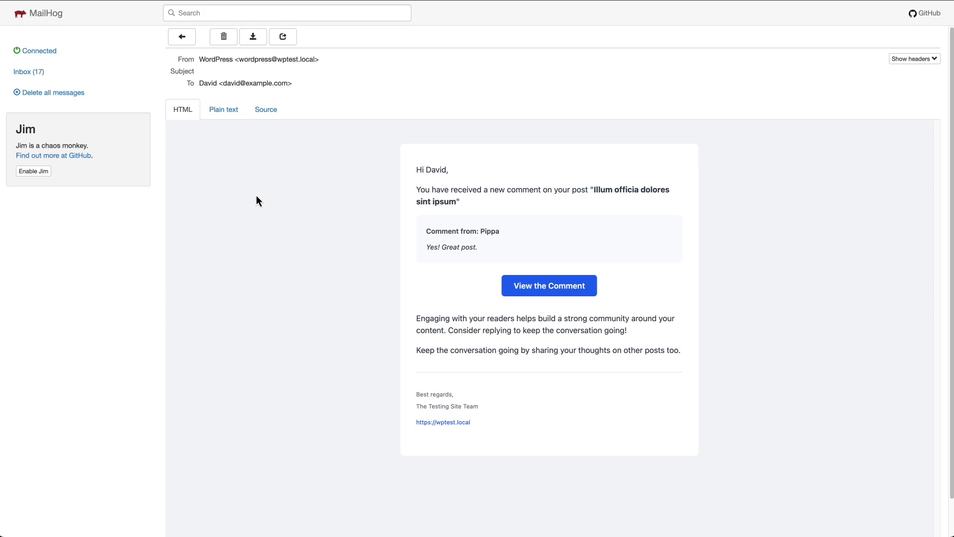
pyautogui.moveTo(348, 260)
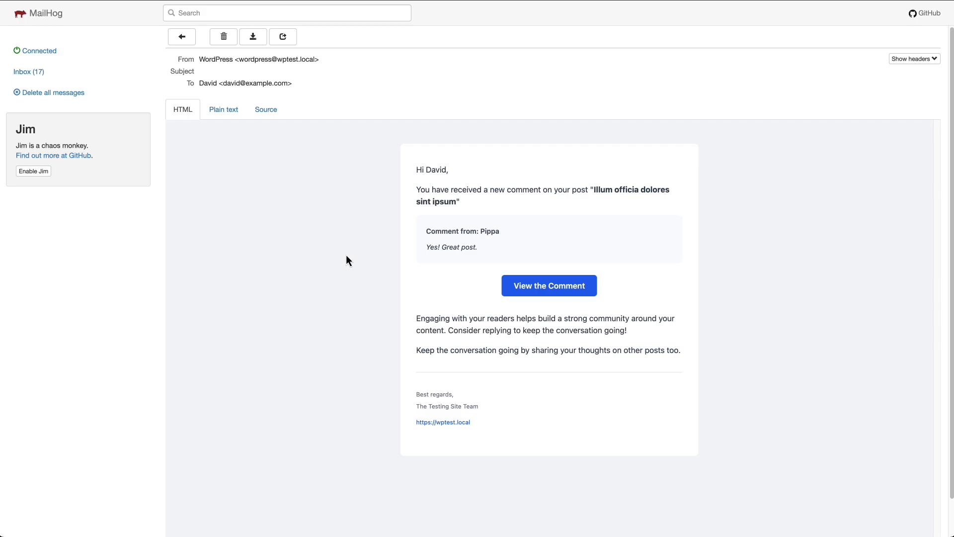
pyautogui.moveTo(479, 276)
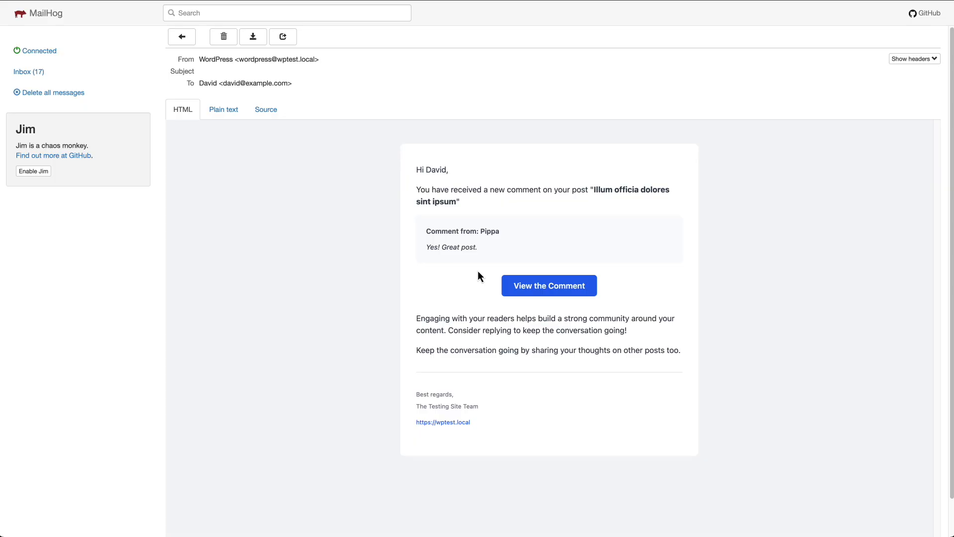
# View the approval email telling Pippa her comment "Yes! Great post." is live
pyautogui.click(181, 37)
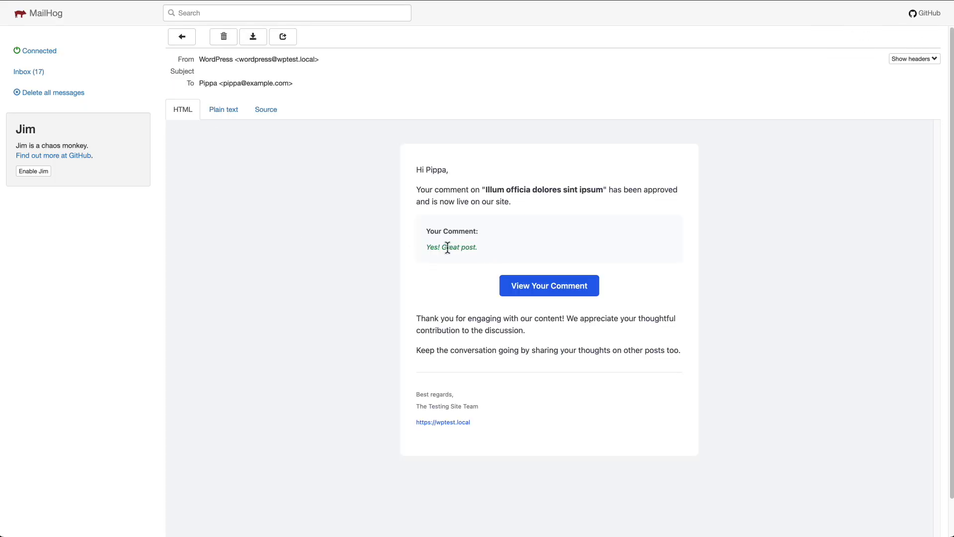
pyautogui.moveTo(484, 260)
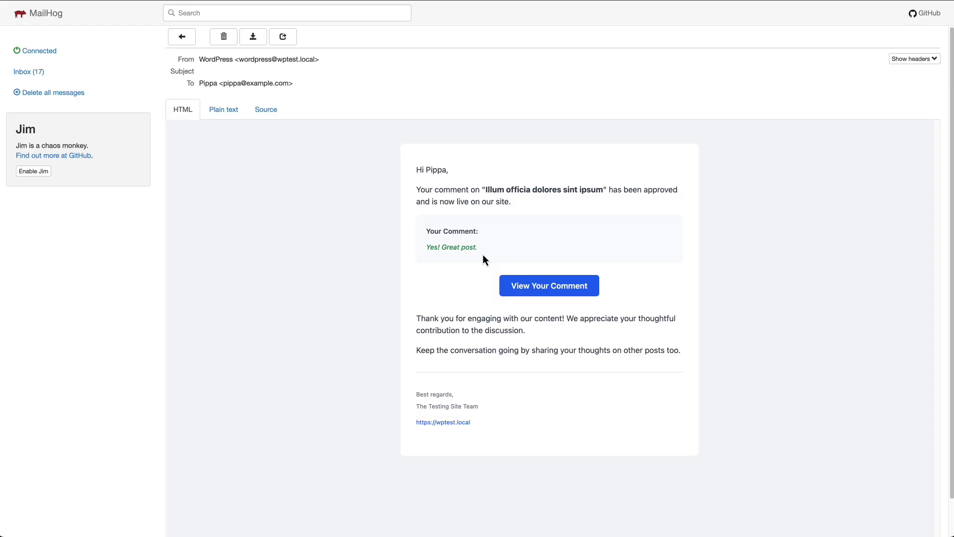
pyautogui.moveTo(587, 191)
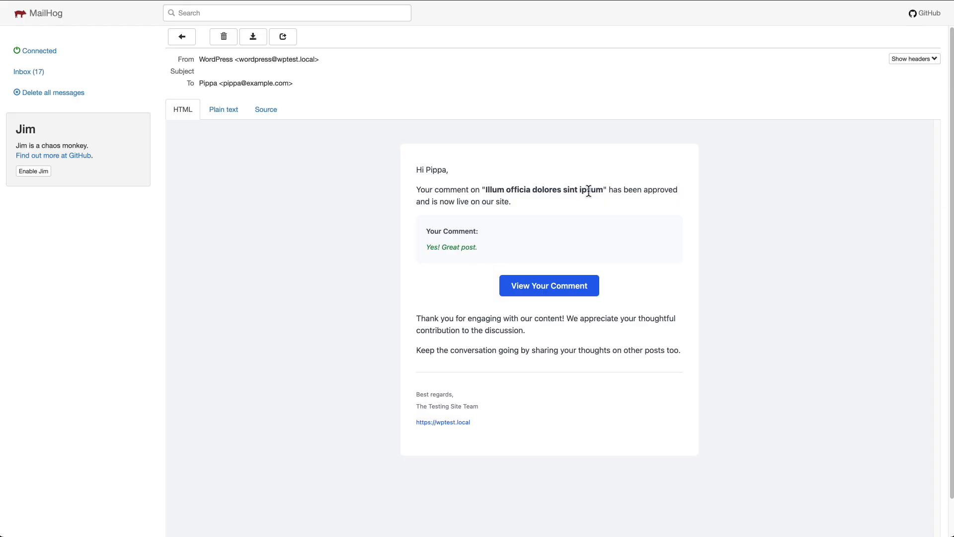
pyautogui.moveTo(575, 228)
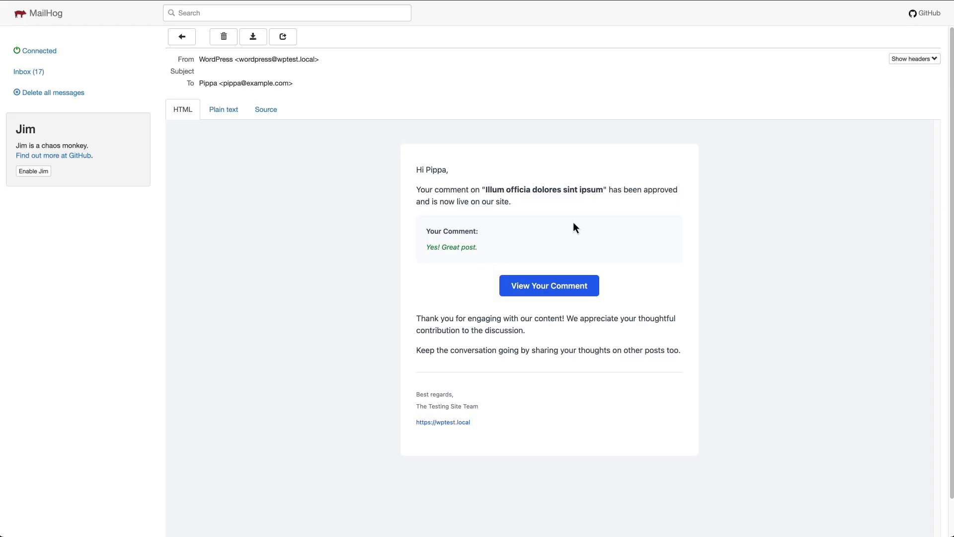
pyautogui.moveTo(614, 324)
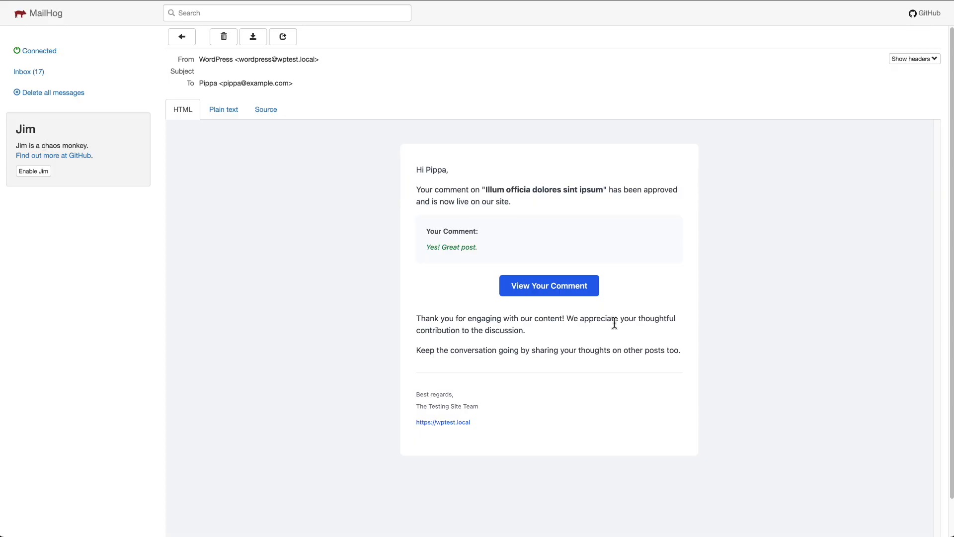
pyautogui.moveTo(316, 322)
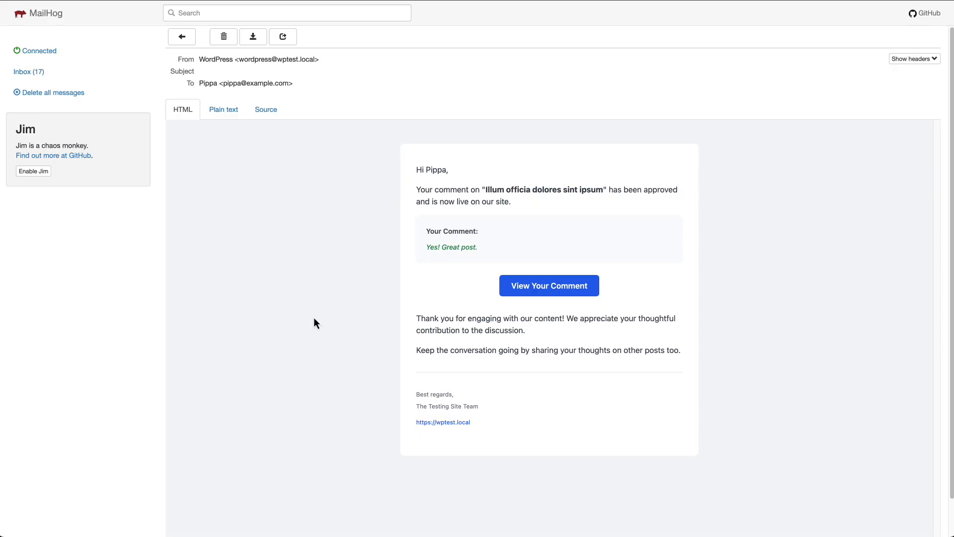
pyautogui.moveTo(304, 319)
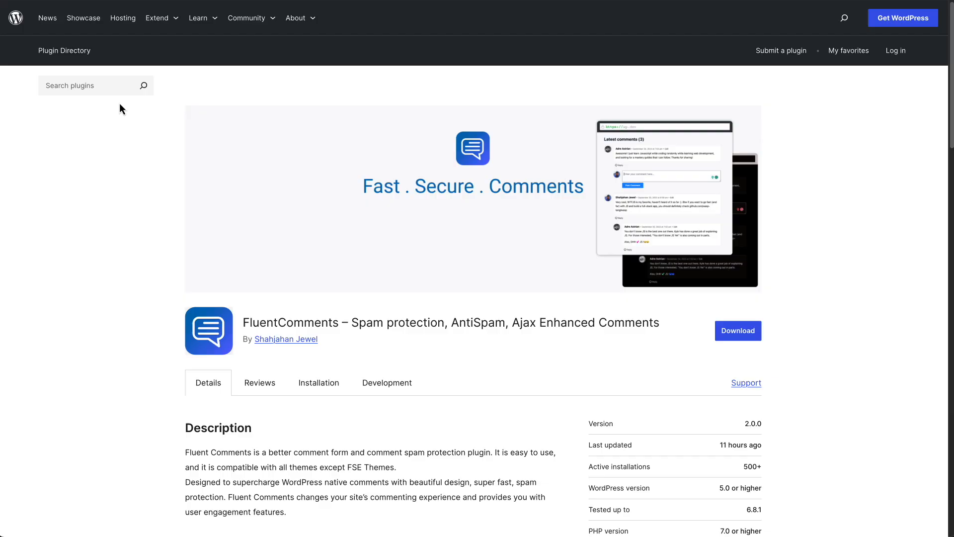
pyautogui.moveTo(116, 111)
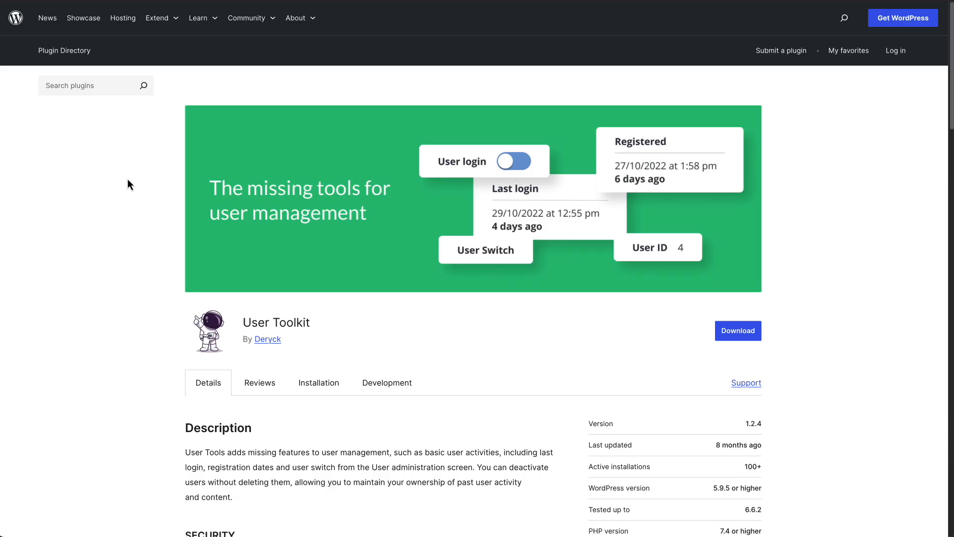
pyautogui.moveTo(254, 287)
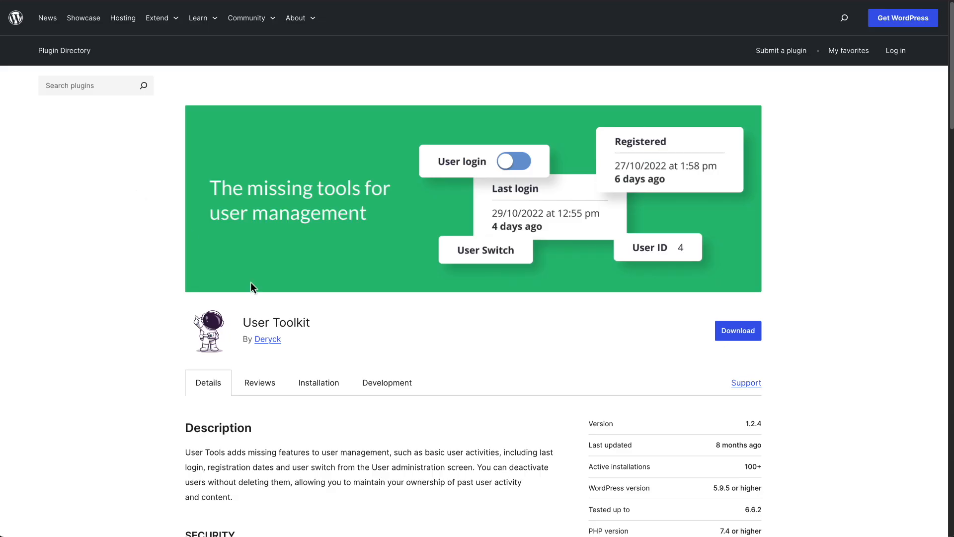
pyautogui.moveTo(743, 466)
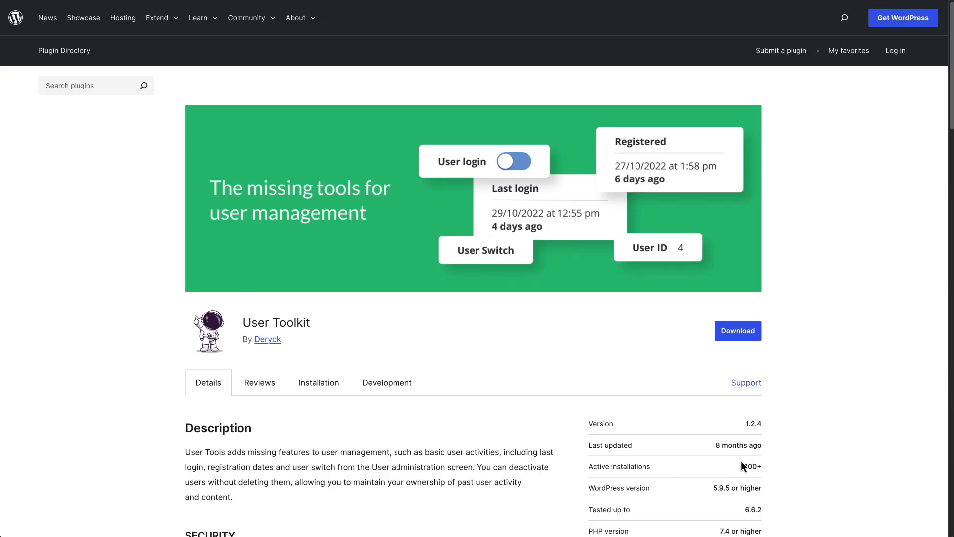
pyautogui.moveTo(367, 408)
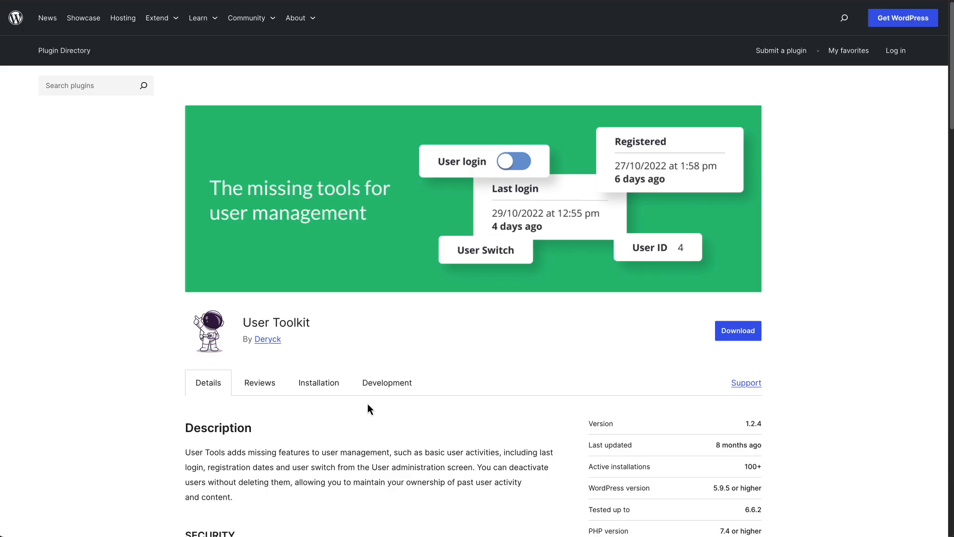
pyautogui.moveTo(31, 309)
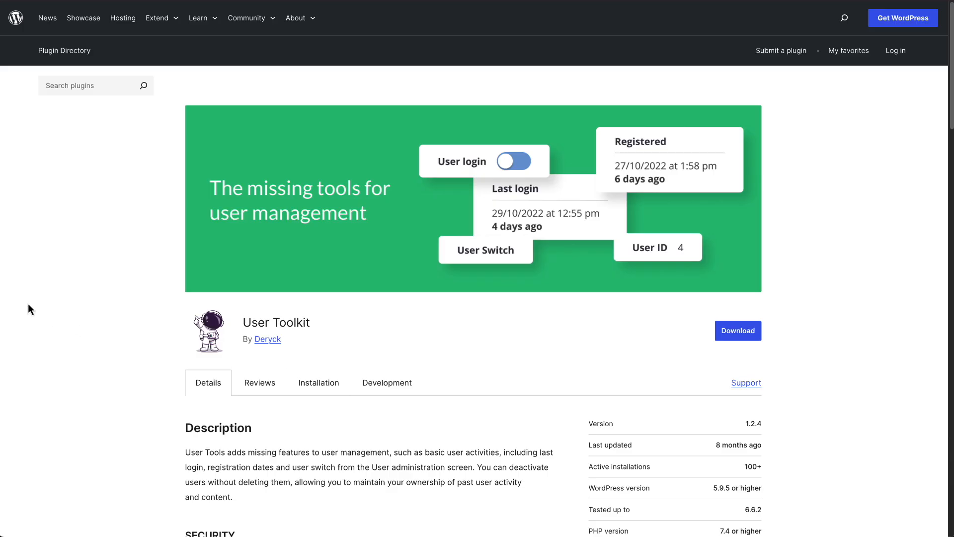
pyautogui.moveTo(61, 314)
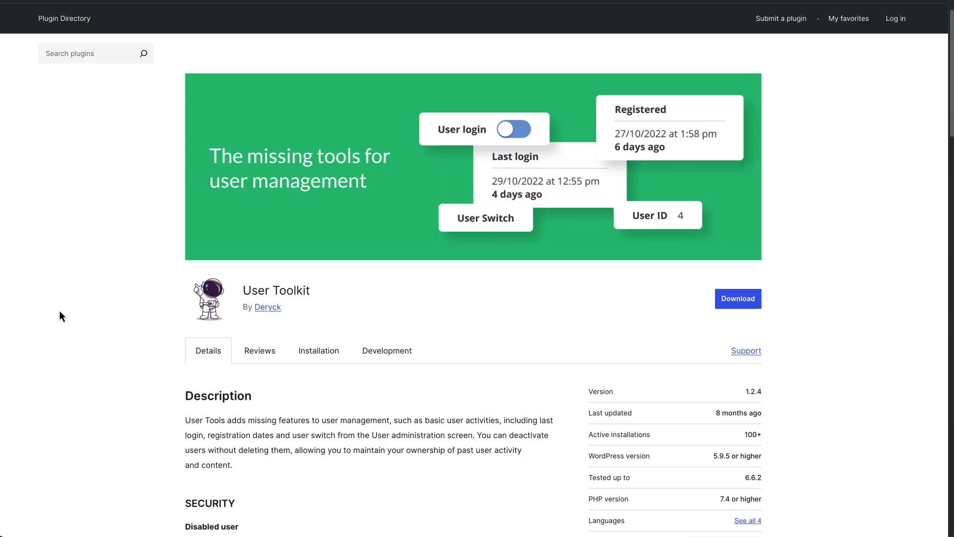
# Scroll through User Toolkit's Security and Usage notes in the Plugin Directory
pyautogui.scroll(-3)
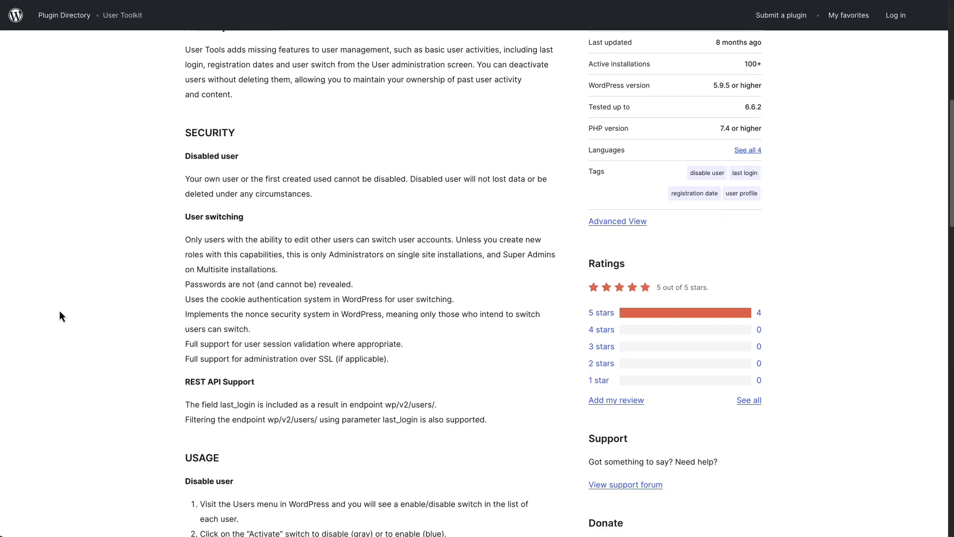
pyautogui.scroll(-3)
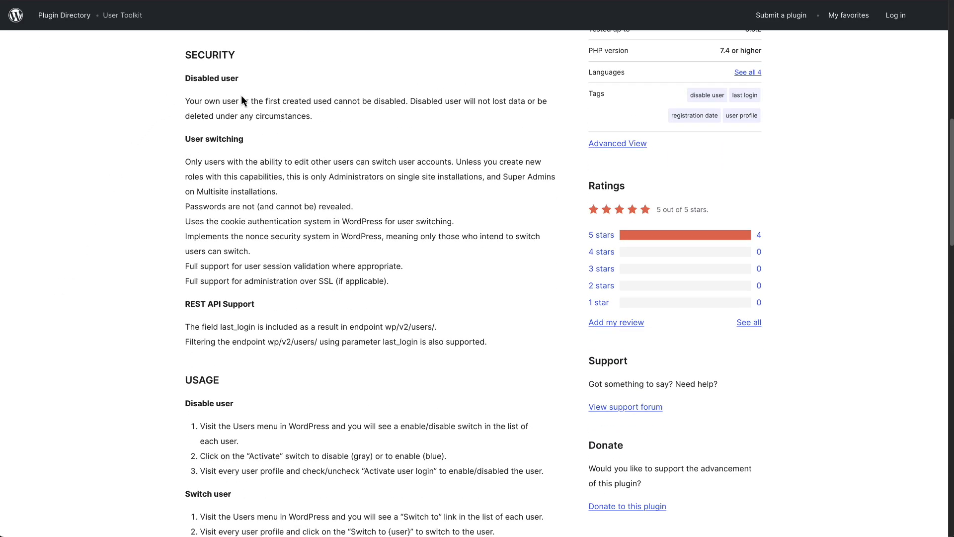
pyautogui.moveTo(274, 106)
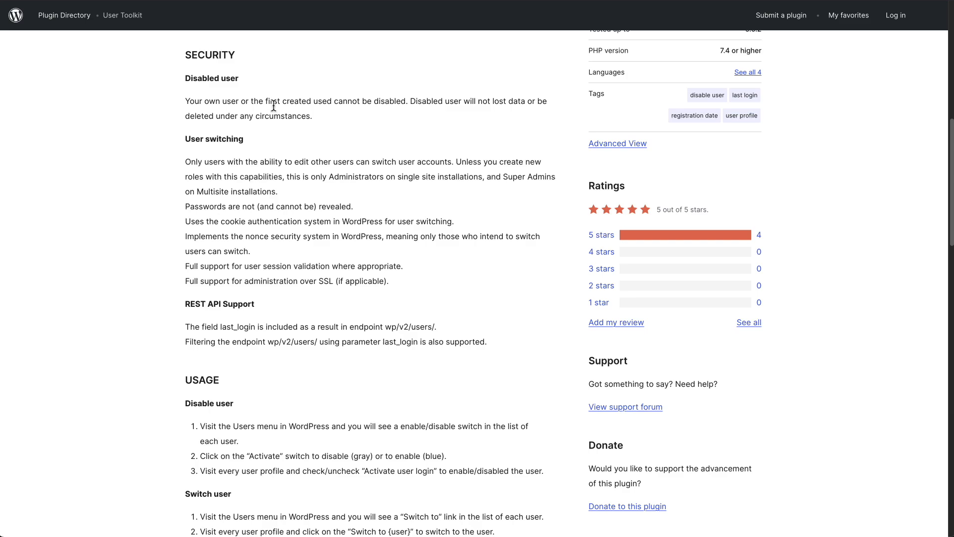
pyautogui.moveTo(214, 177)
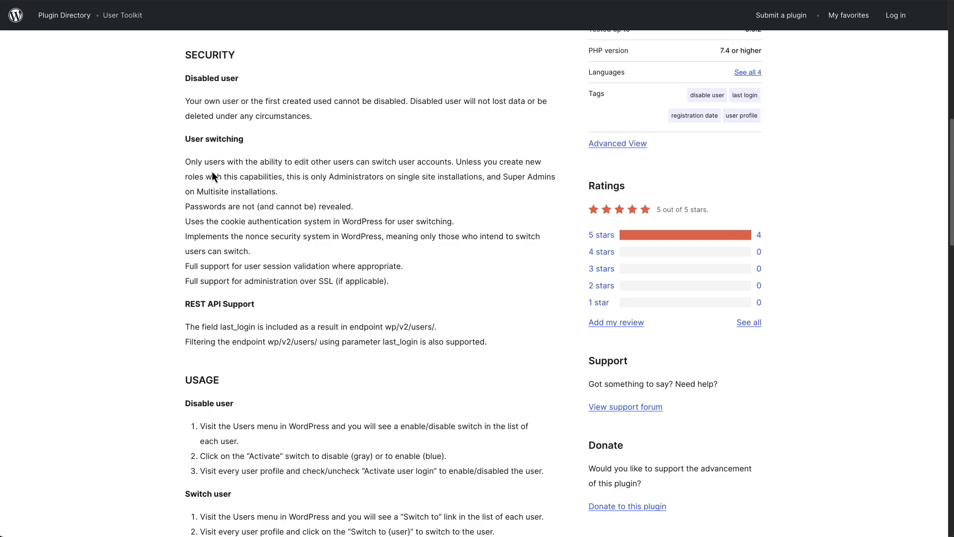
pyautogui.moveTo(255, 178)
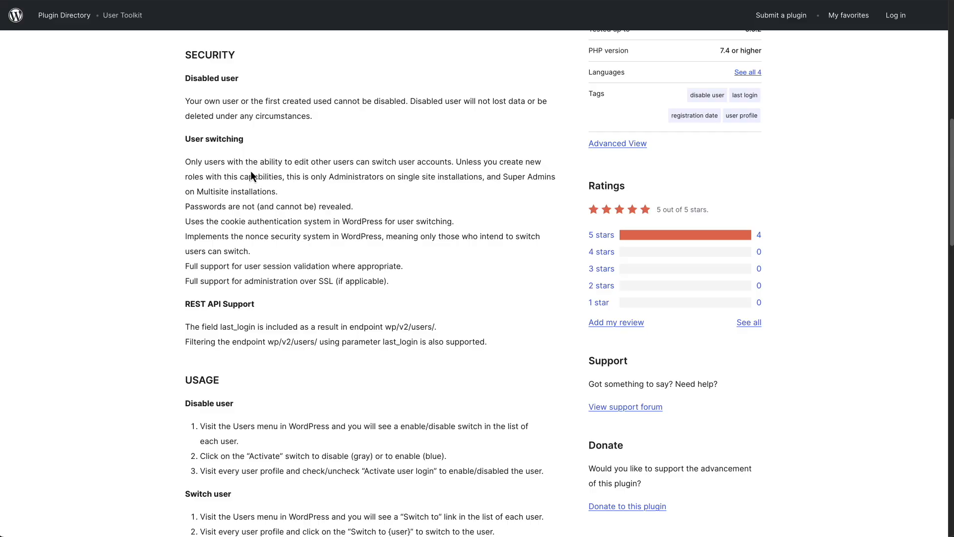
pyautogui.moveTo(195, 299)
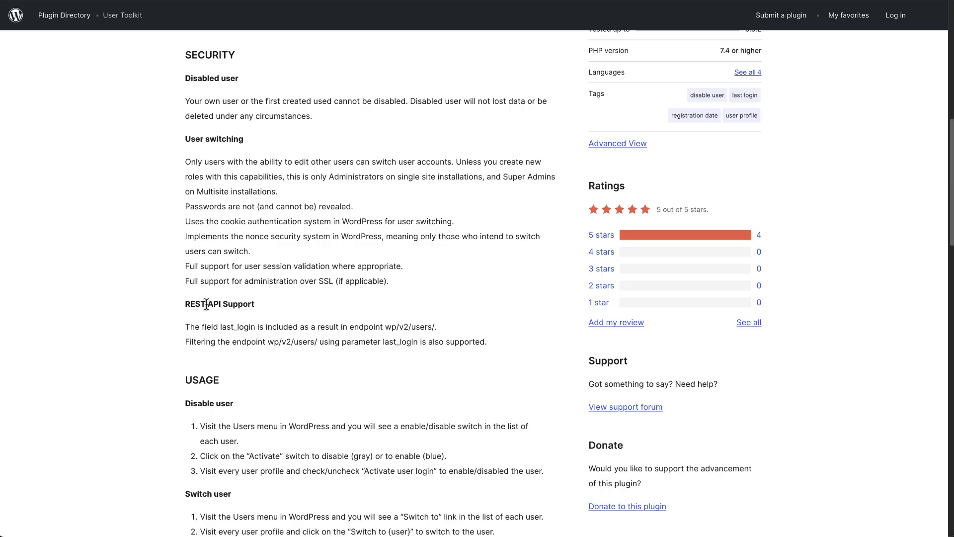
pyautogui.moveTo(256, 327)
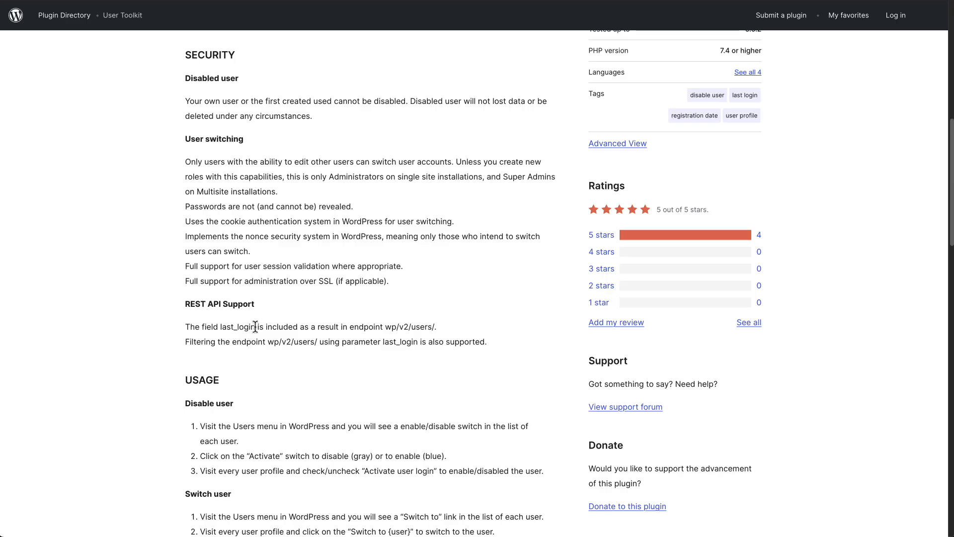
pyautogui.scroll(3)
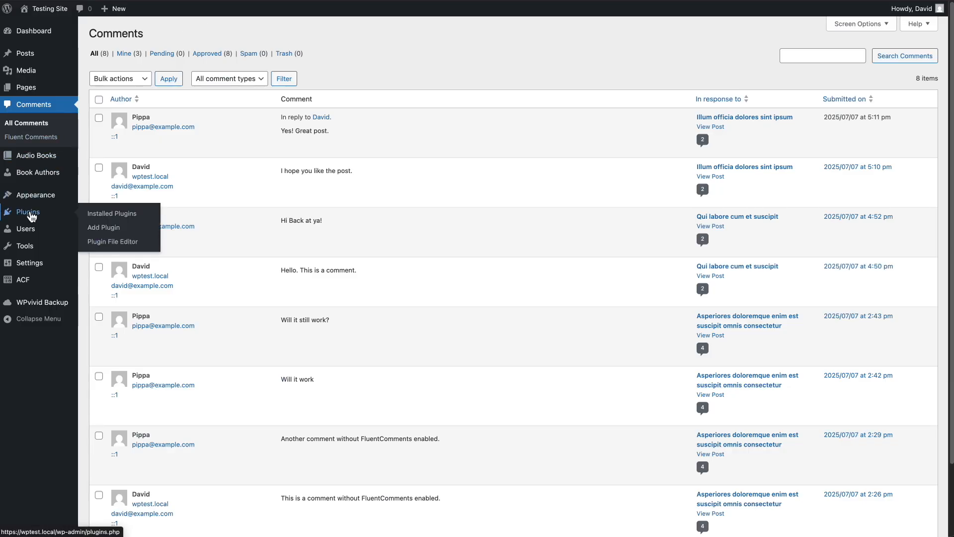
# Check the Users list, then activate User Toolkit from Installed Plugins
pyautogui.click(111, 213)
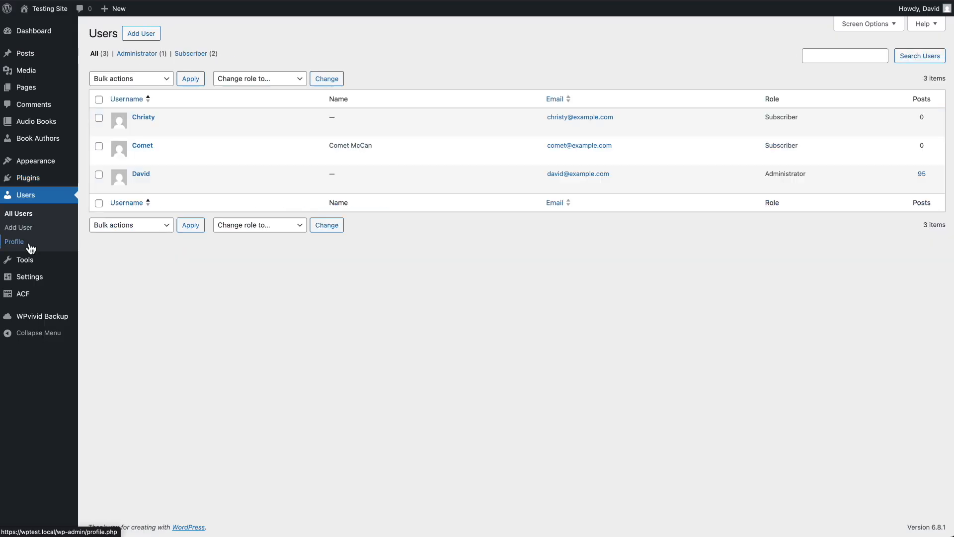
pyautogui.moveTo(143, 118)
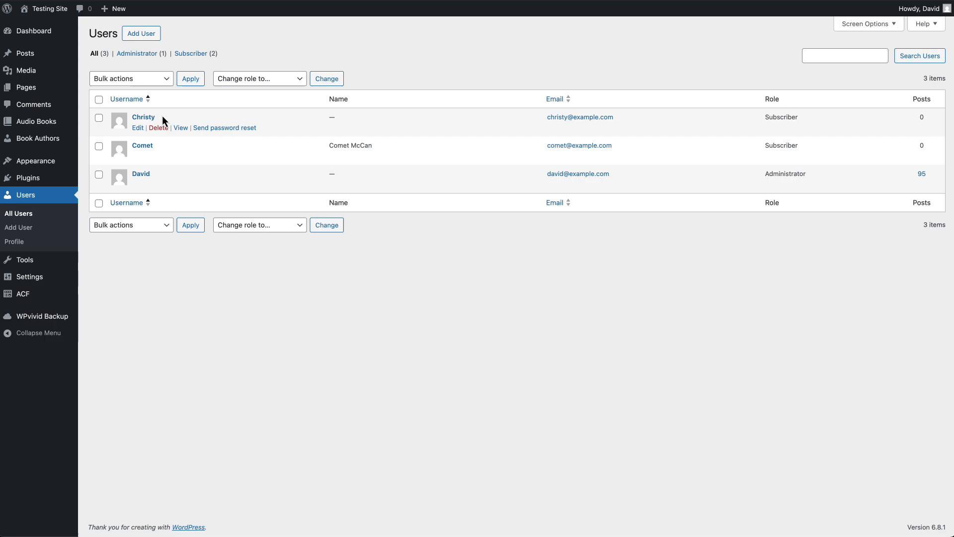
pyautogui.moveTo(180, 129)
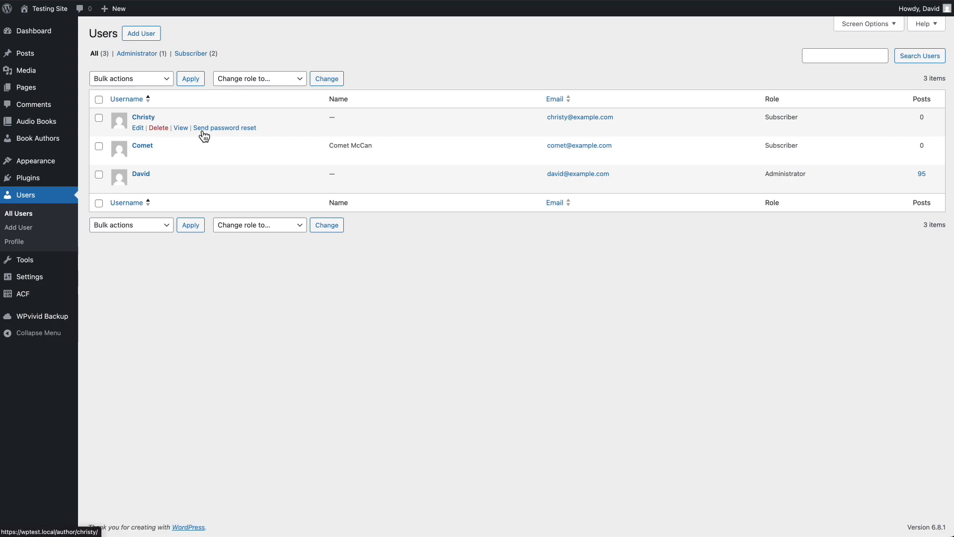
pyautogui.moveTo(355, 145)
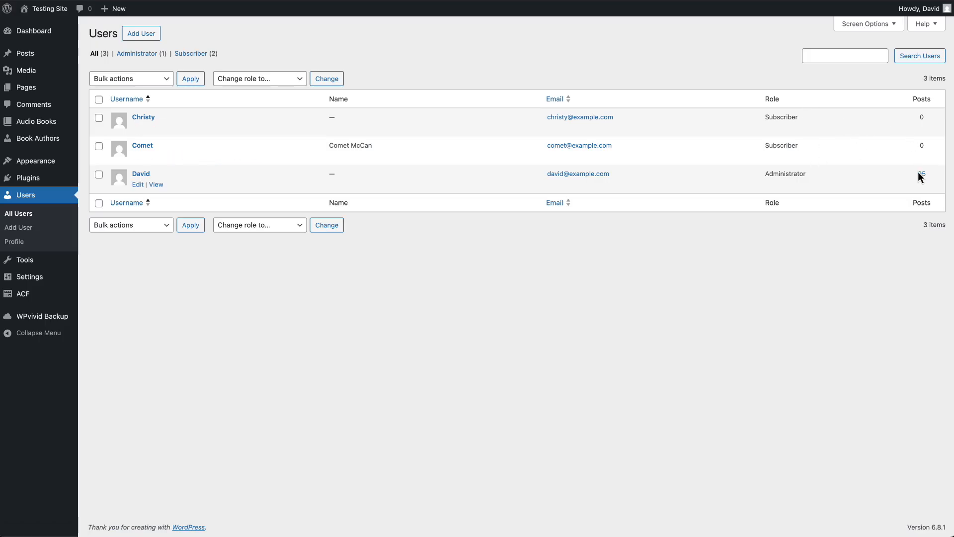
pyautogui.moveTo(491, 187)
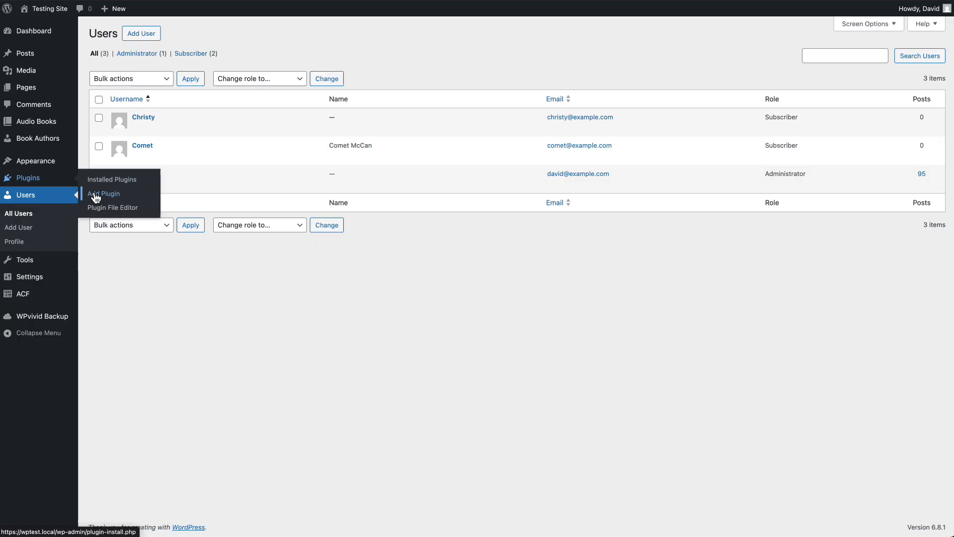
pyautogui.click(113, 179)
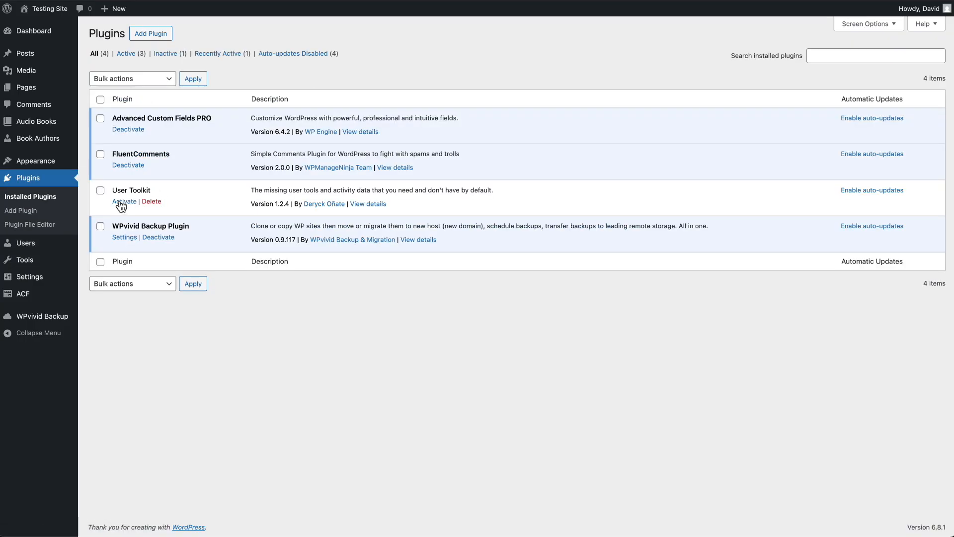
pyautogui.click(123, 201)
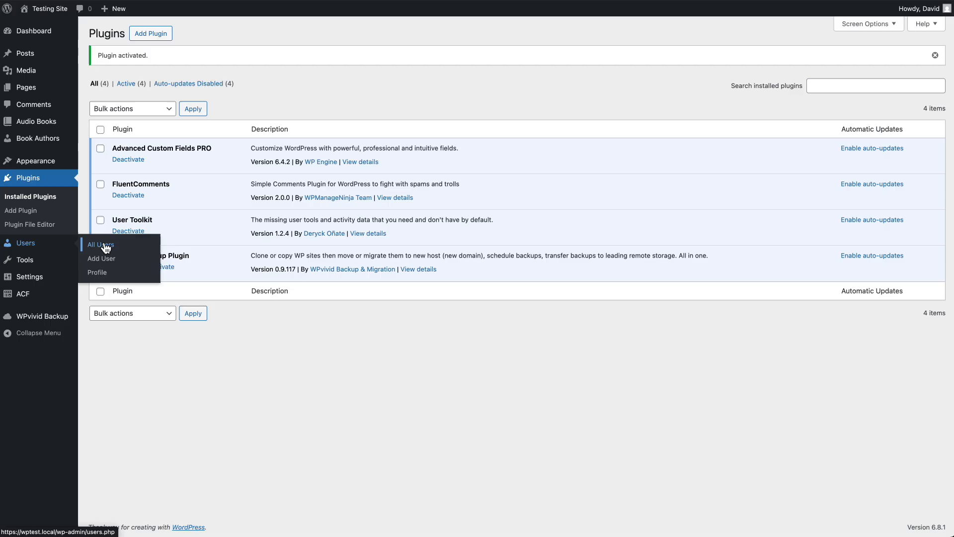
pyautogui.click(100, 244)
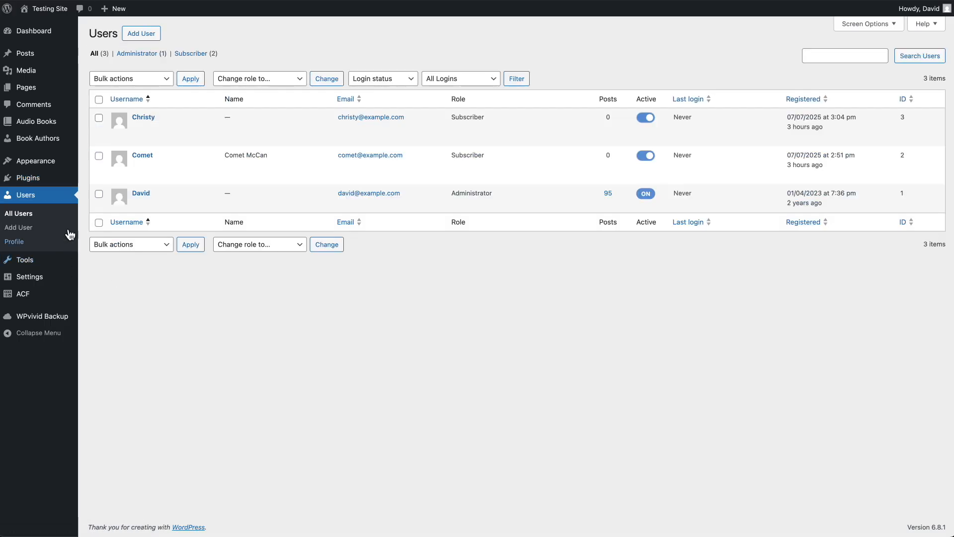
pyautogui.moveTo(239, 93)
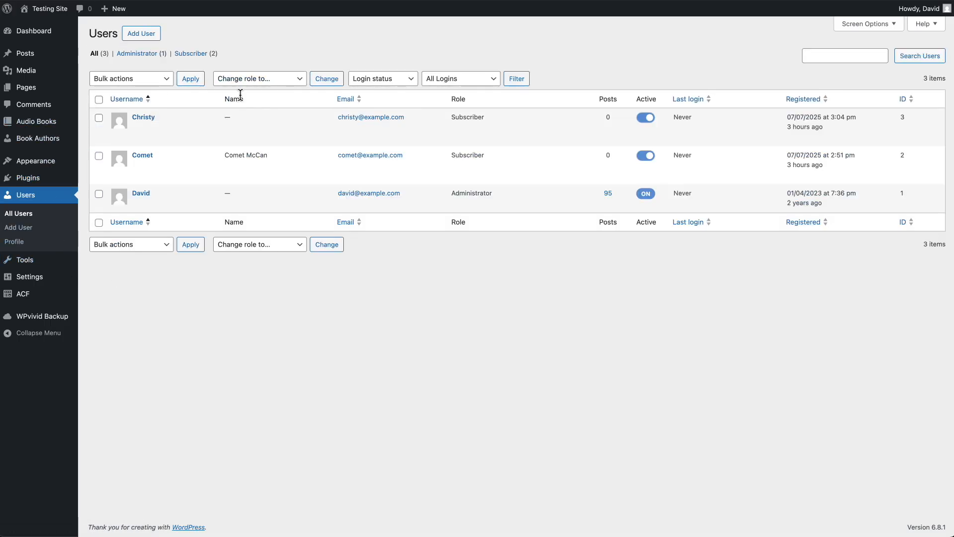
pyautogui.moveTo(451, 102)
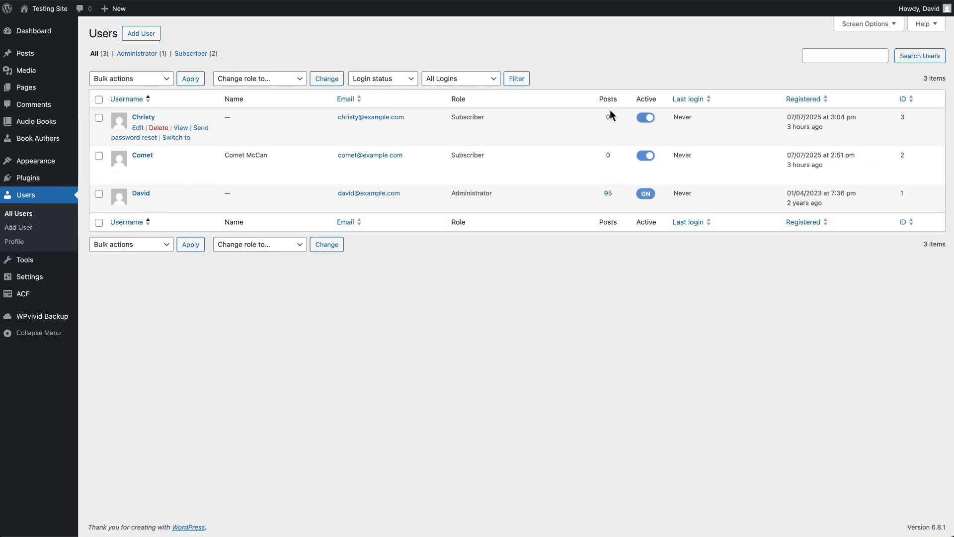
pyautogui.moveTo(552, 98)
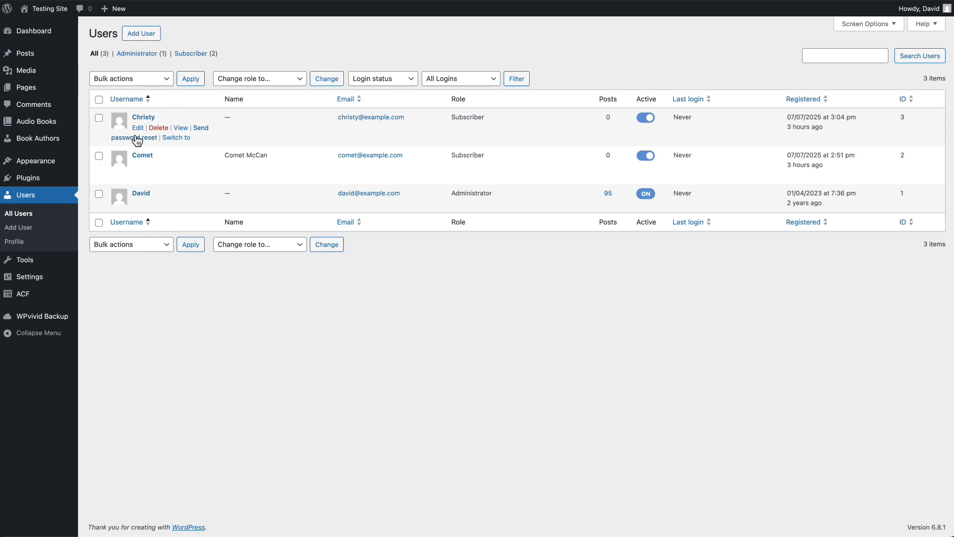
pyautogui.moveTo(177, 137)
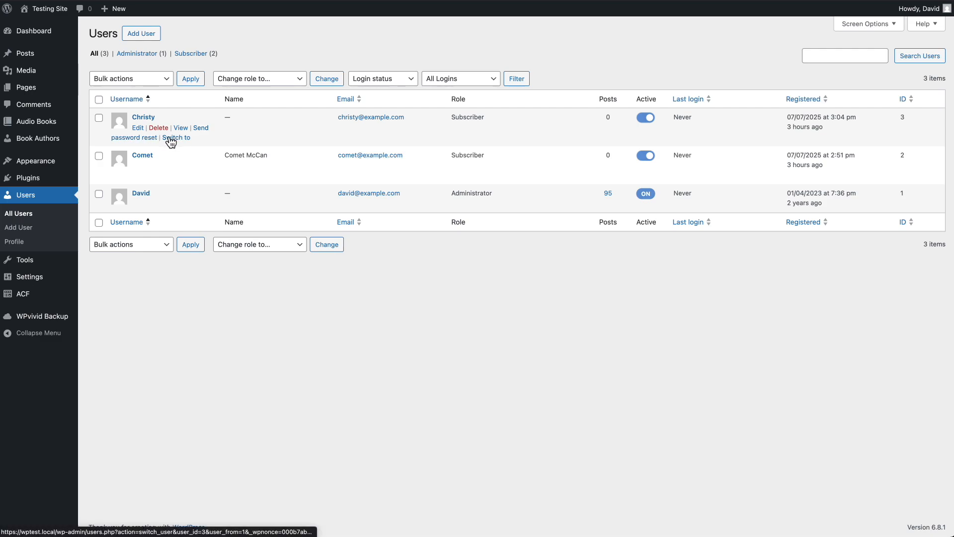
pyautogui.moveTo(181, 139)
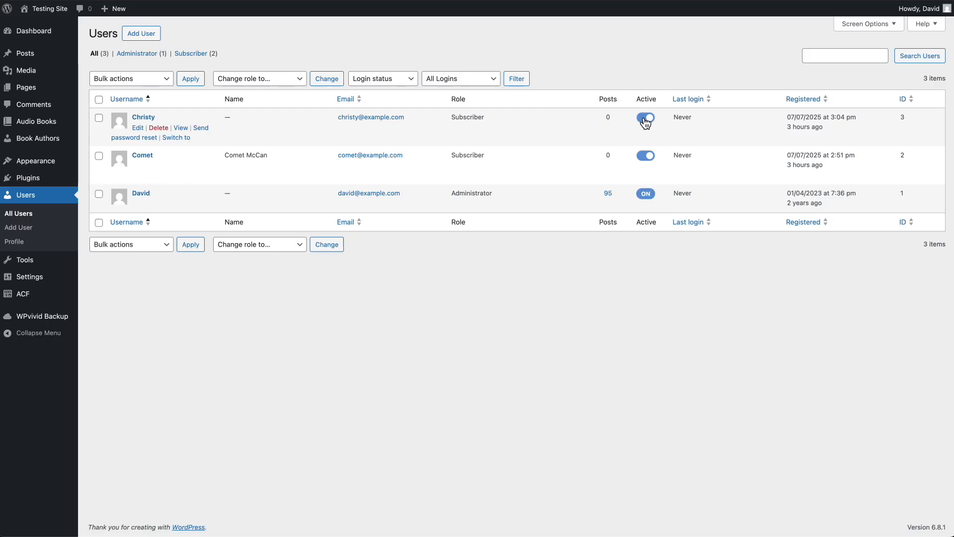
pyautogui.click(645, 119)
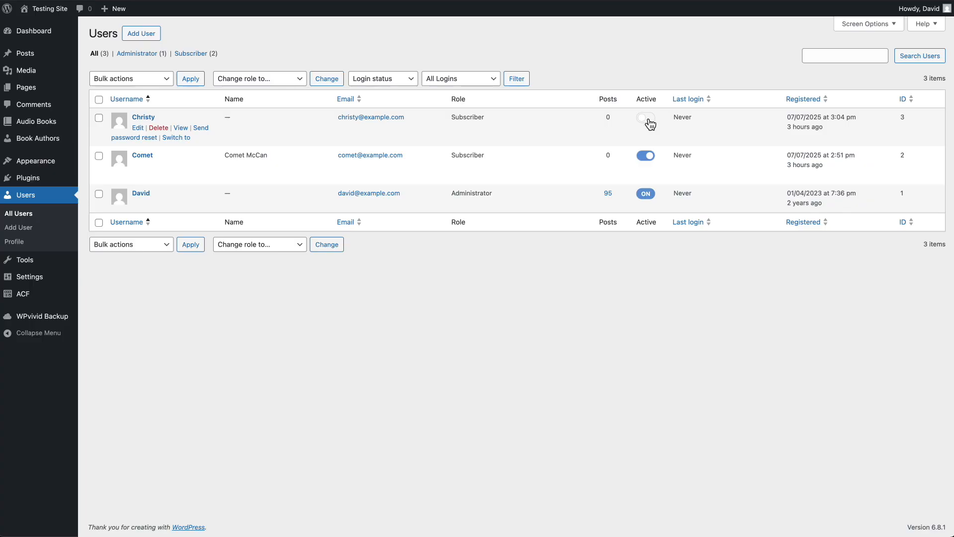
pyautogui.click(646, 117)
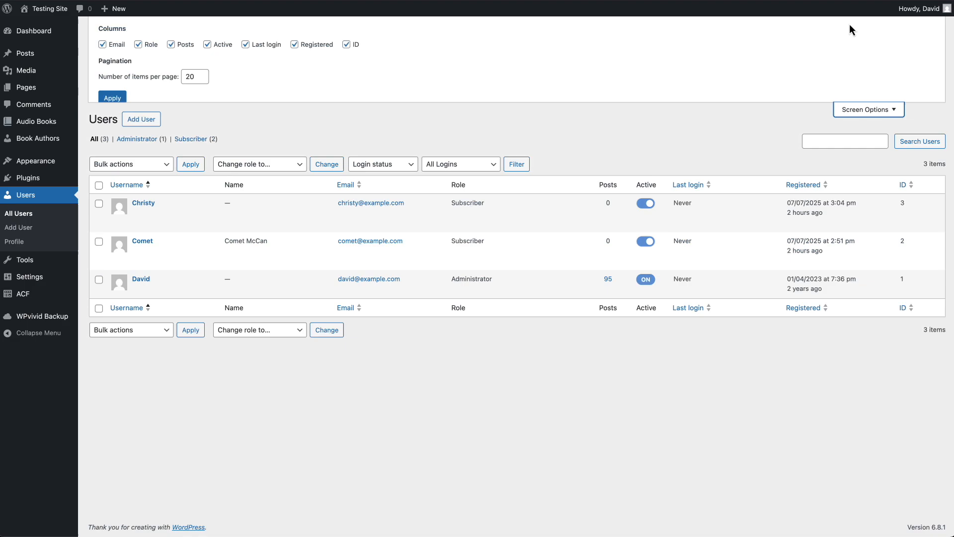
pyautogui.click(864, 109)
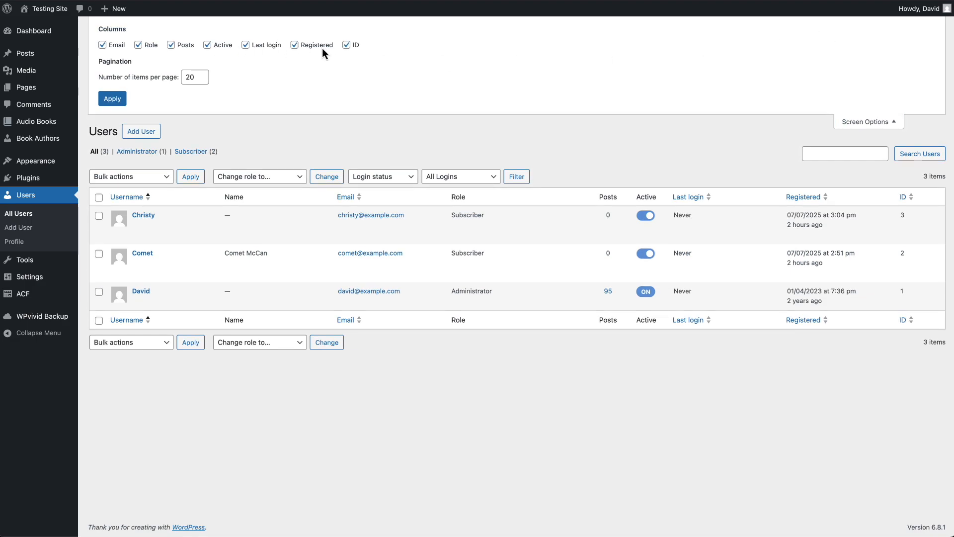
pyautogui.moveTo(597, 91)
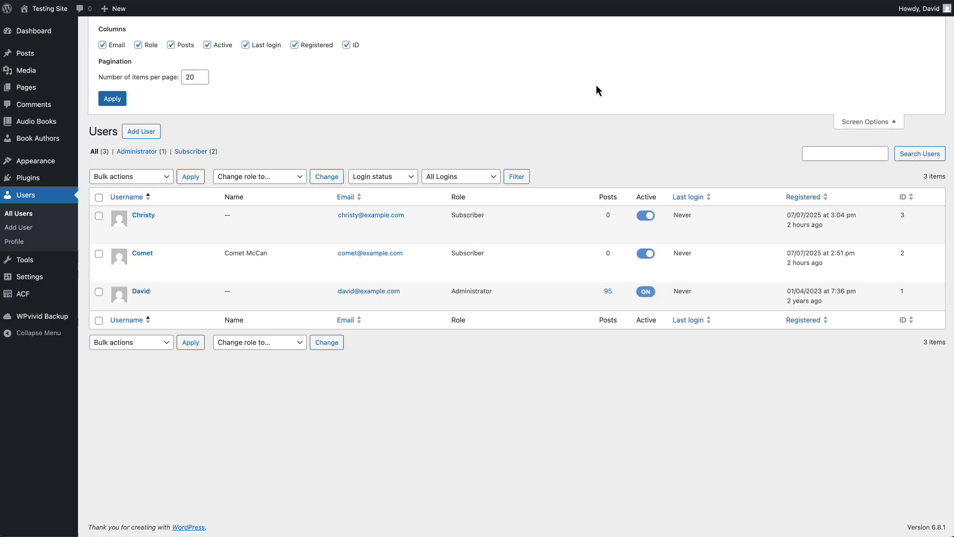
pyautogui.click(867, 122)
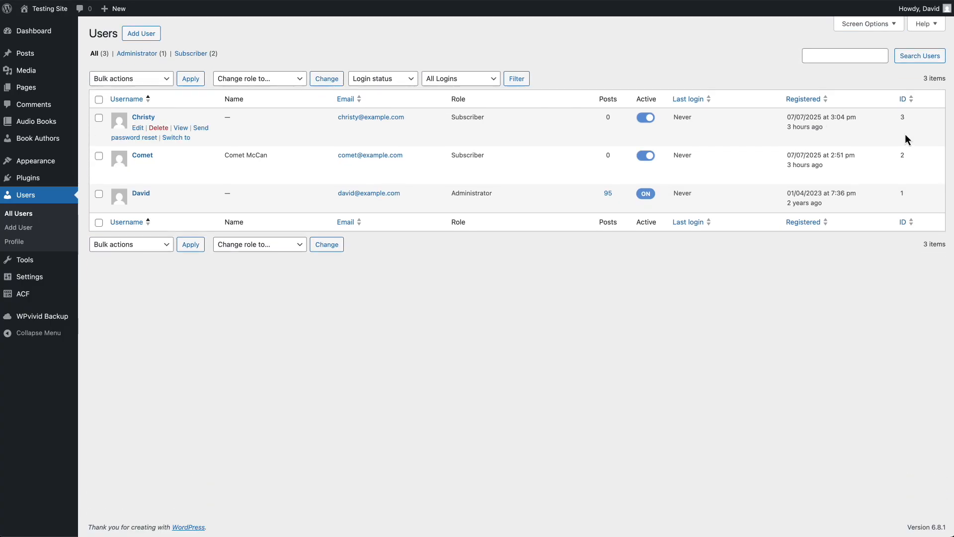
pyautogui.moveTo(183, 211)
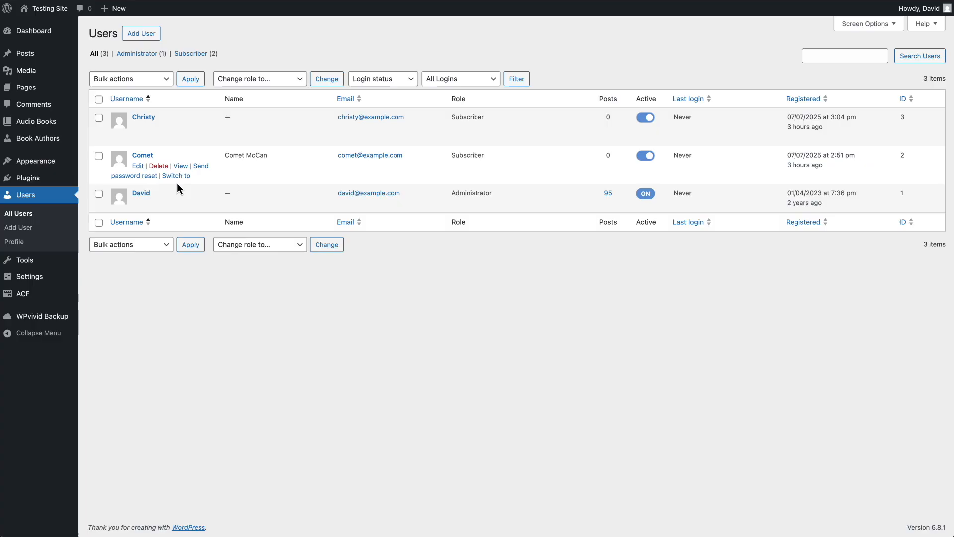
pyautogui.moveTo(176, 175)
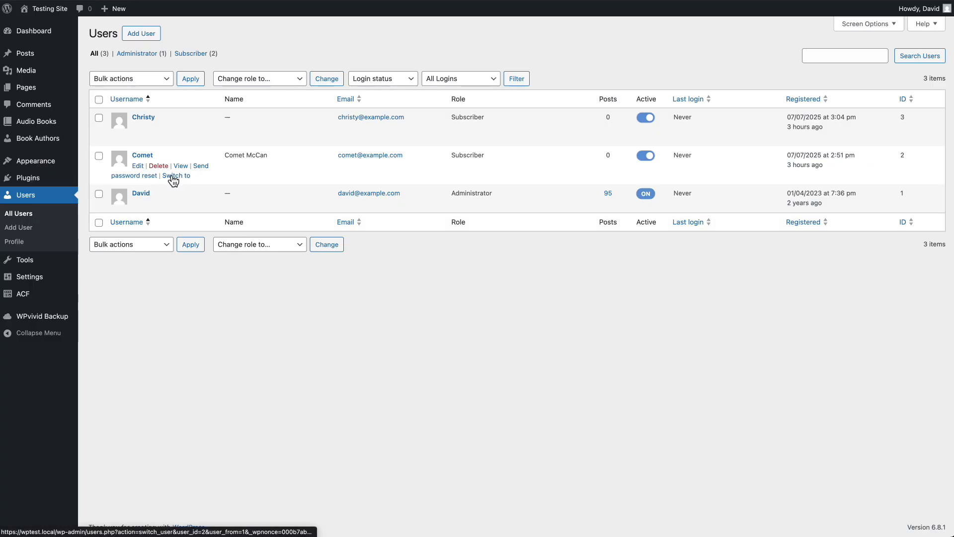
pyautogui.click(176, 175)
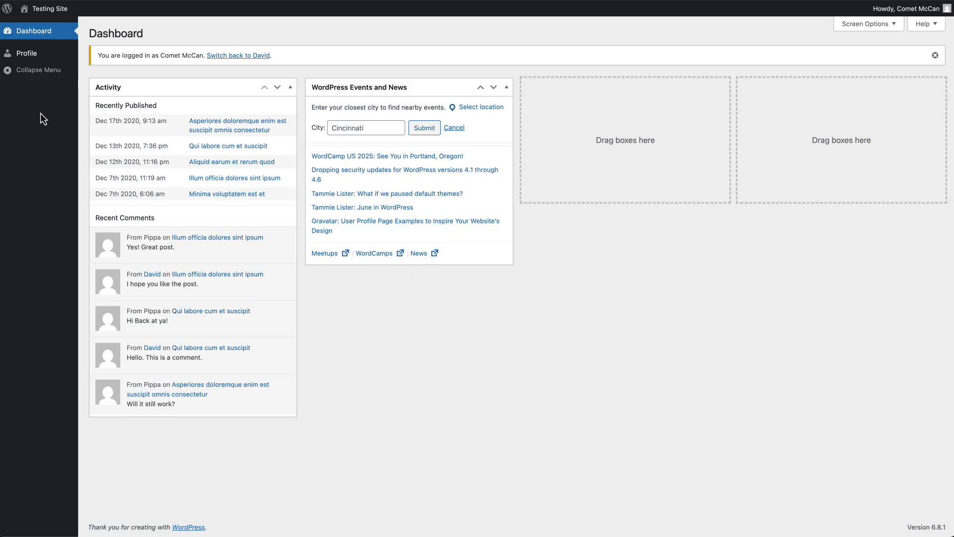
pyautogui.moveTo(38, 123)
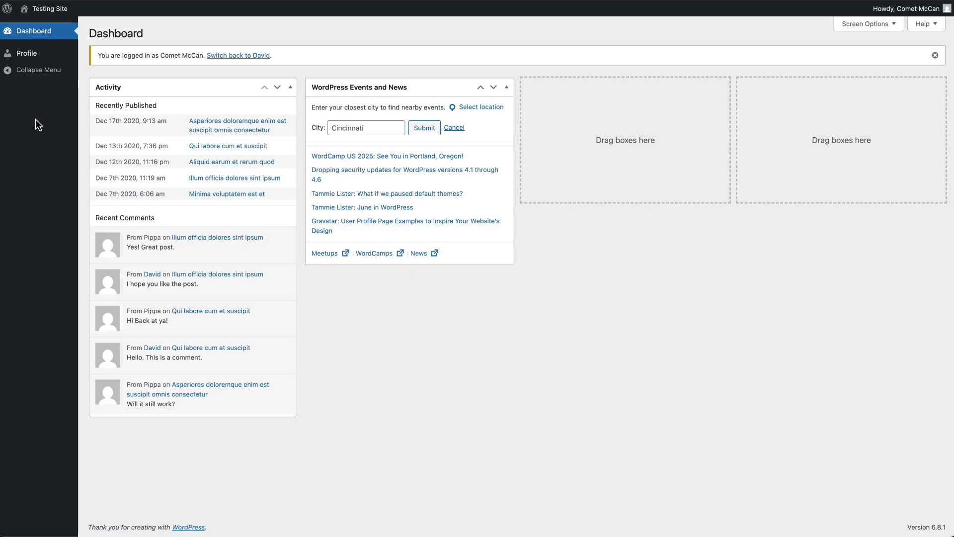
pyautogui.moveTo(52, 115)
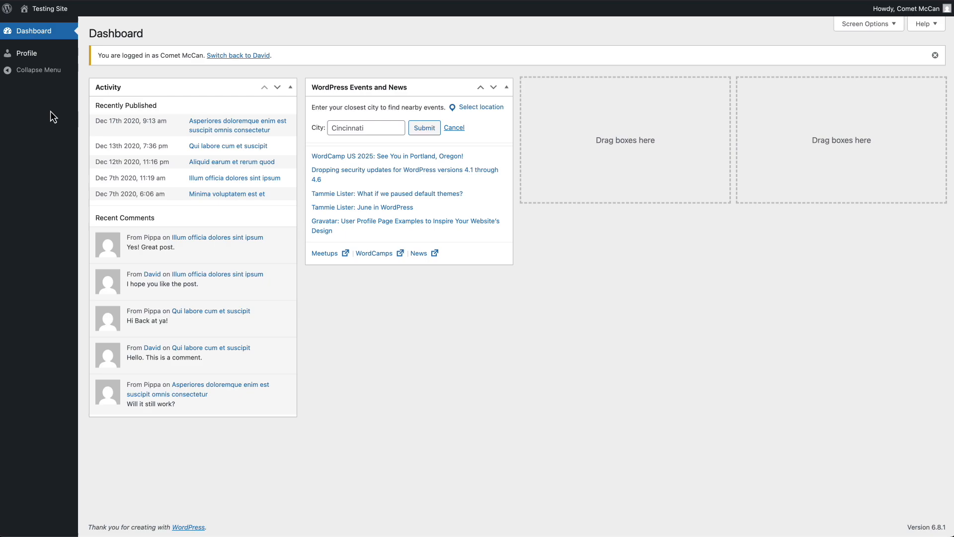
pyautogui.moveTo(49, 103)
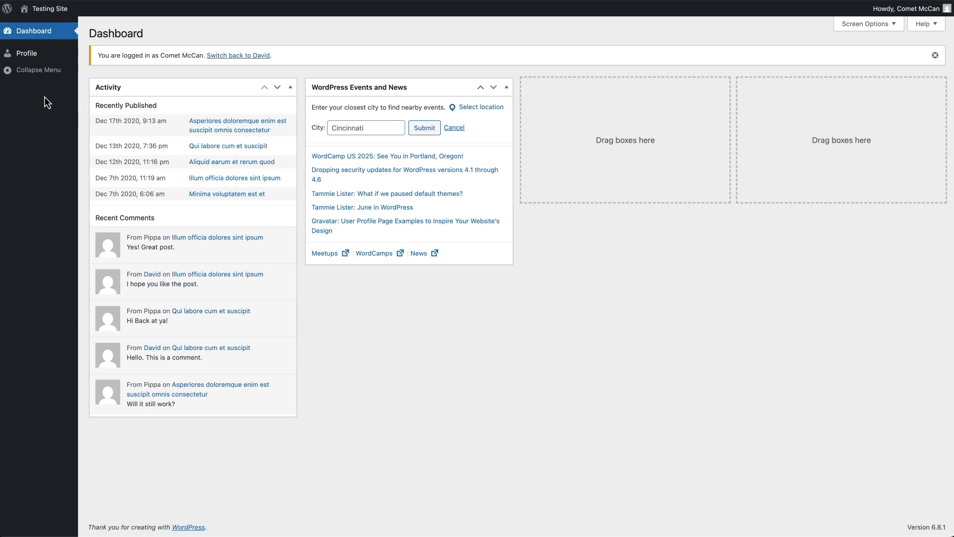
pyautogui.moveTo(50, 144)
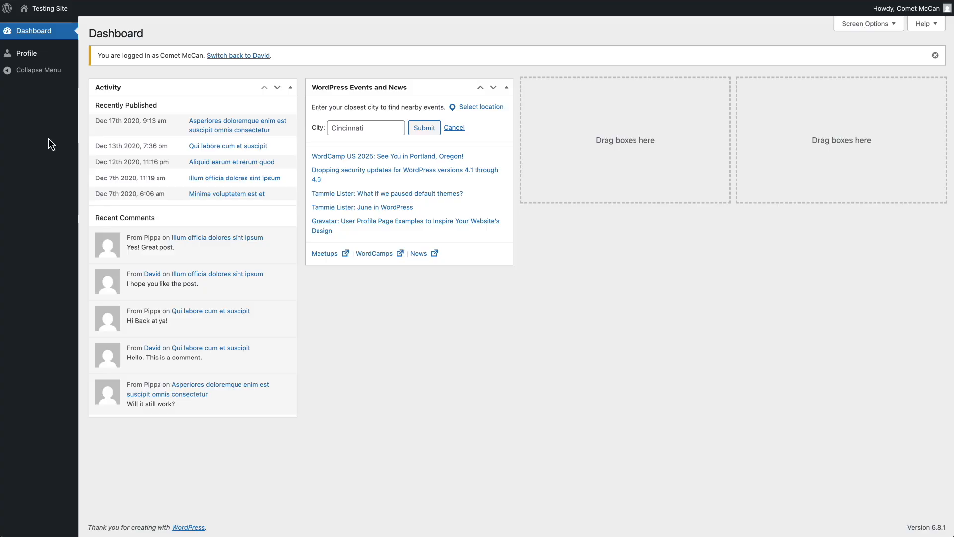
pyautogui.moveTo(204, 129)
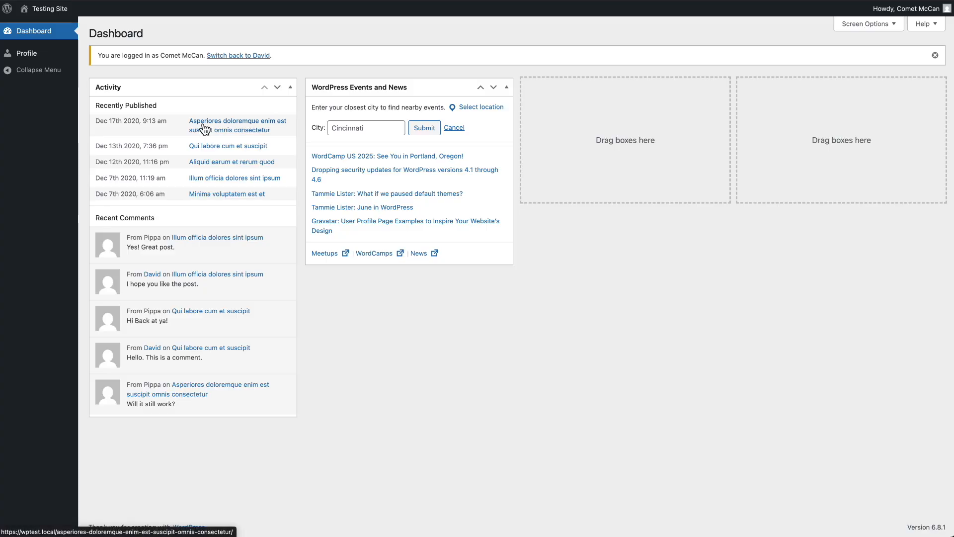
pyautogui.moveTo(224, 110)
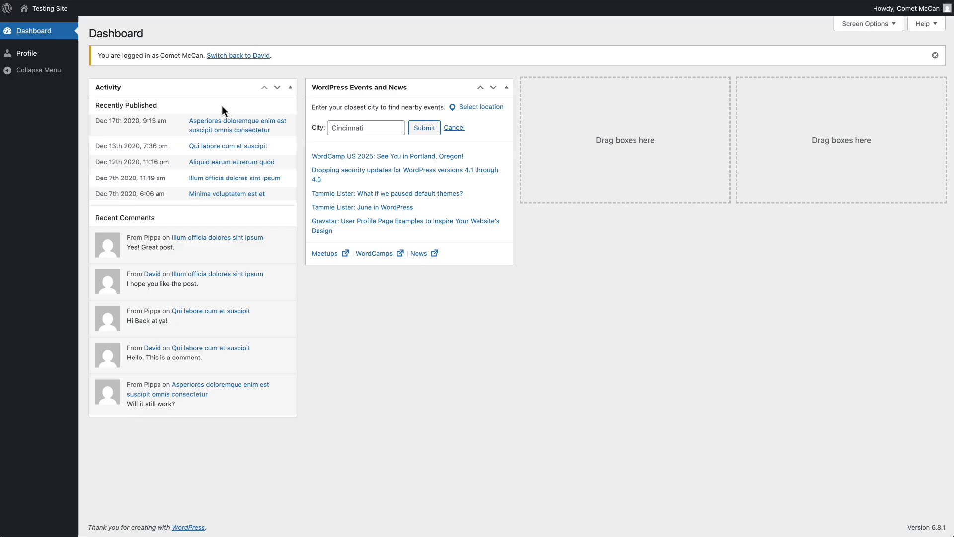
pyautogui.moveTo(310, 115)
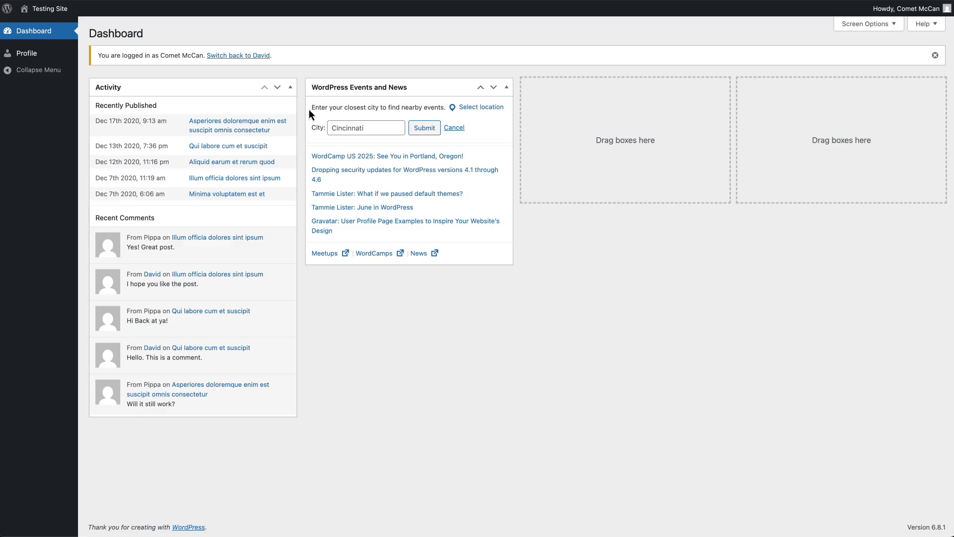
pyautogui.moveTo(291, 114)
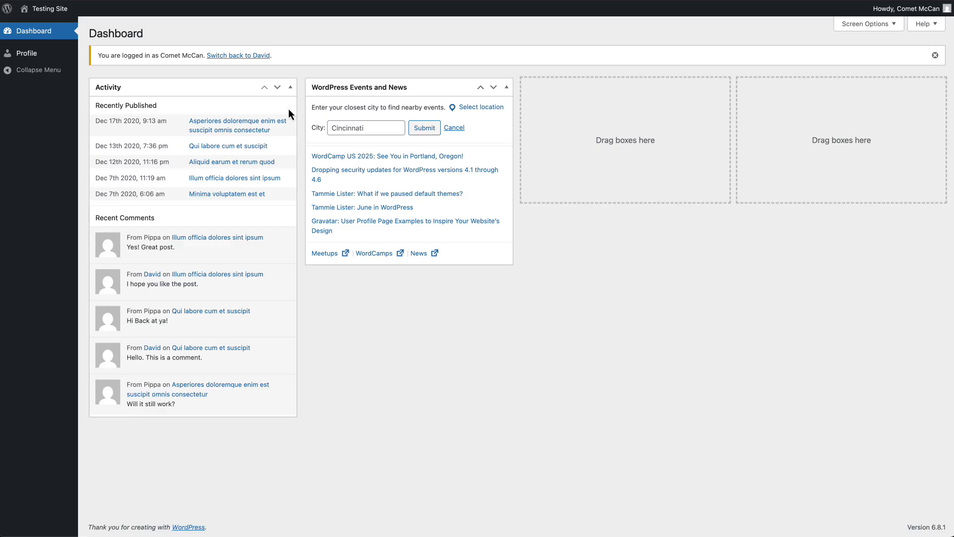
pyautogui.moveTo(286, 119)
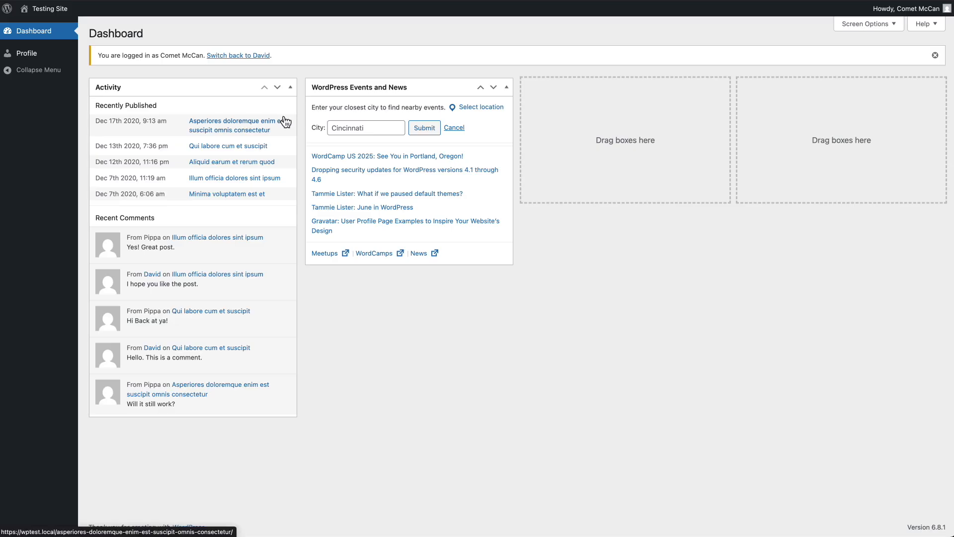
pyautogui.moveTo(208, 78)
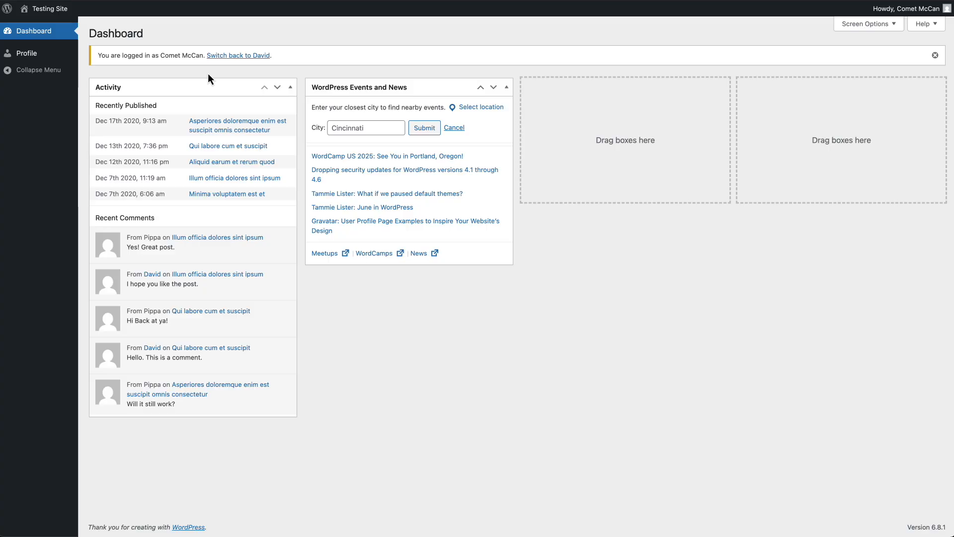
pyautogui.moveTo(237, 56)
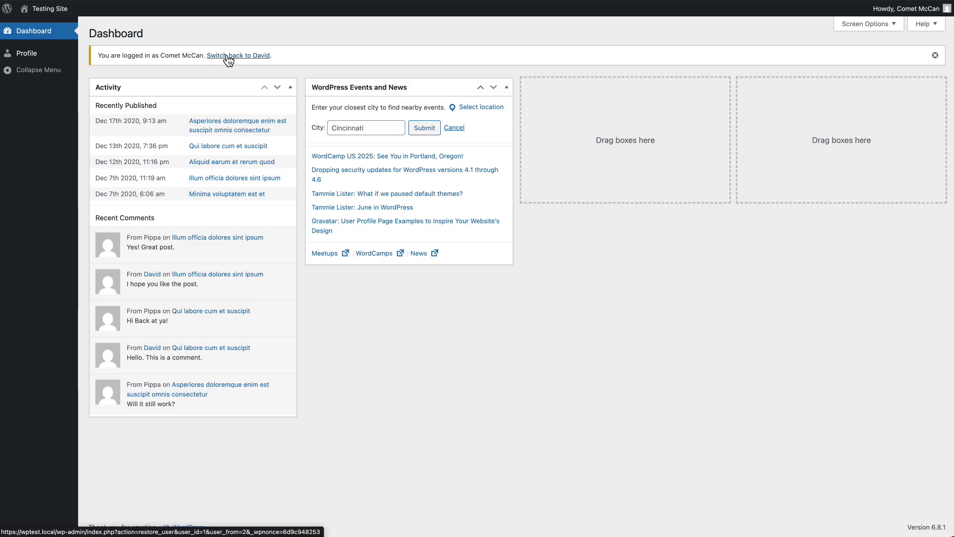
# Switch back to David's administrator account and view the installed plugins list
pyautogui.click(239, 56)
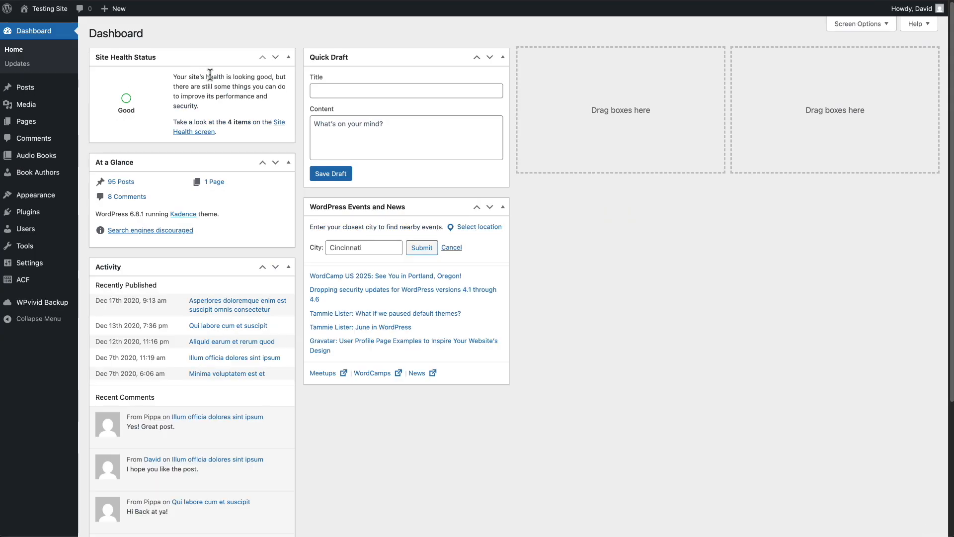
pyautogui.click(25, 211)
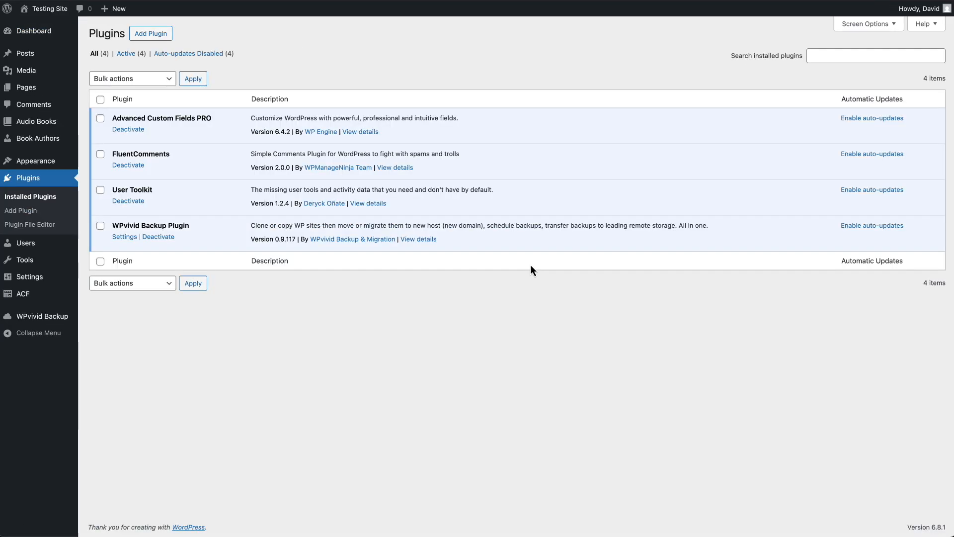
pyautogui.moveTo(506, 289)
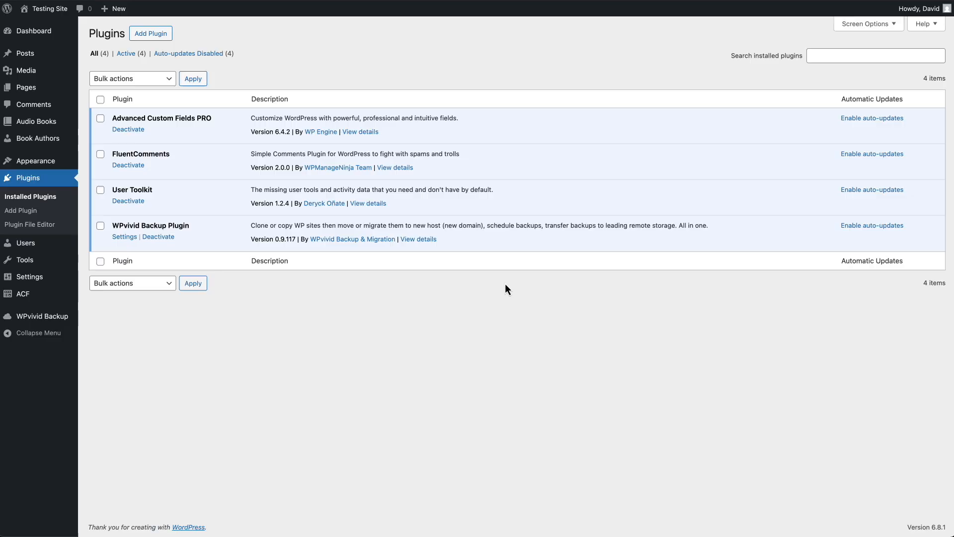